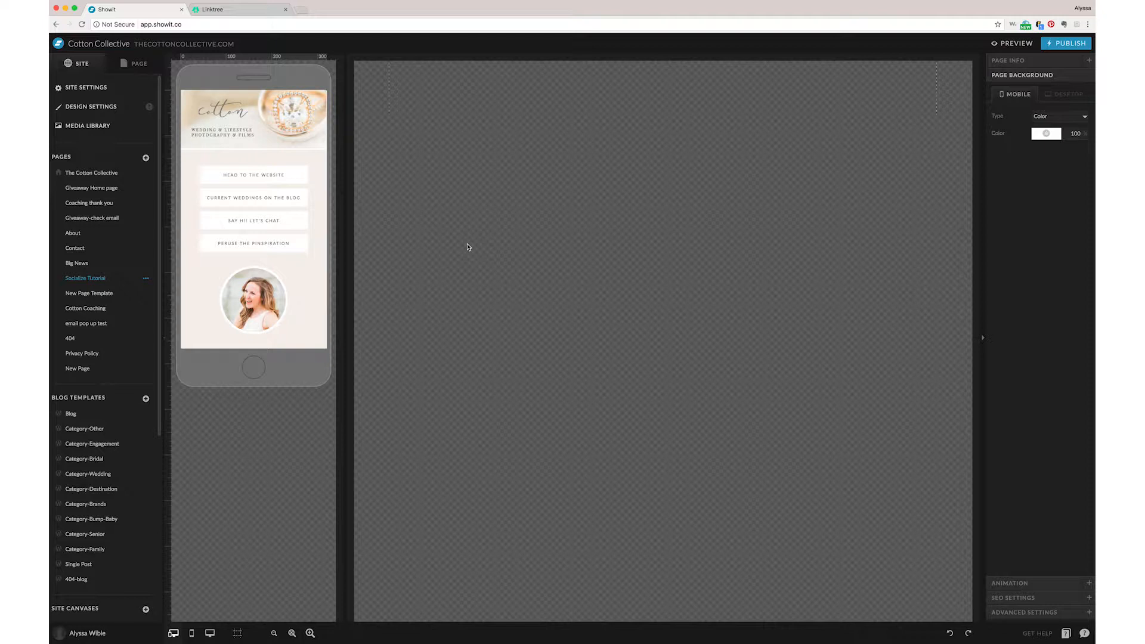
- Add a blank new page named Socialize
left_click(234, 9)
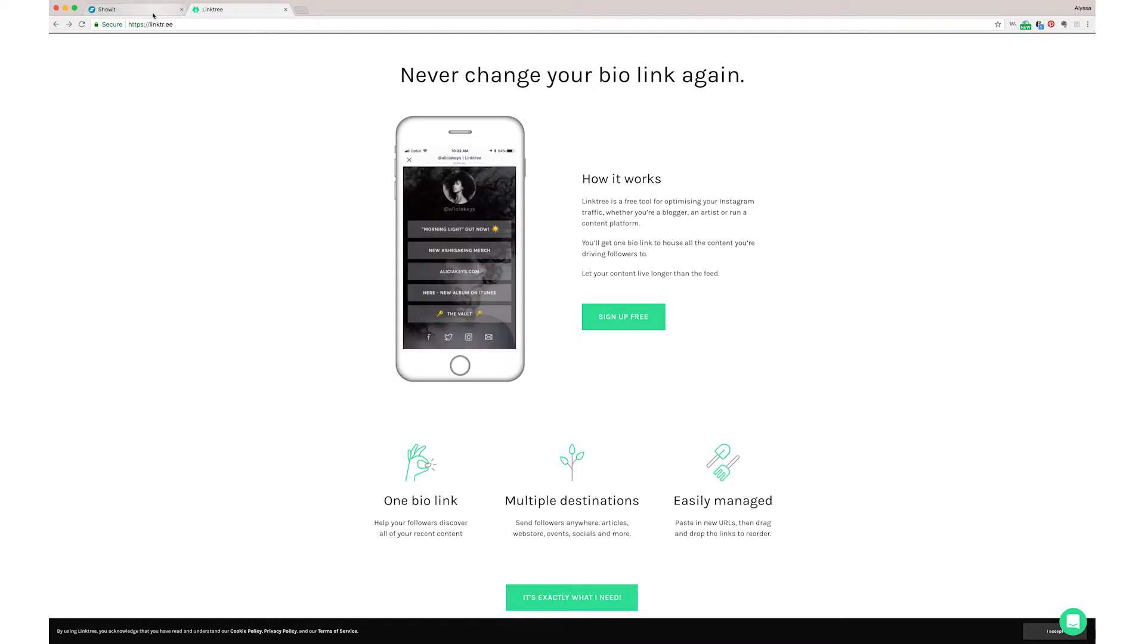
left_click(136, 8)
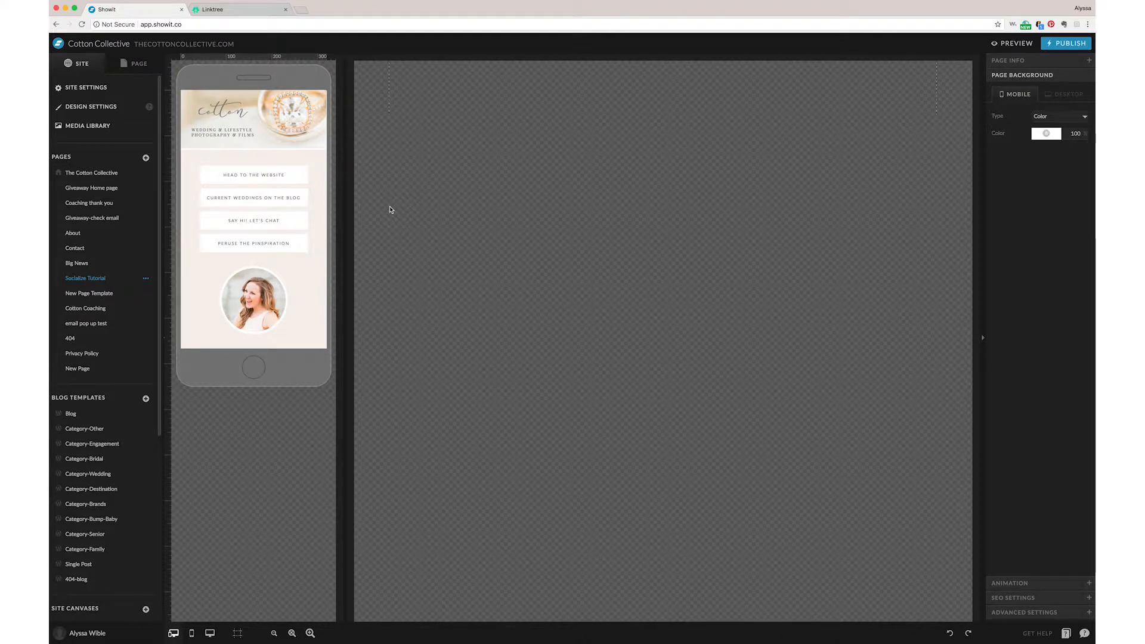
mouse_move(347, 214)
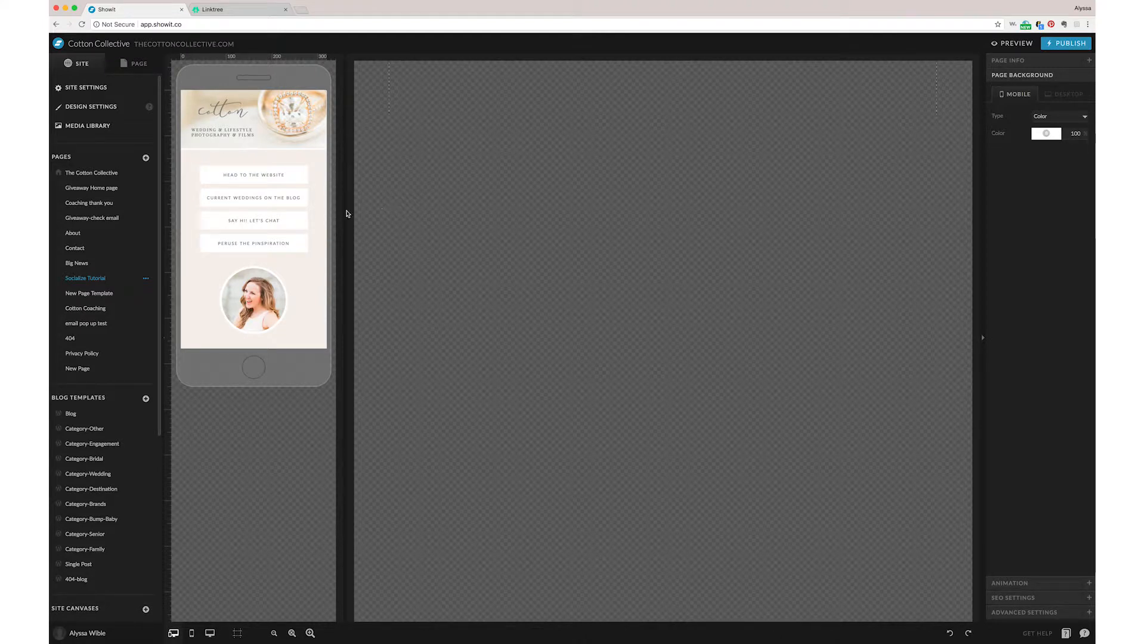
mouse_move(336, 210)
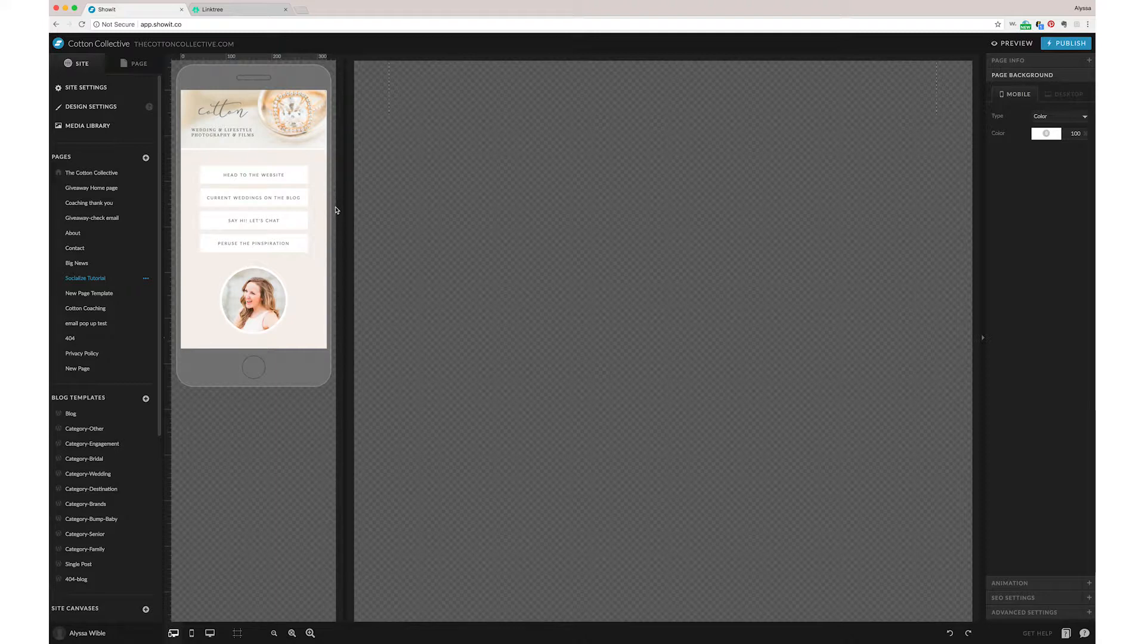
mouse_move(94, 368)
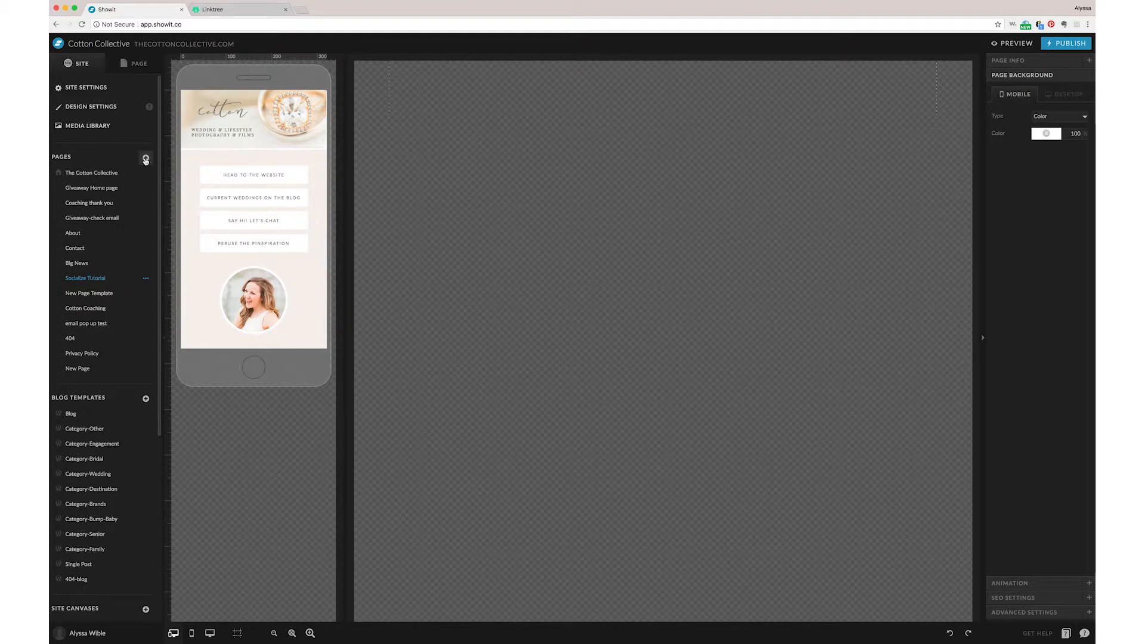
left_click(146, 159)
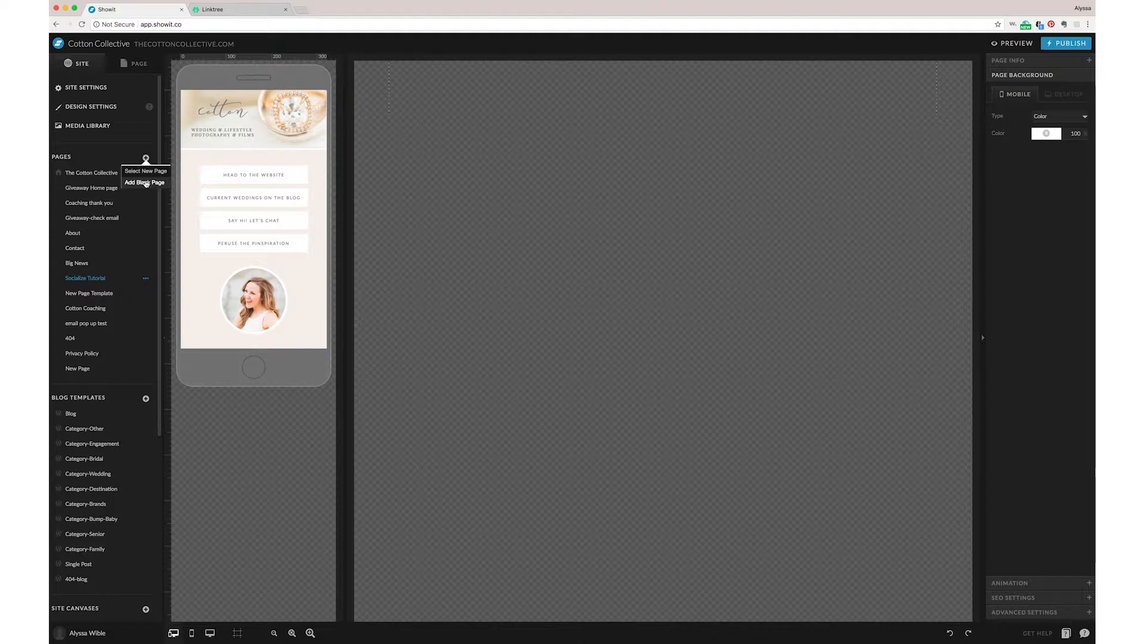
left_click(145, 182)
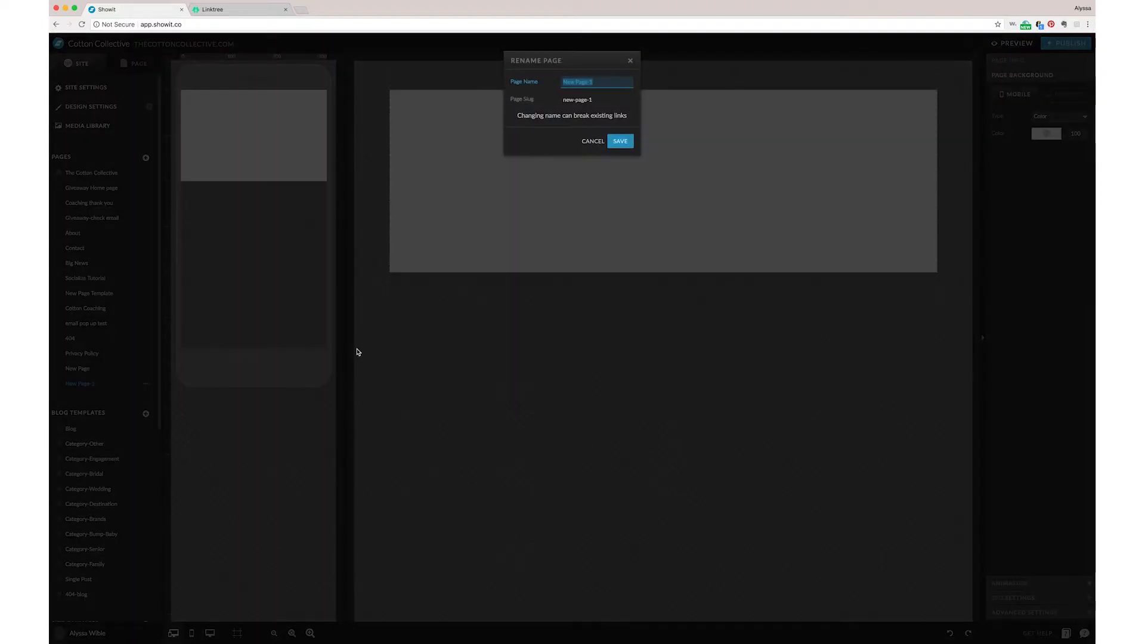
type("Socialize")
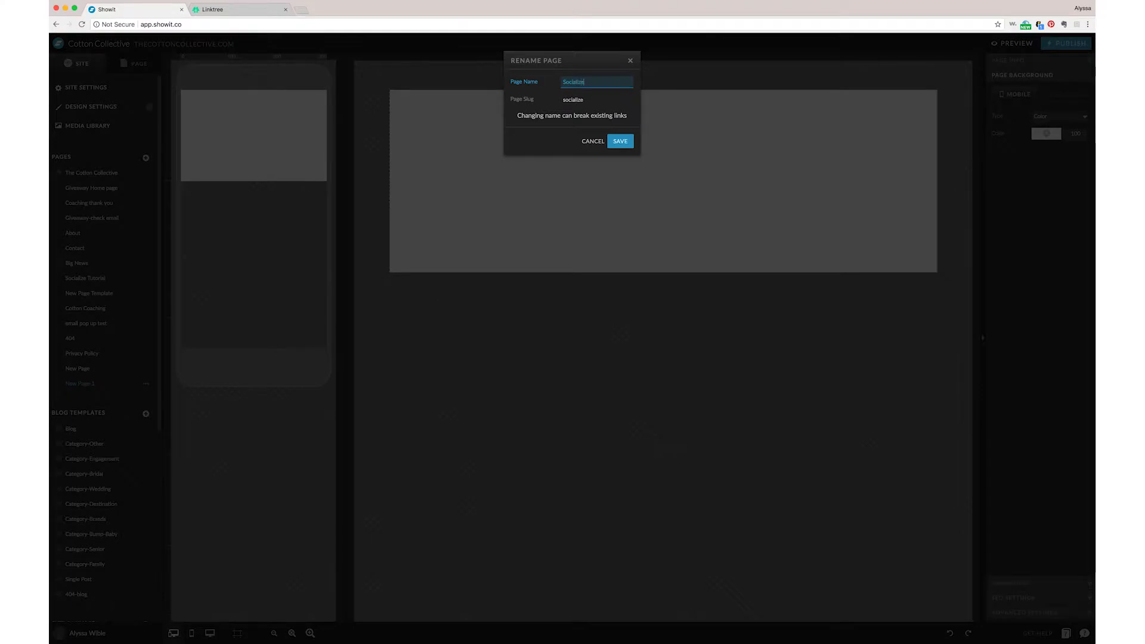
left_click(619, 140)
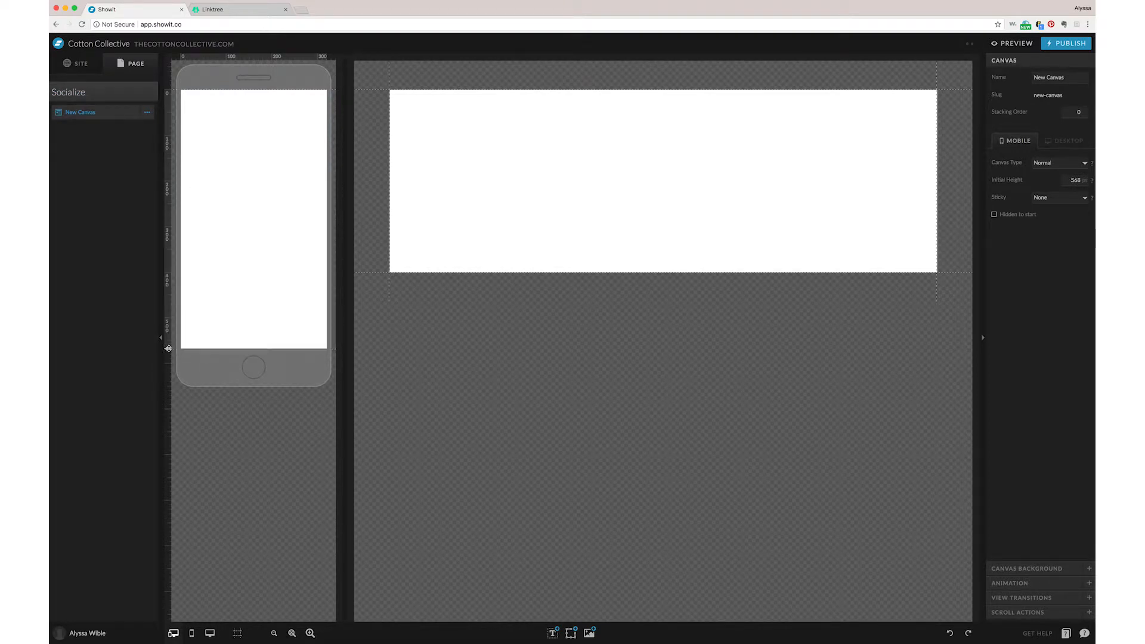
mouse_move(183, 272)
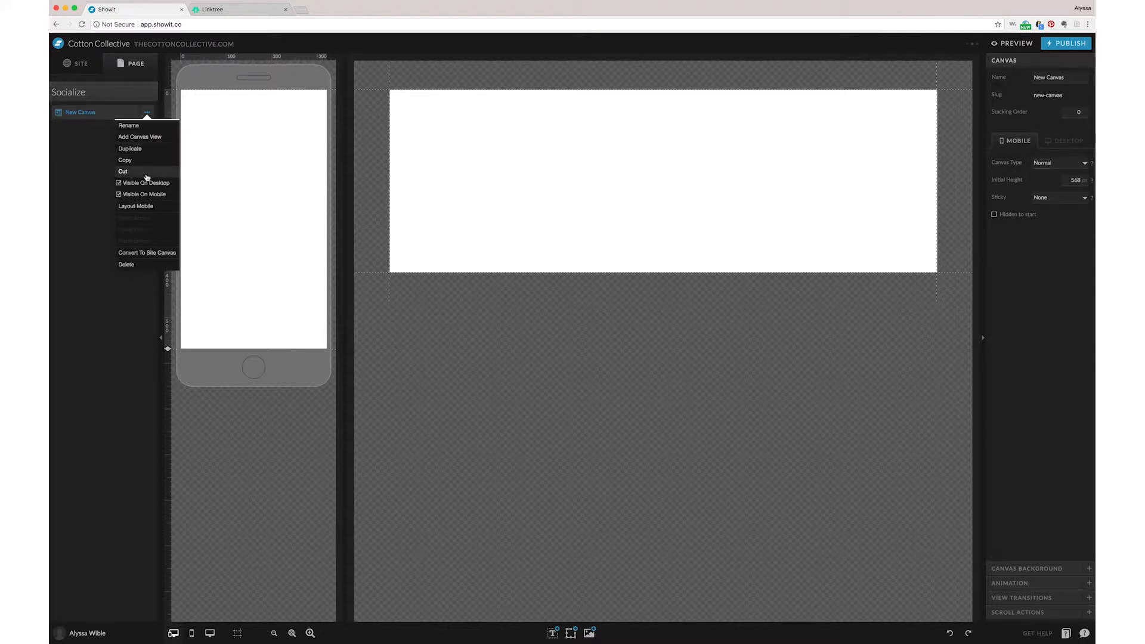
- Hide the page's canvas on desktop and rename the canvas Socialize
left_click(143, 182)
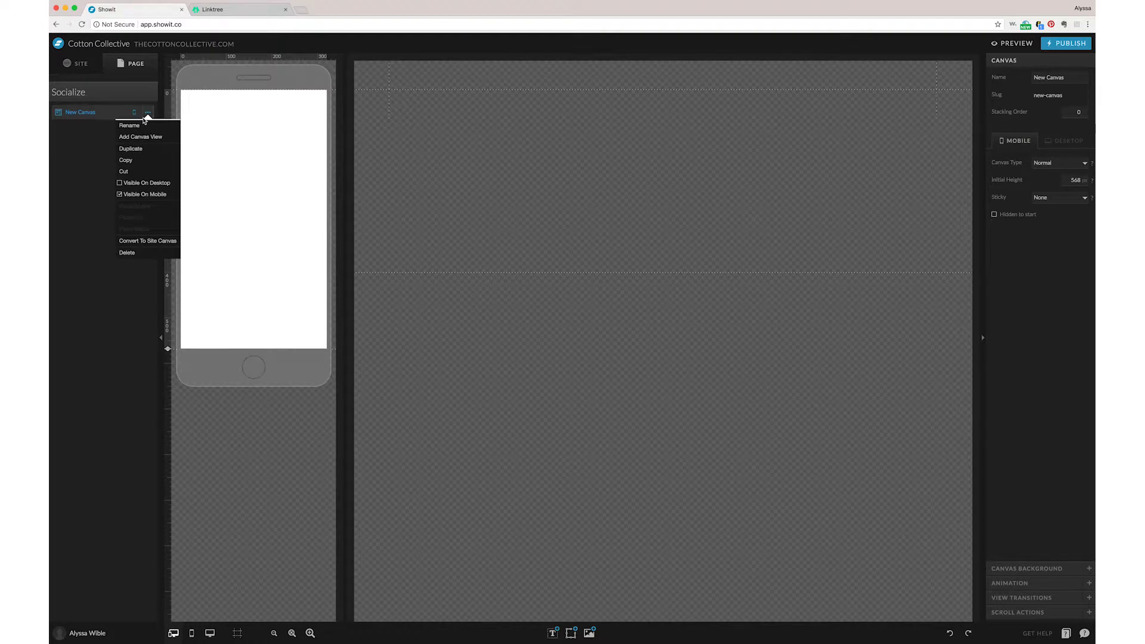
left_click(129, 124)
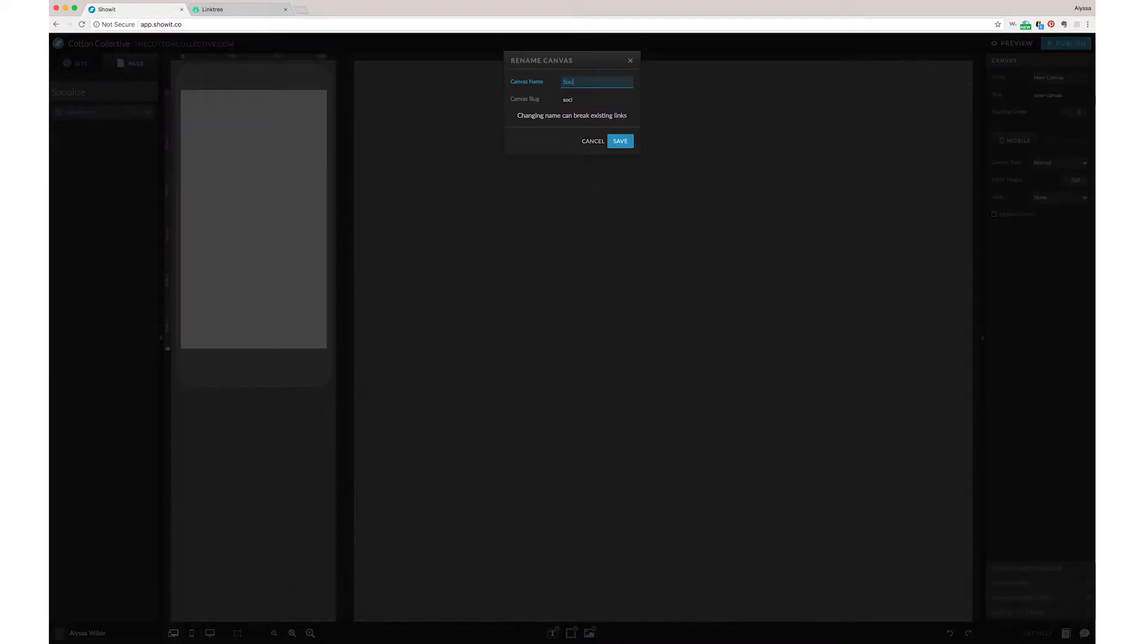
type("a")
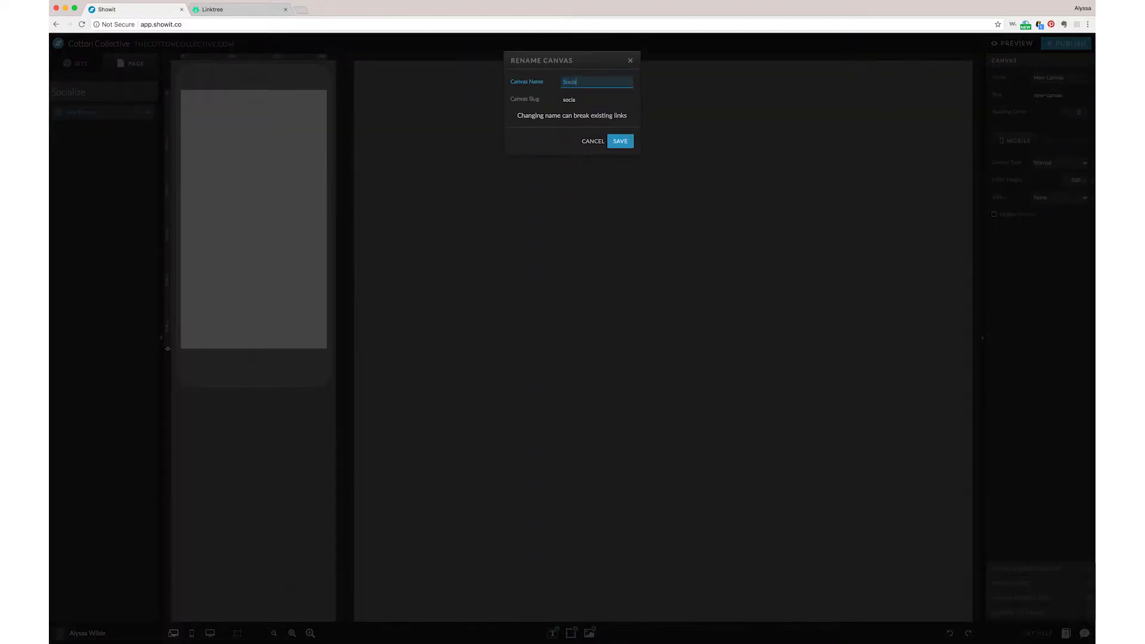
left_click(619, 141)
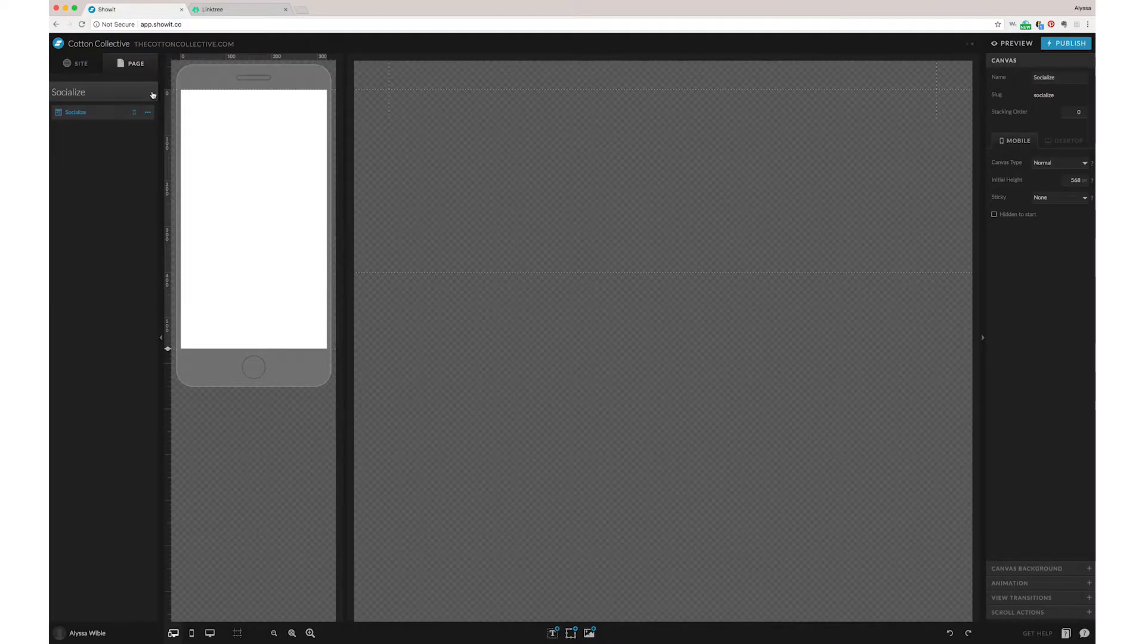
- Set the canvas background to cream and add the ring photo, scaled as the header
left_click(1027, 568)
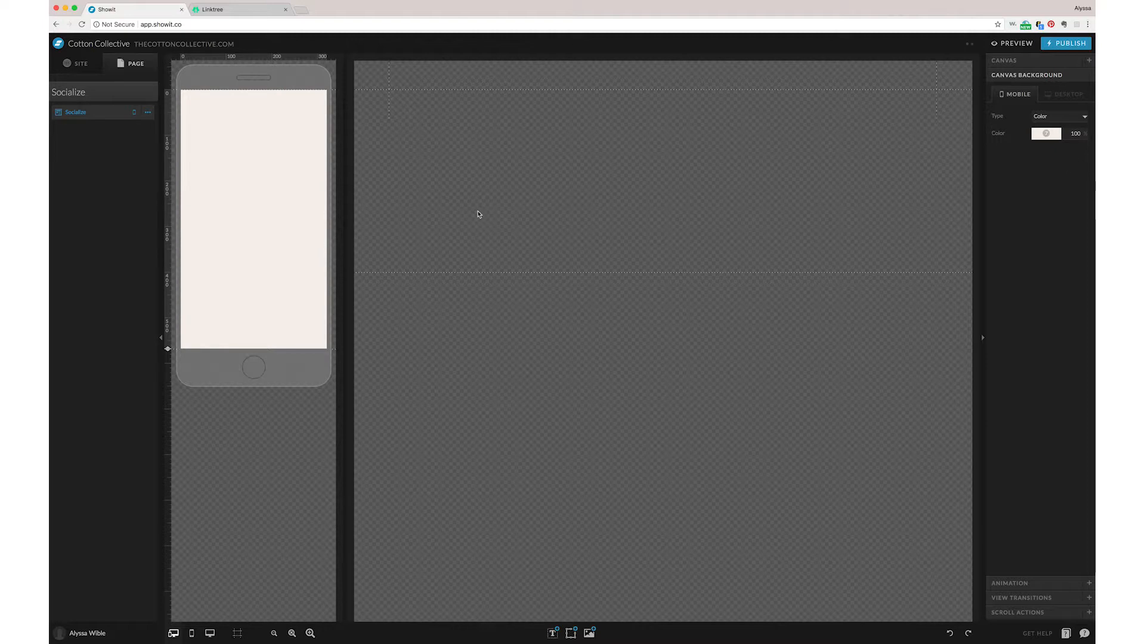
mouse_move(588, 634)
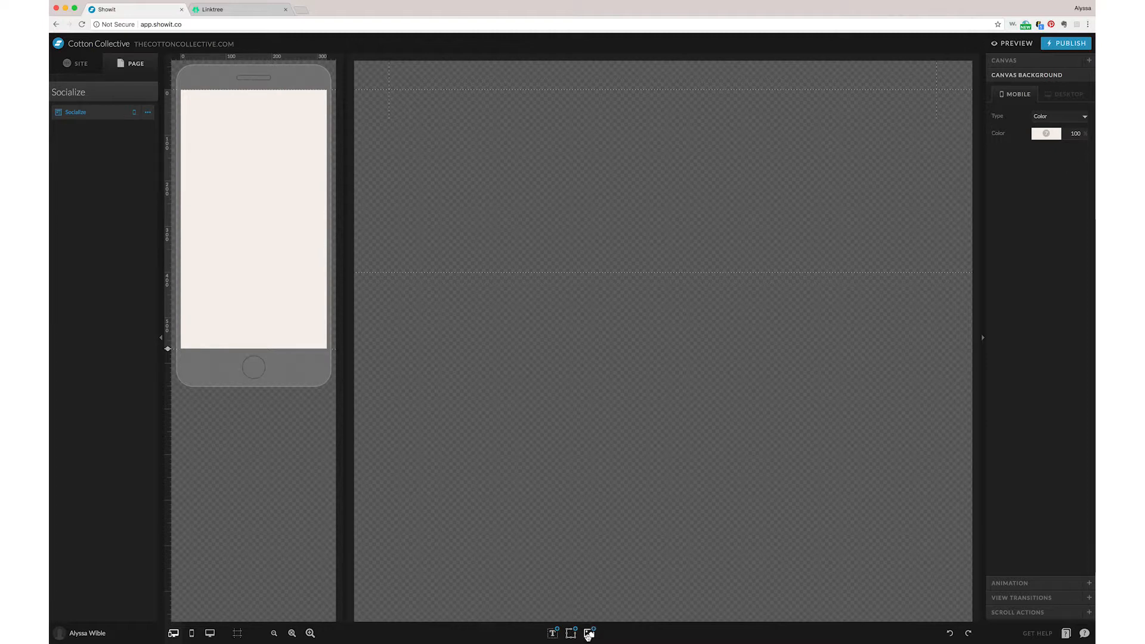
left_click(589, 633)
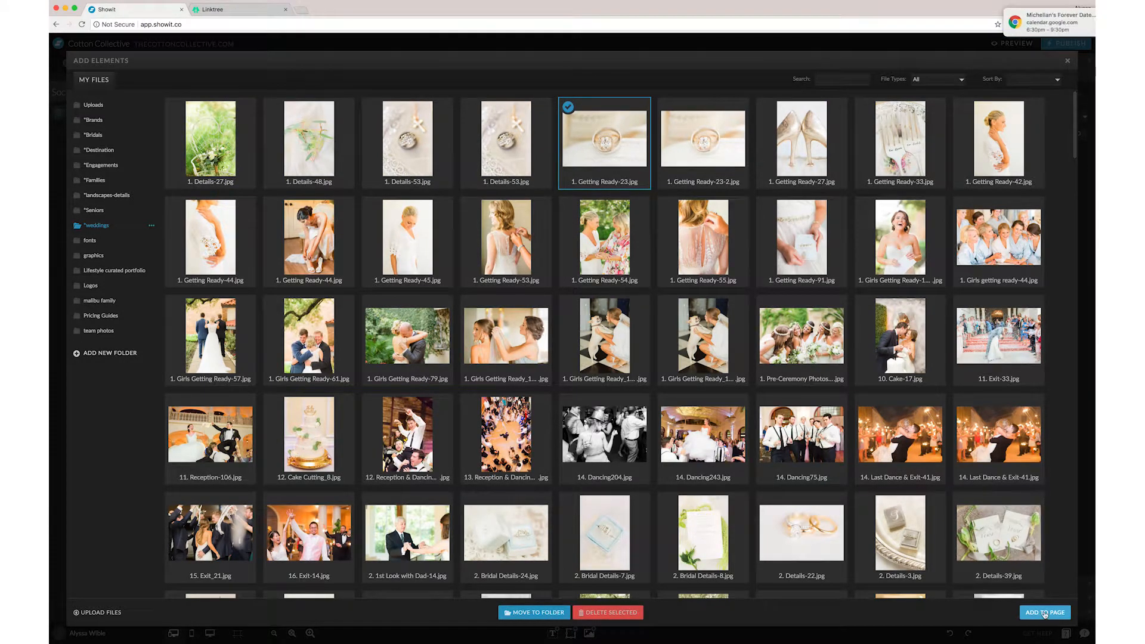
left_click(1044, 612)
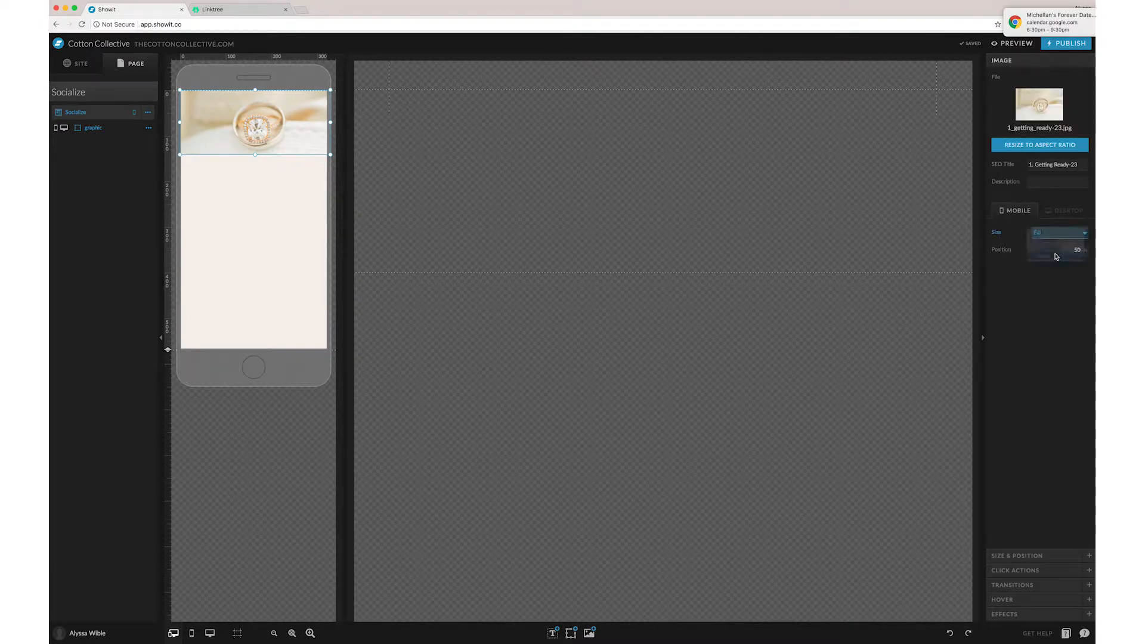
left_click(161, 24)
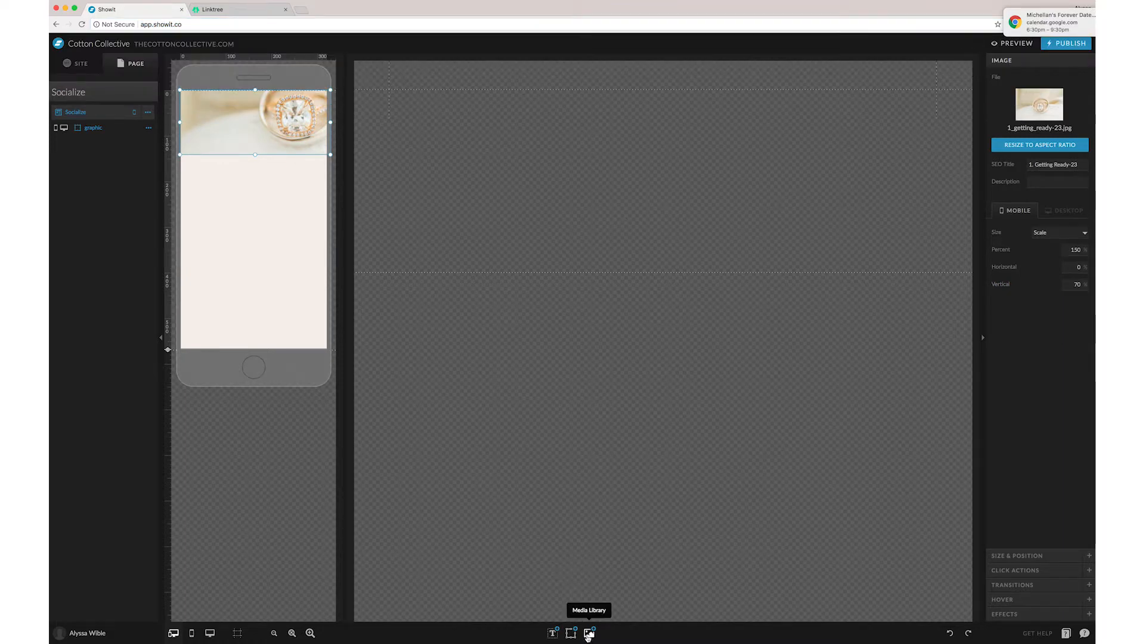
- Add the cotton logo from the Logos folder and name its layer
left_click(589, 632)
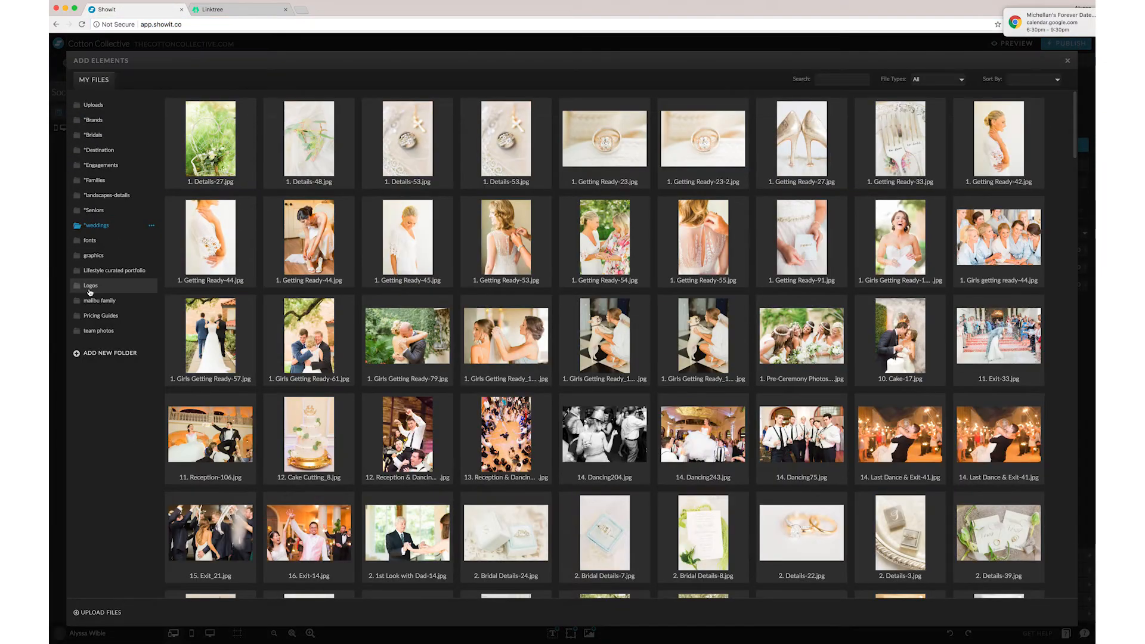
left_click(1067, 60)
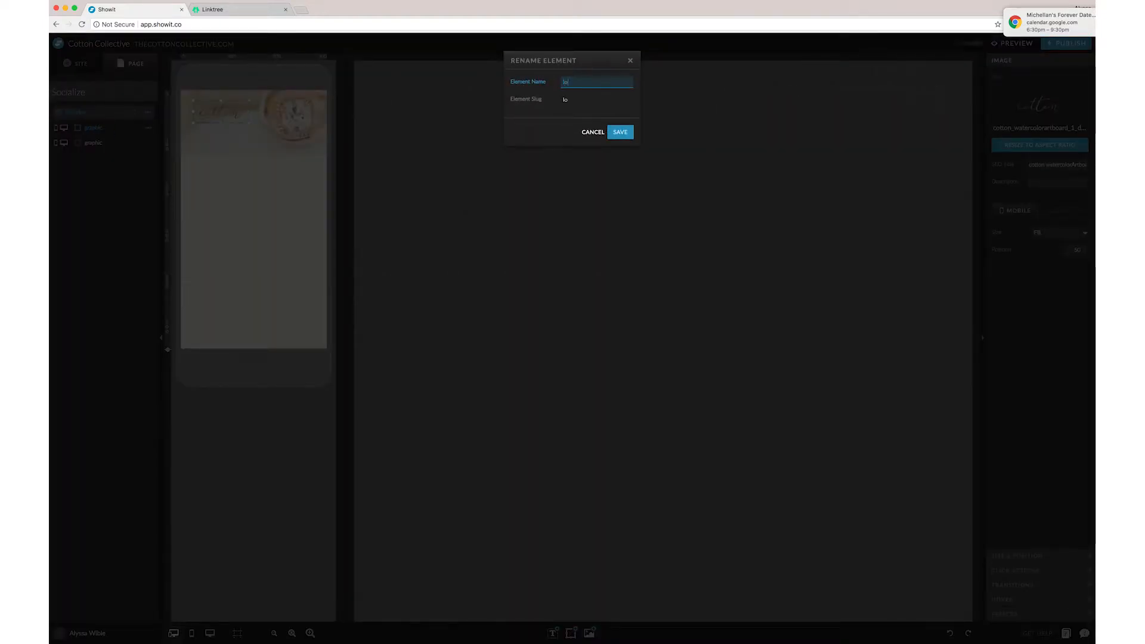
left_click(619, 132)
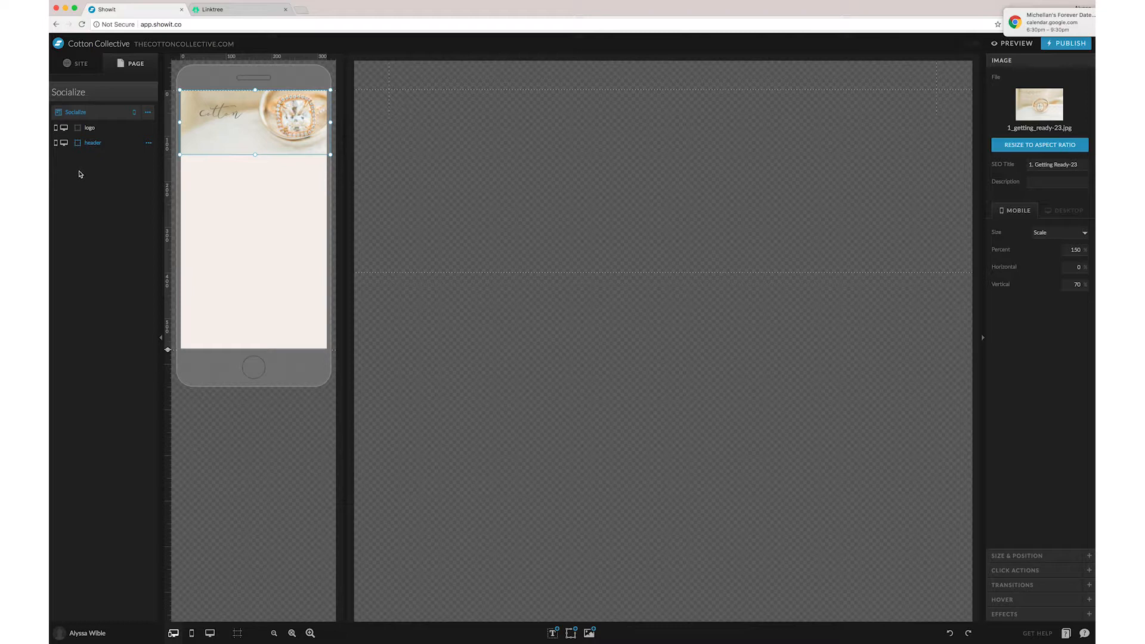
- Add the HEIRLOOM WEDDING PHOTOGRAPHY & FILMS subheading under the logo, plus a thin line shape
left_click(89, 127)
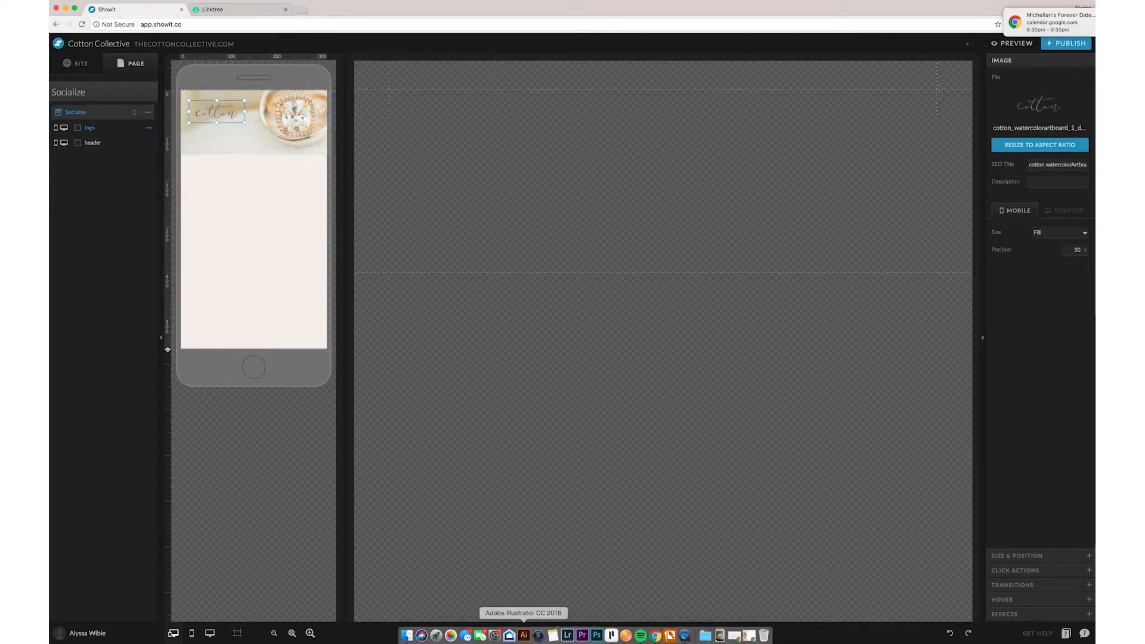
left_click(552, 632)
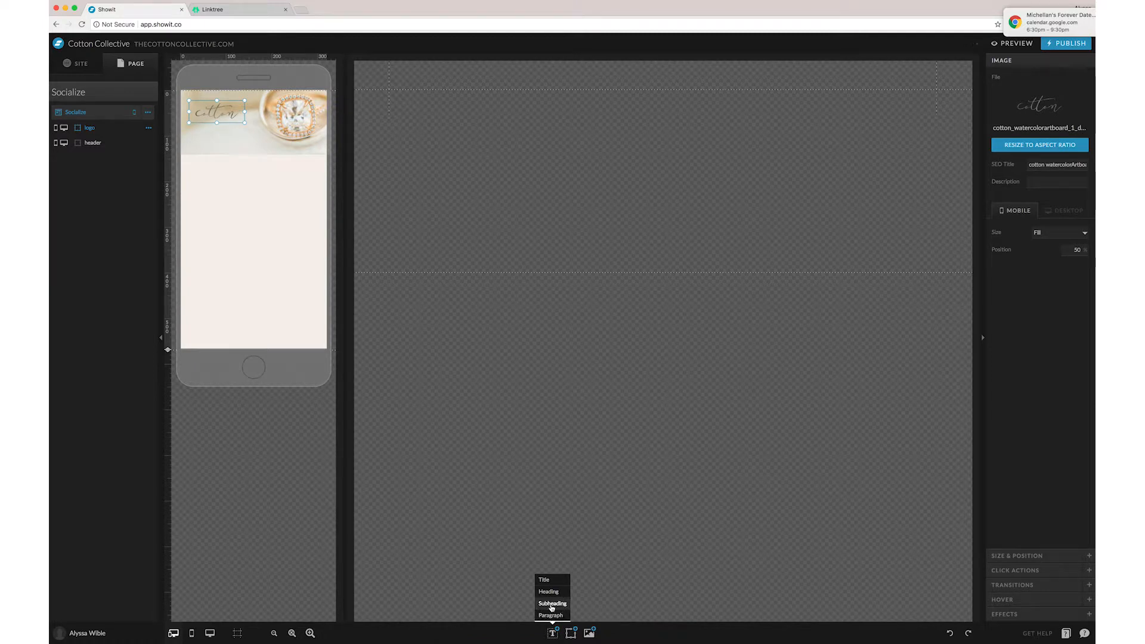
left_click(553, 603)
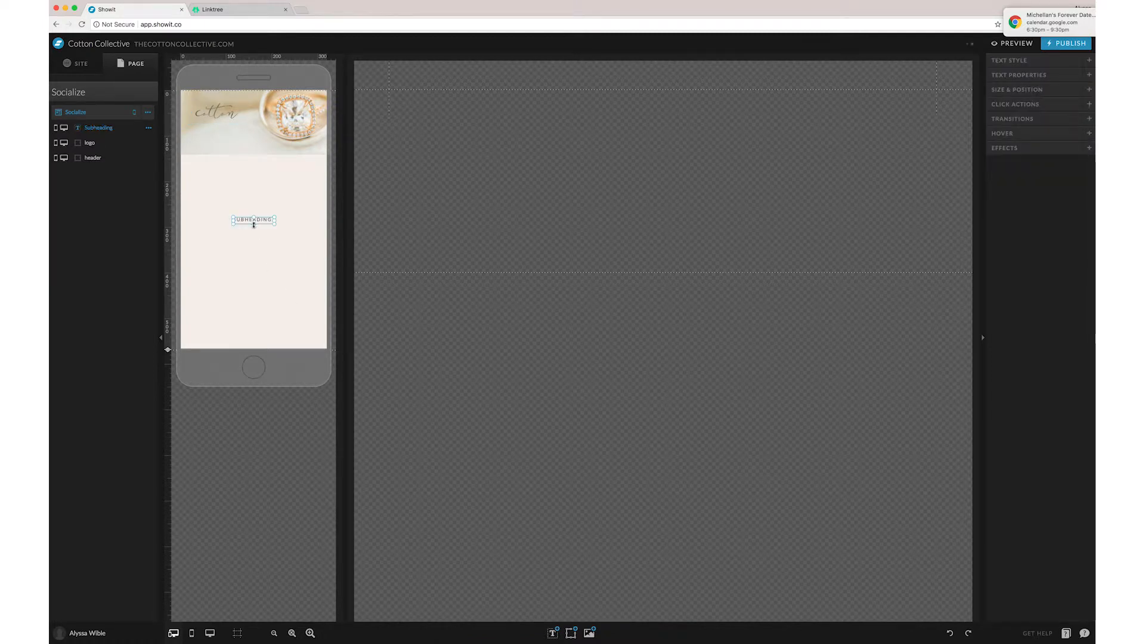
left_click(253, 219)
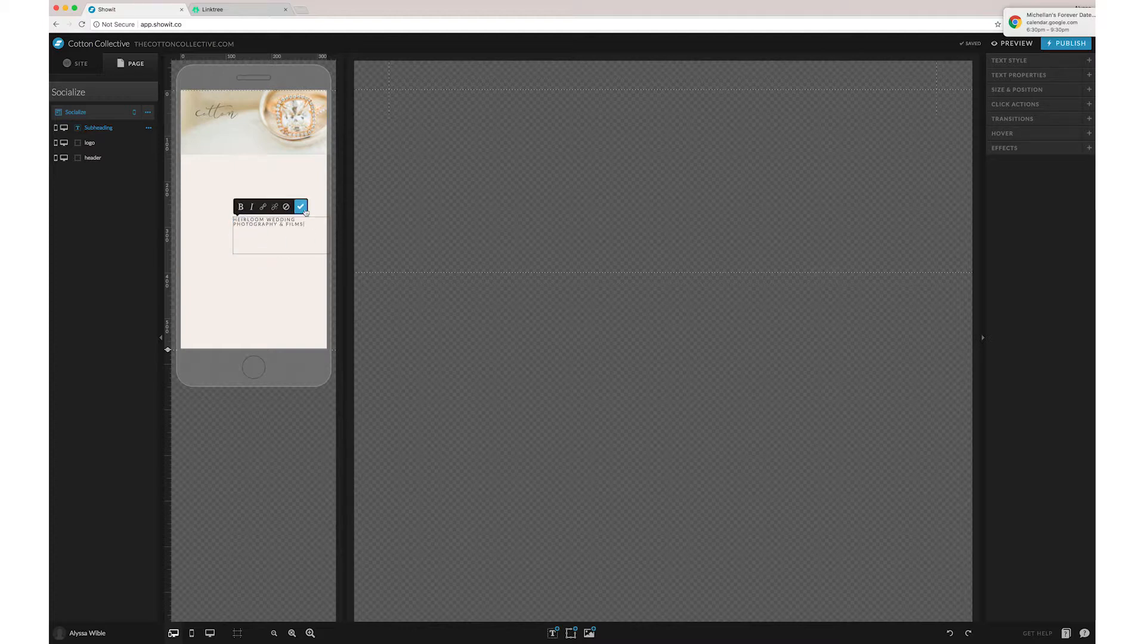
left_click(300, 207)
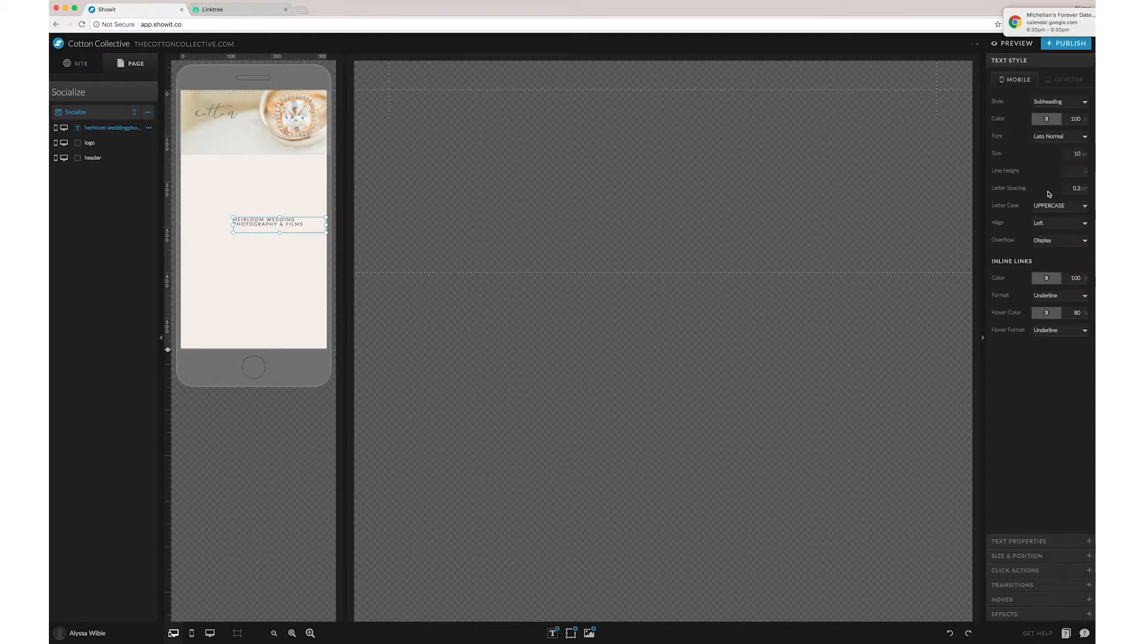
left_click(1058, 222)
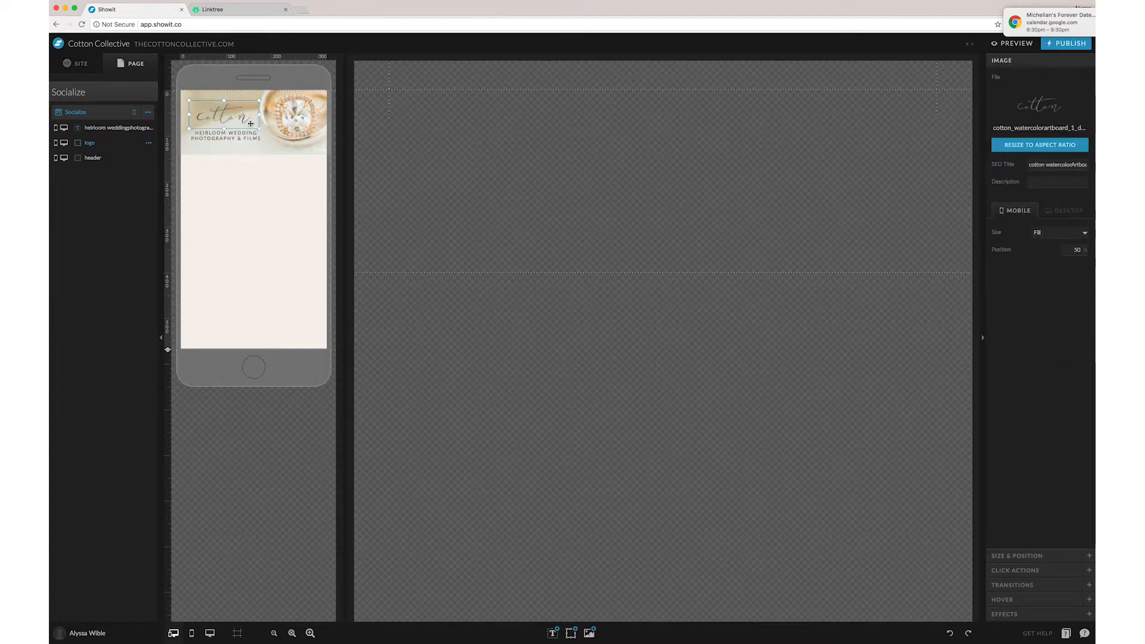
left_click(462, 566)
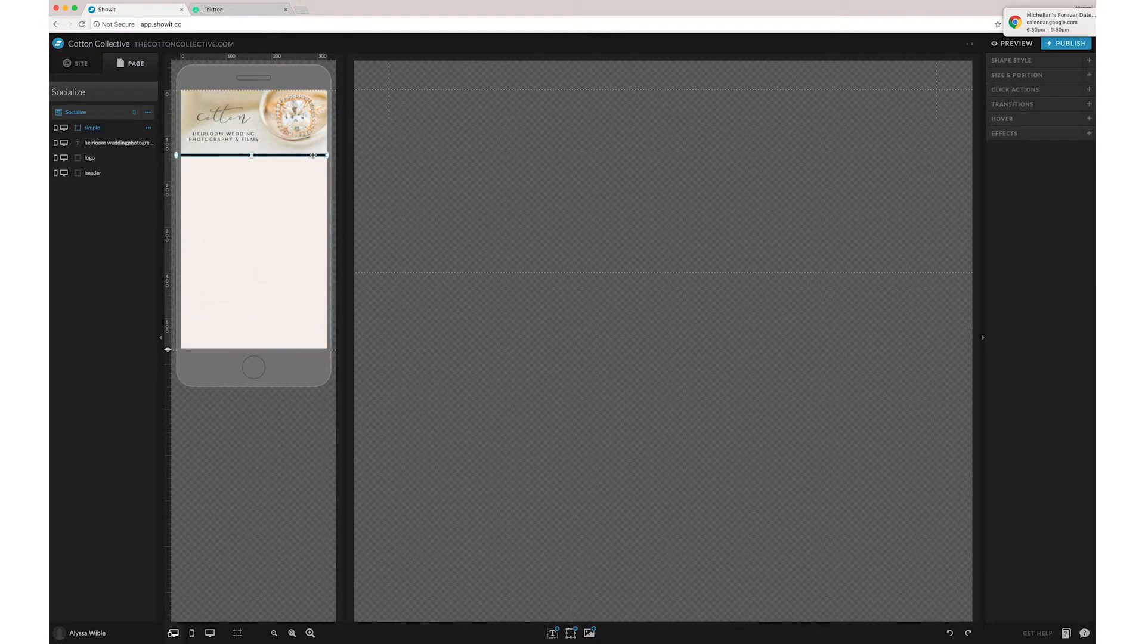
left_click(261, 258)
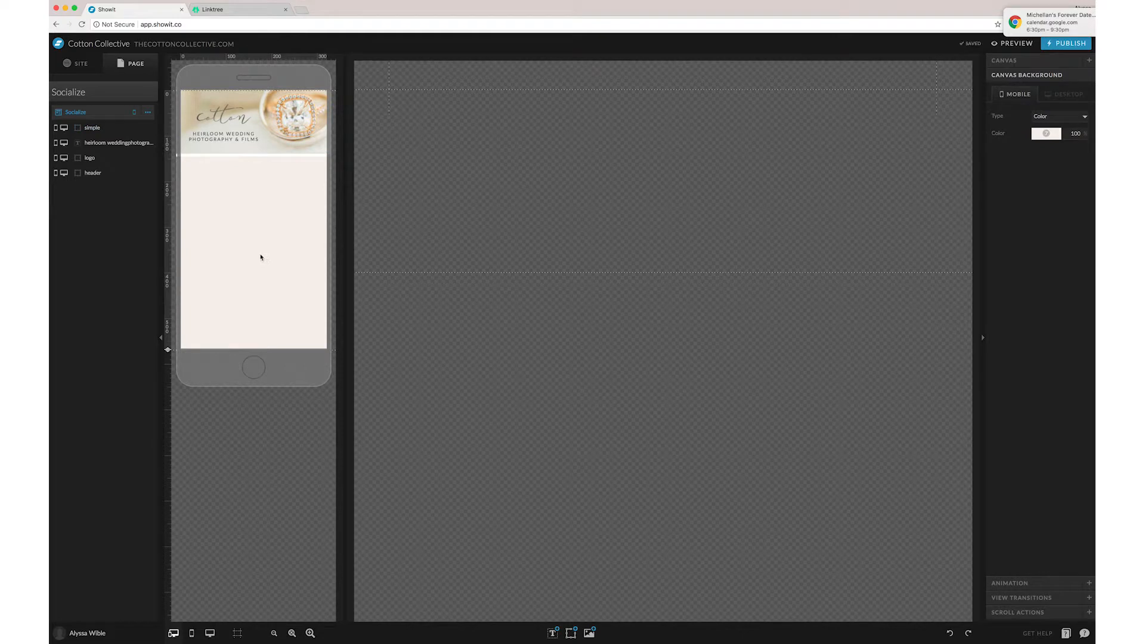
- Add the couple photo to the Socialize canvas and bring up its size and position settings
left_click(589, 633)
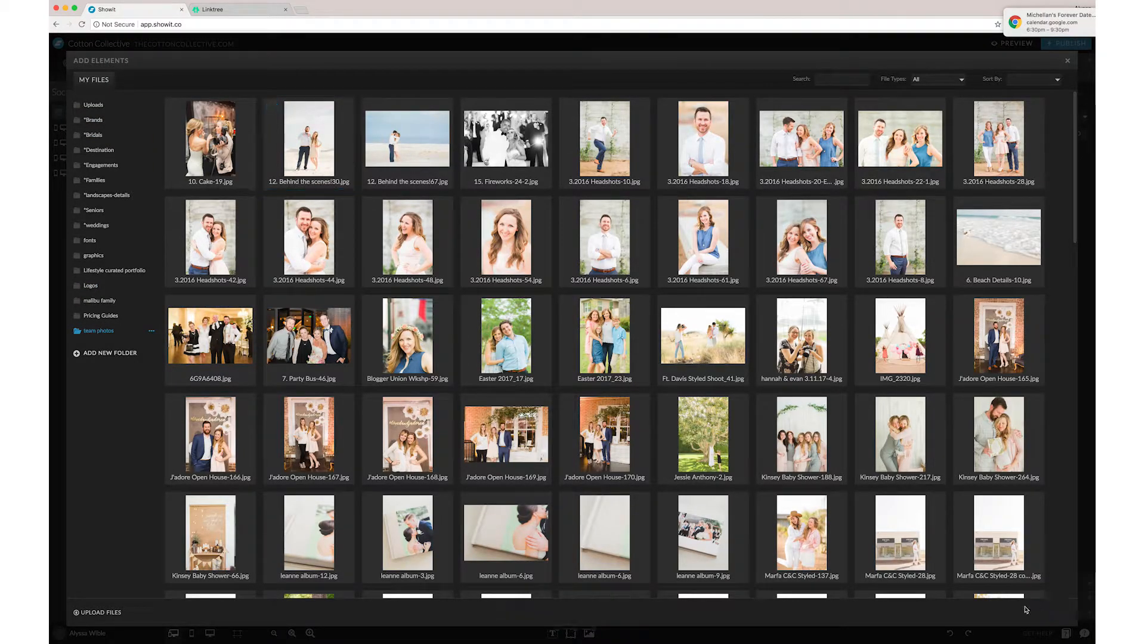
left_click(1067, 60)
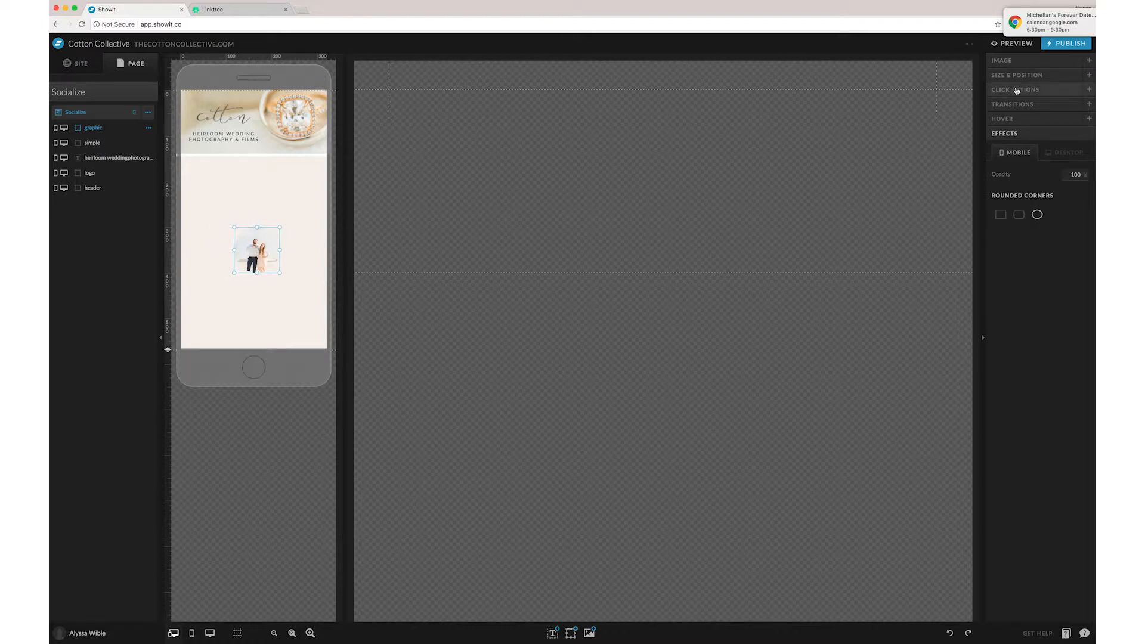
left_click(1016, 75)
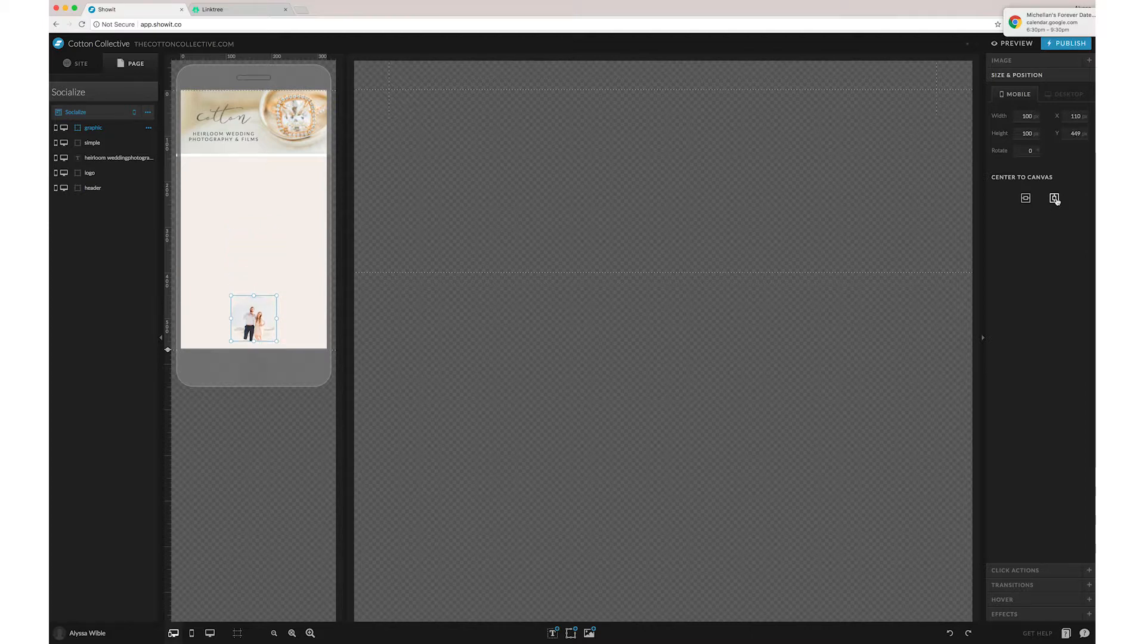
mouse_move(560, 588)
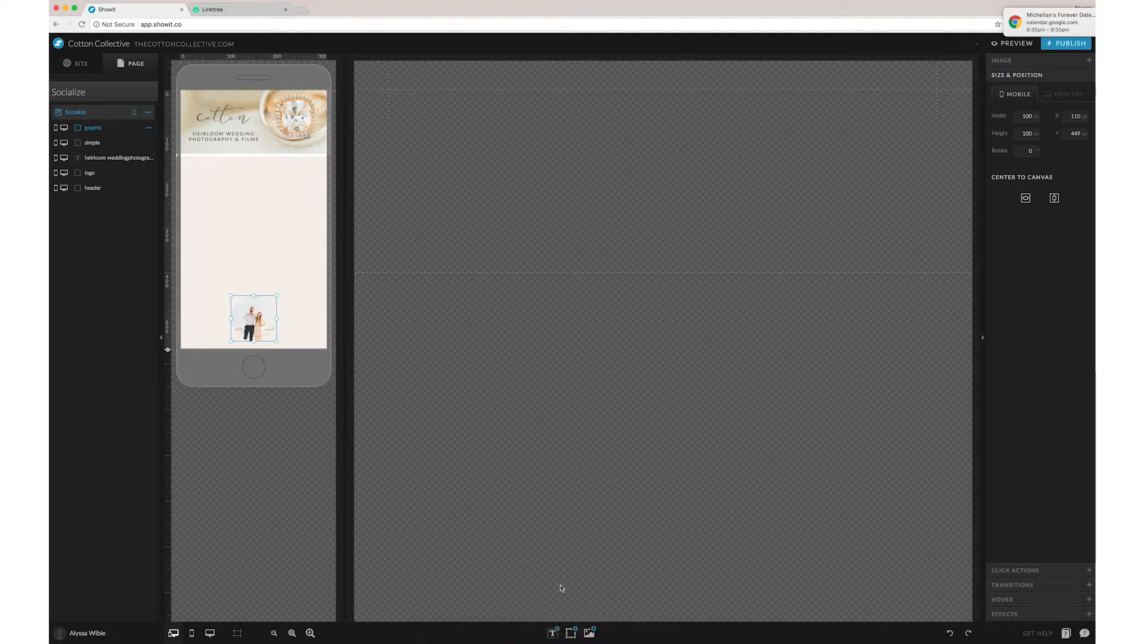
- Add a white rectangle, round it into a small circle, and rename the layer 'profile photo'
left_click(570, 633)
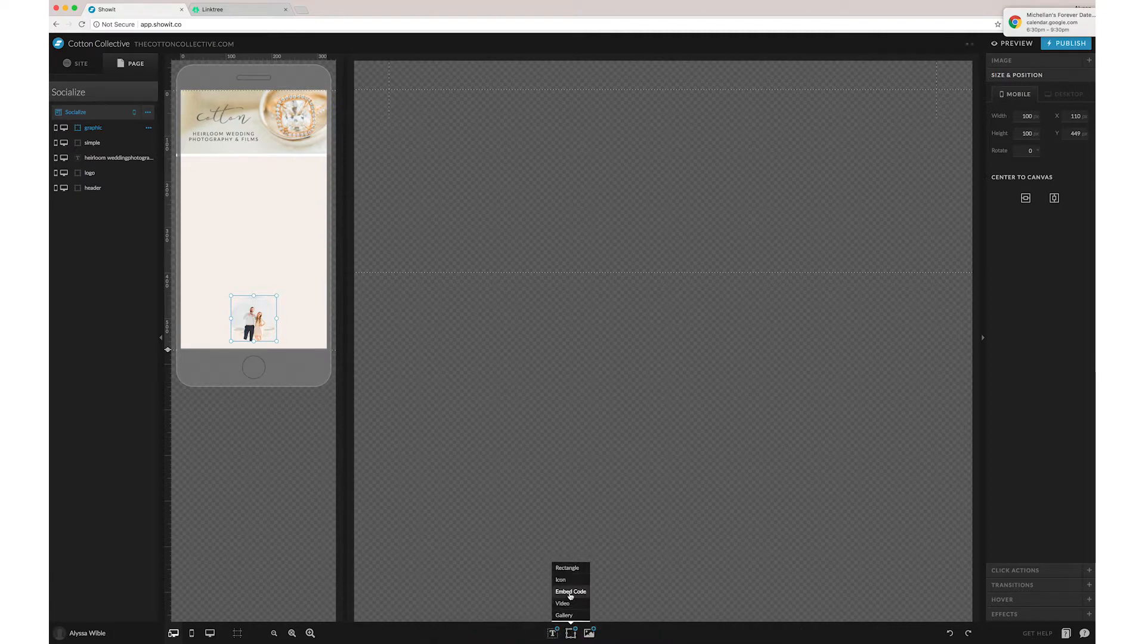
left_click(566, 569)
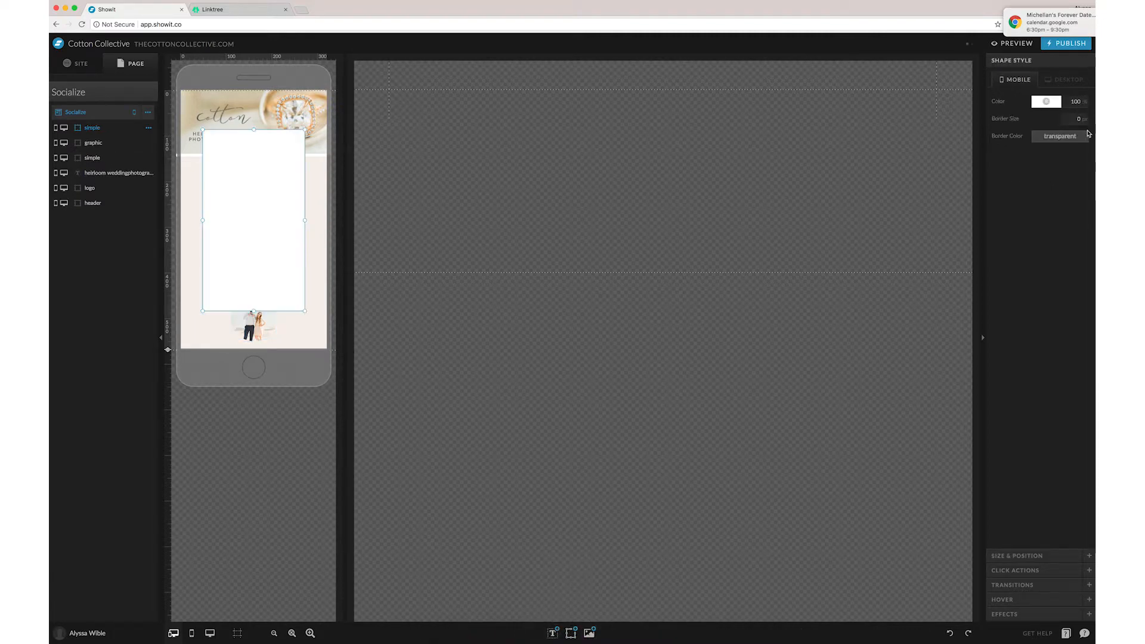
left_click(1015, 556)
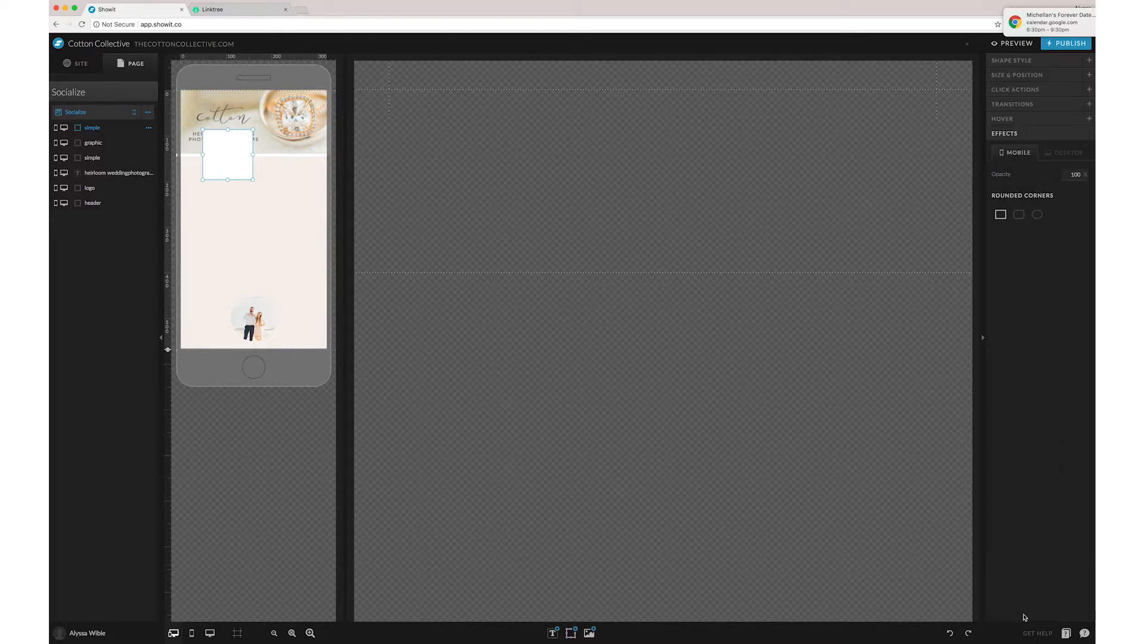
left_click(1037, 214)
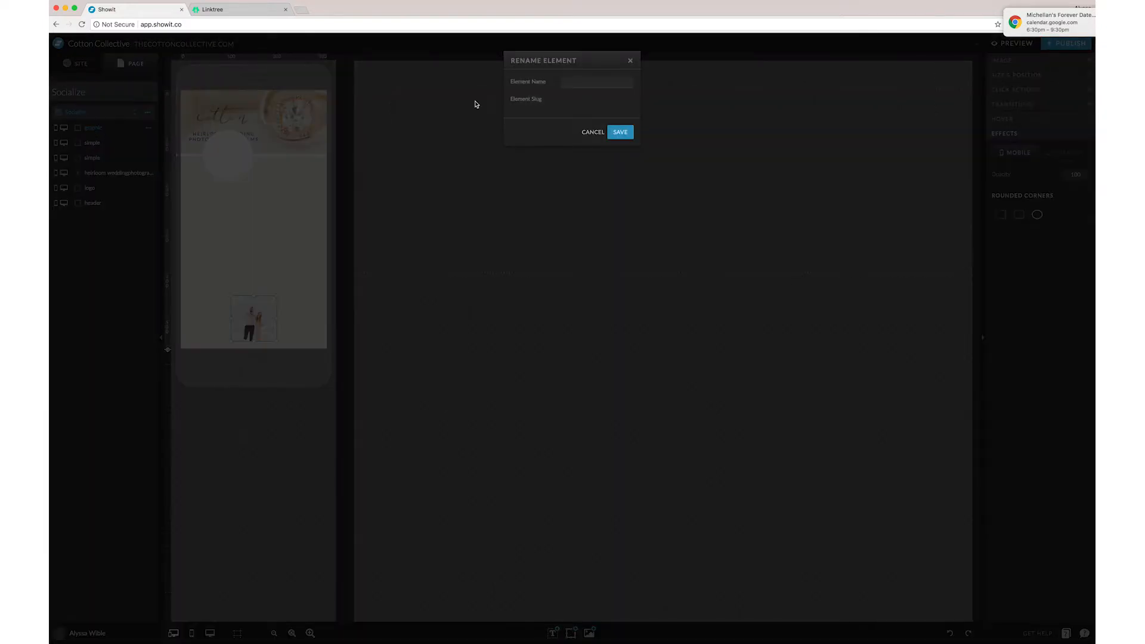
type("profile p")
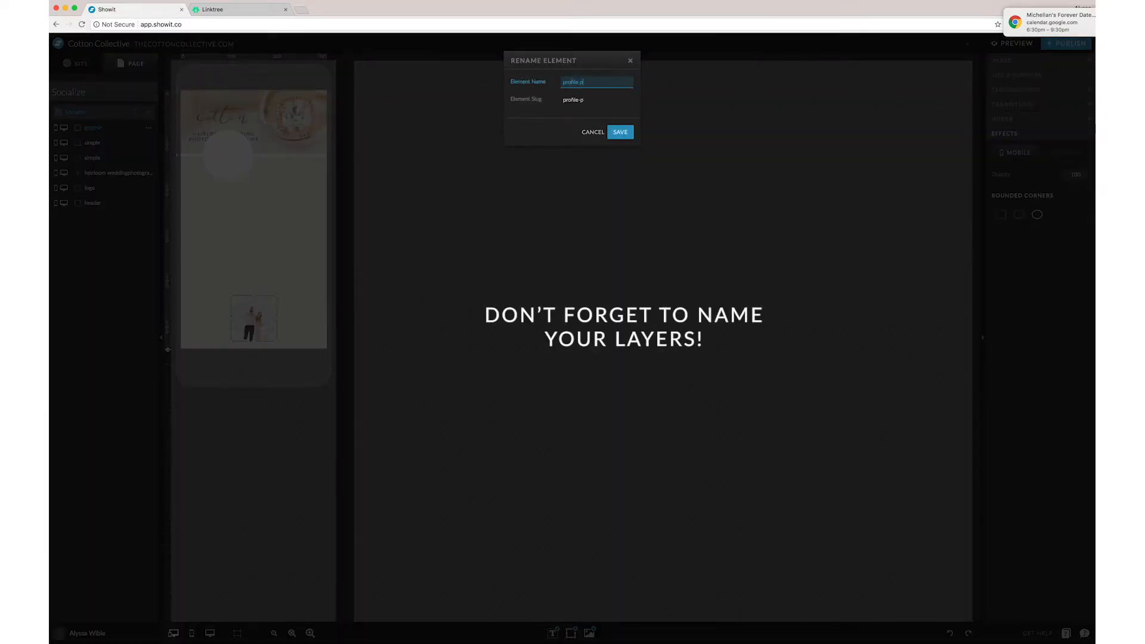
type("phot")
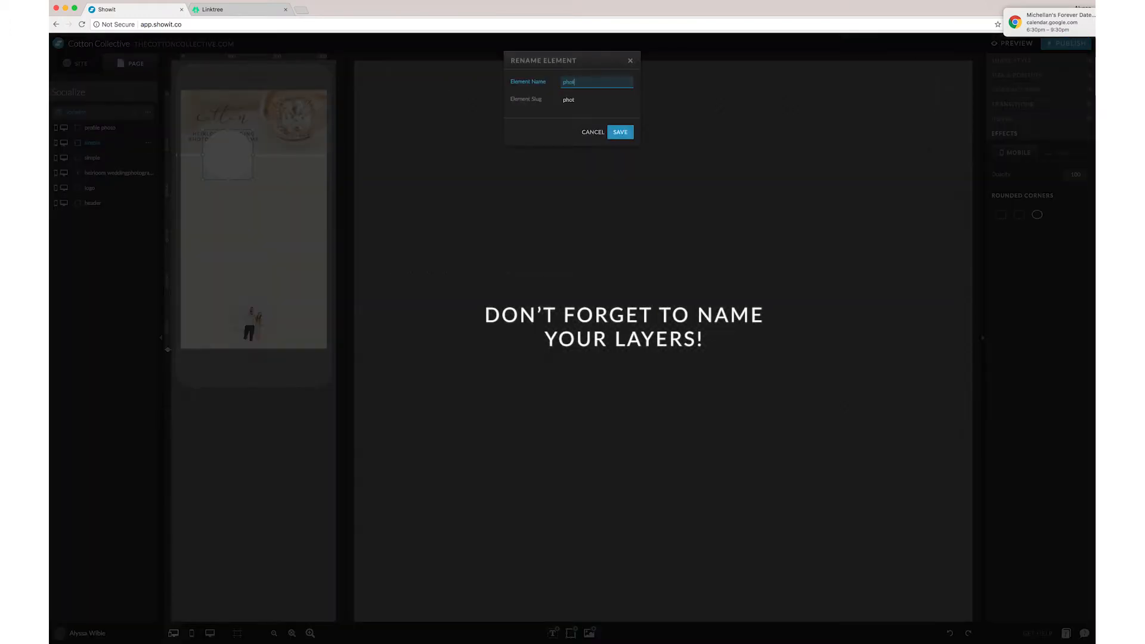
key("backspace")
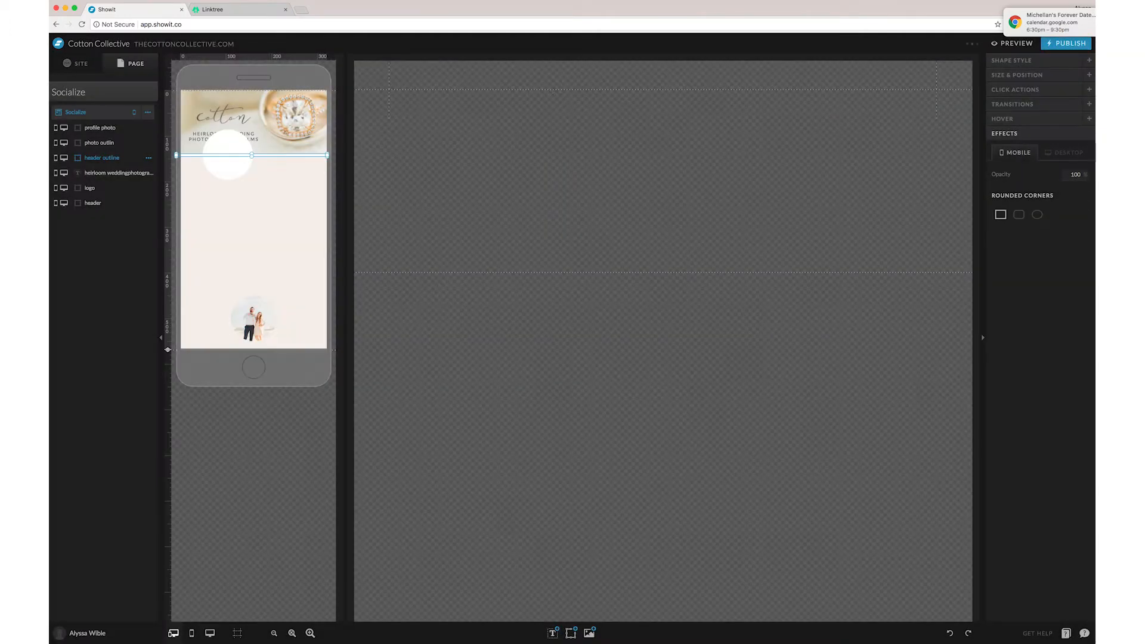
- Select the circle outline together with the profile photo to align them
left_click(253, 314)
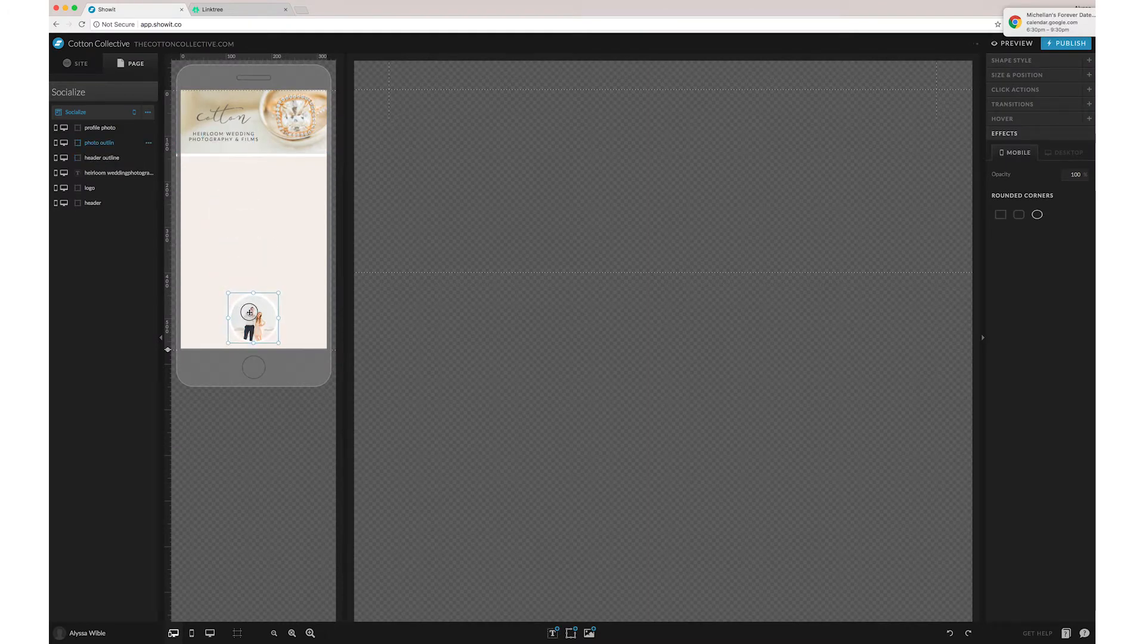
left_click(100, 127)
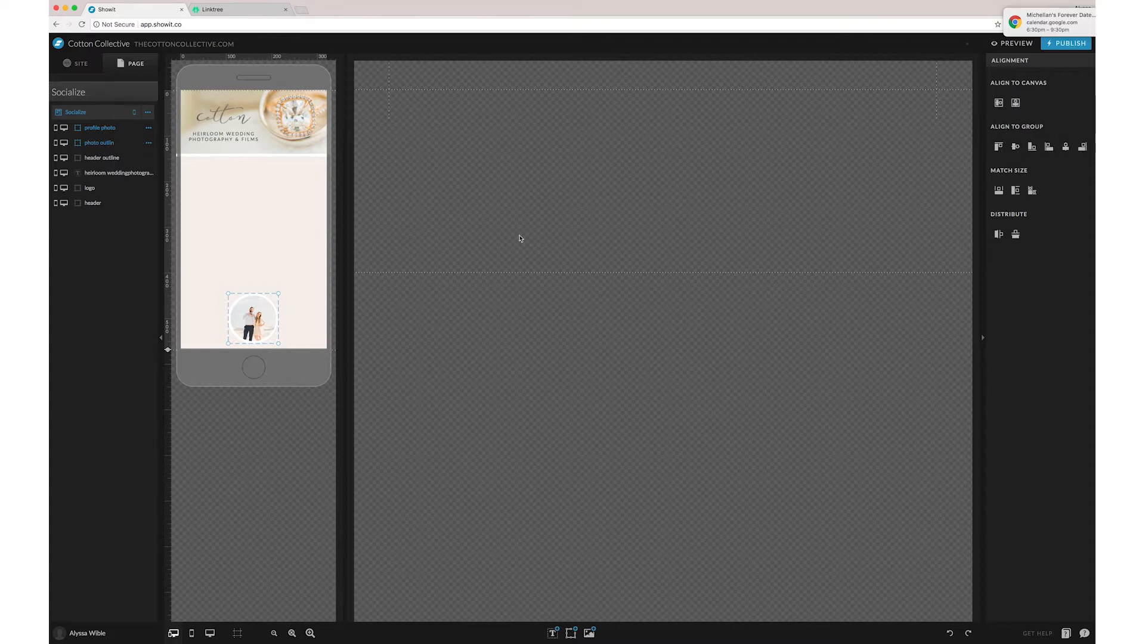
left_click(571, 632)
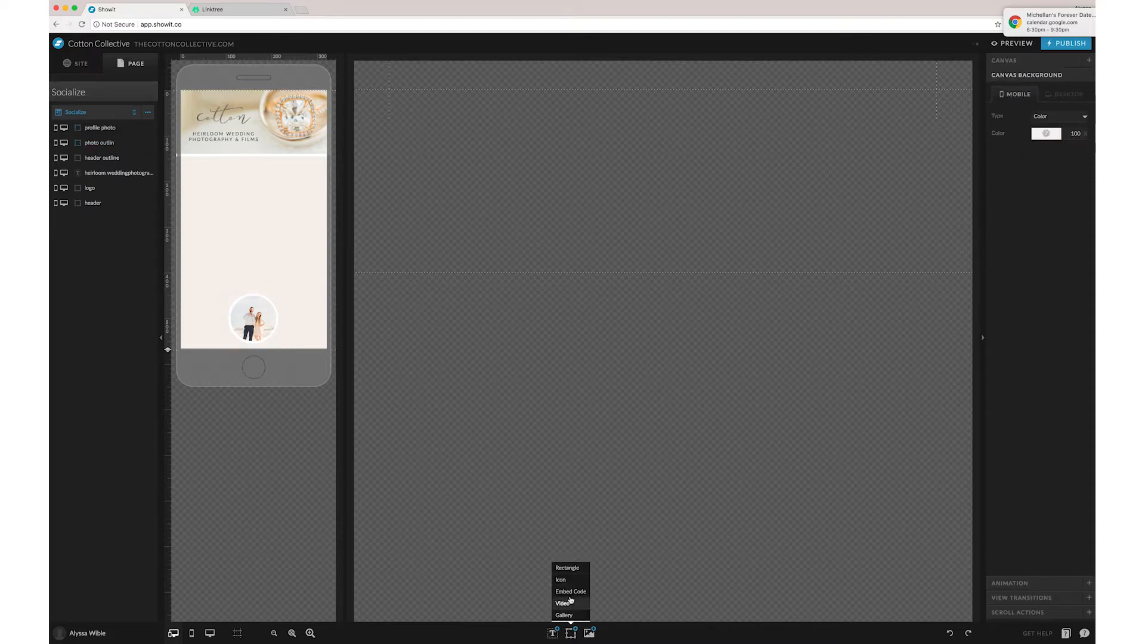
- Shape a new rectangle into a thin, full-width white bar
left_click(566, 568)
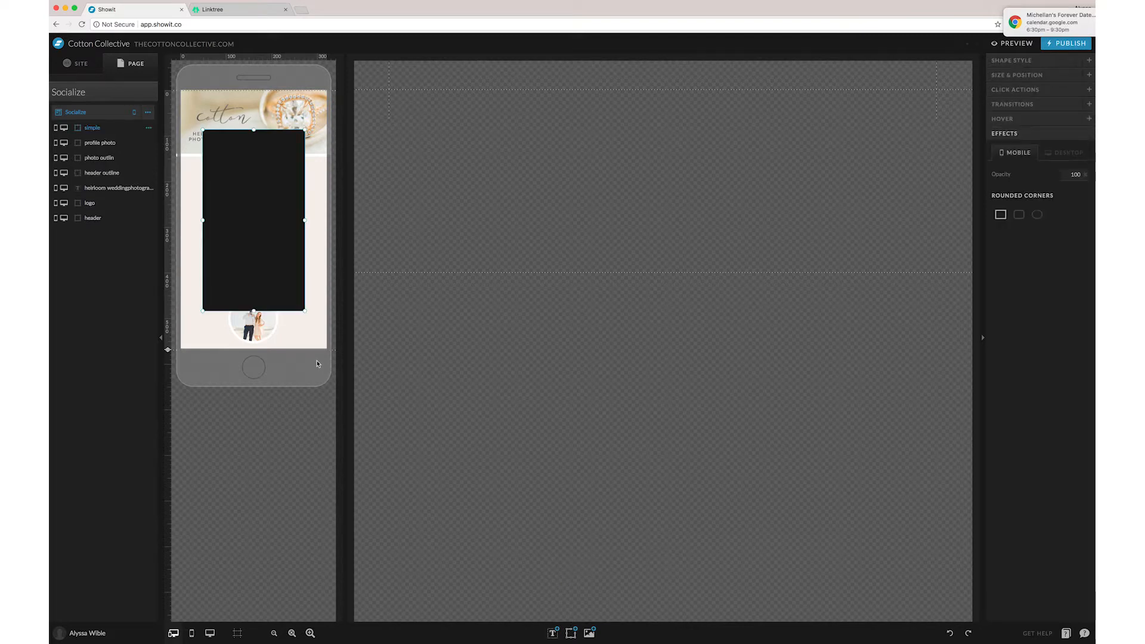
mouse_move(332, 361)
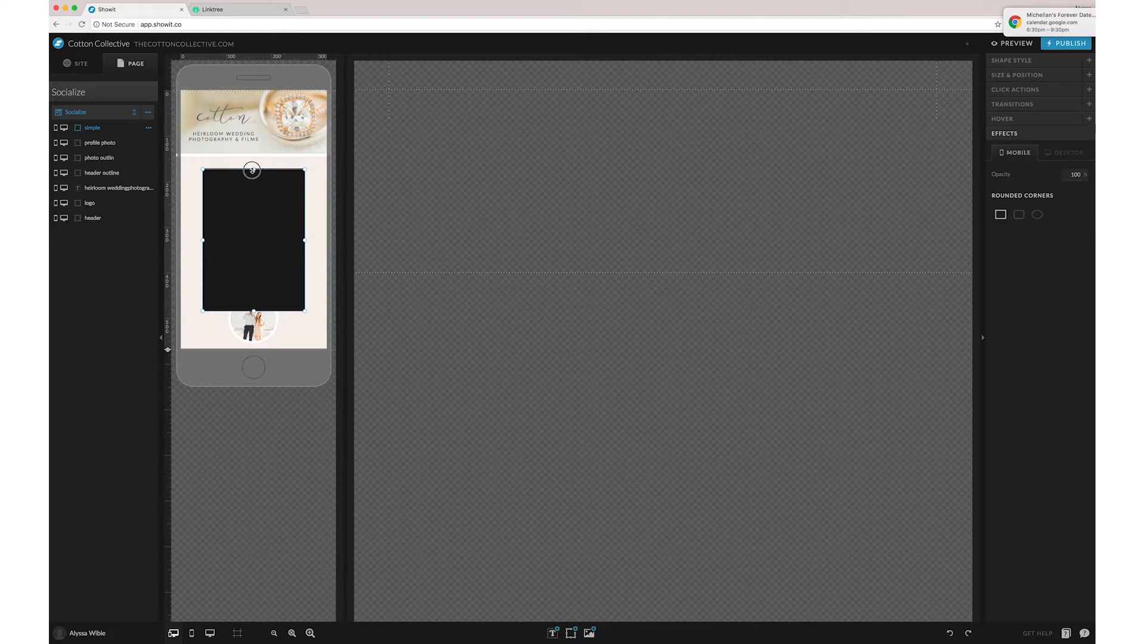
left_click_drag(252, 241, 252, 193)
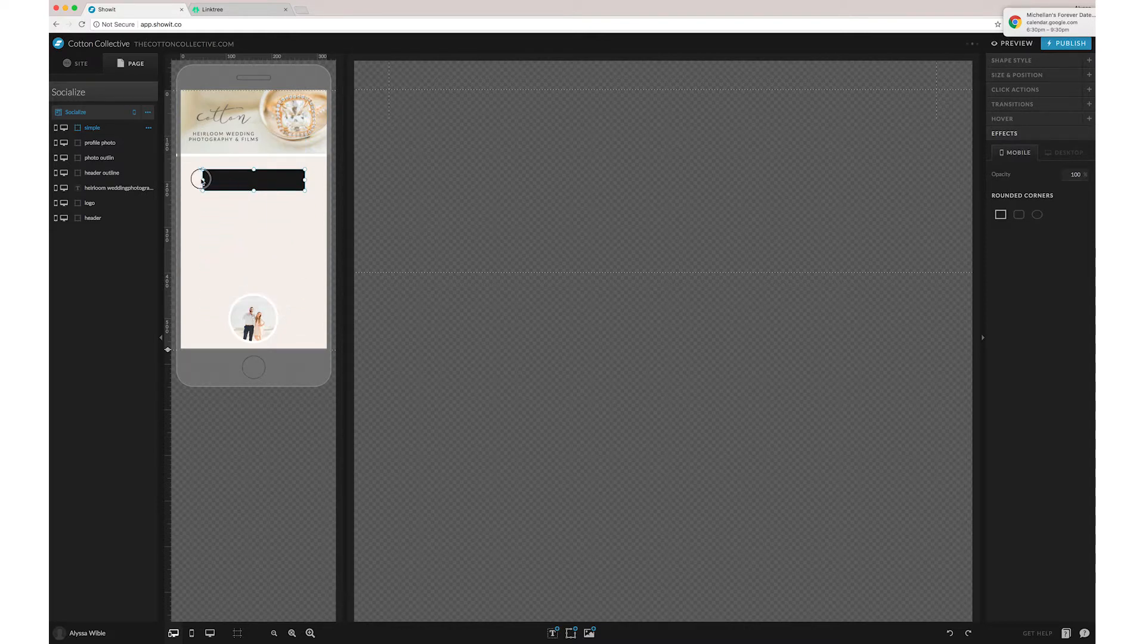
left_click_drag(201, 180, 308, 180)
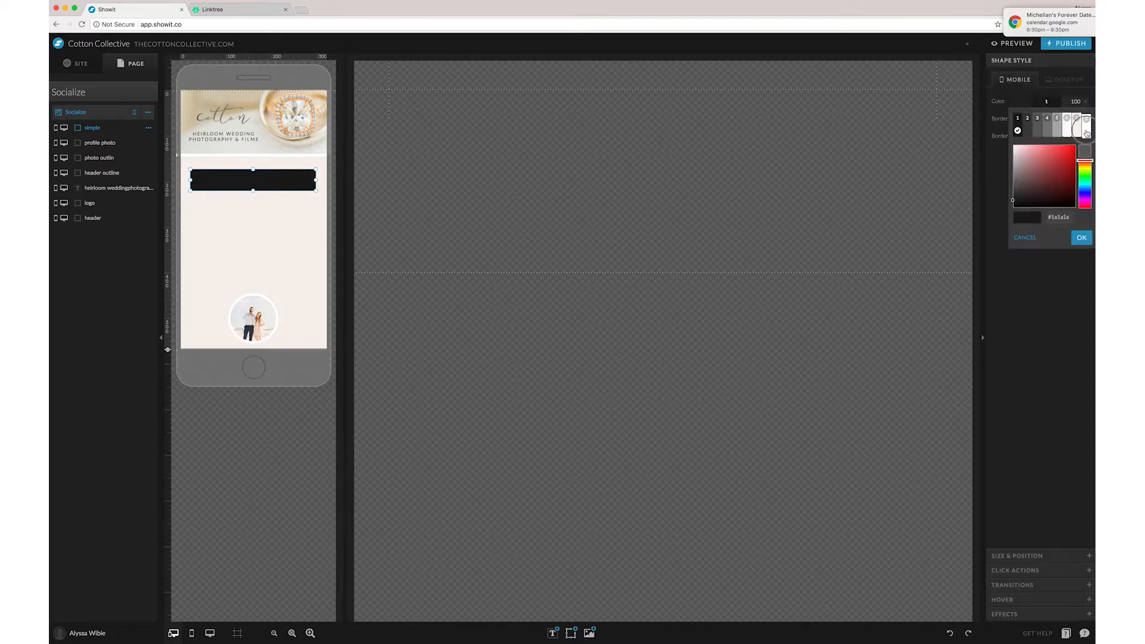
left_click(1081, 238)
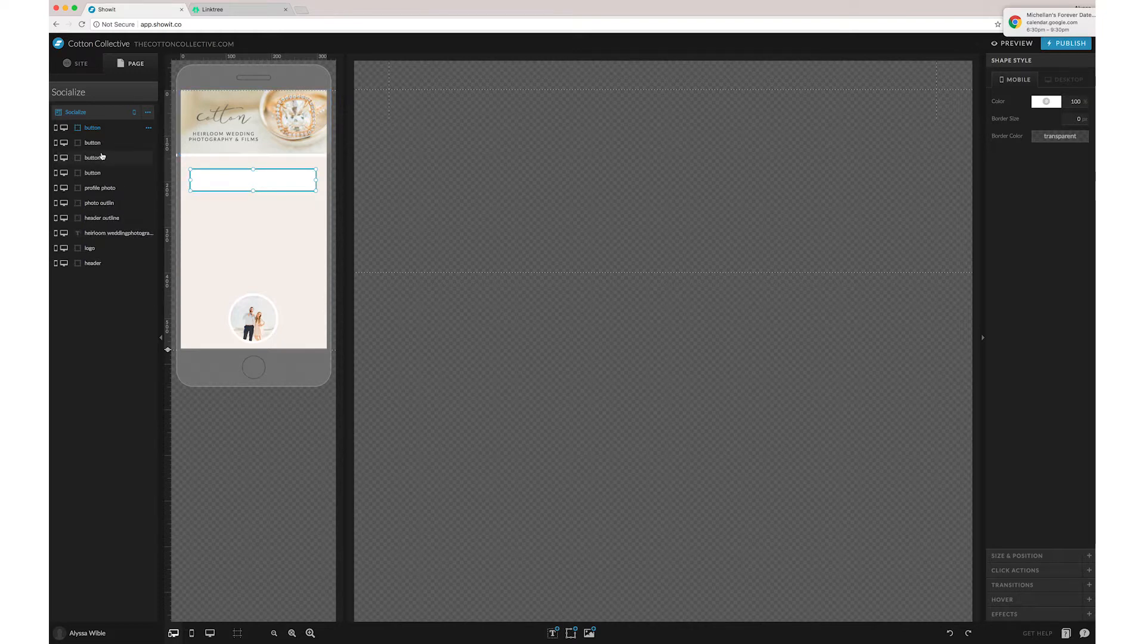
- Rename the stacked bar layers button 1 through button 4
left_click(92, 157)
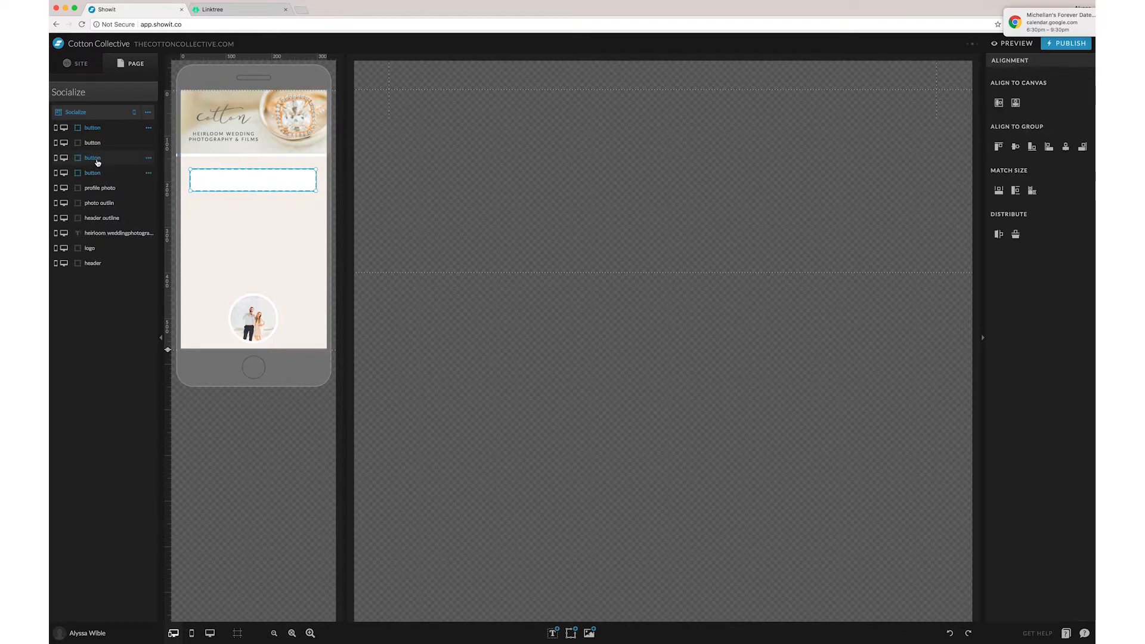
left_click(92, 127)
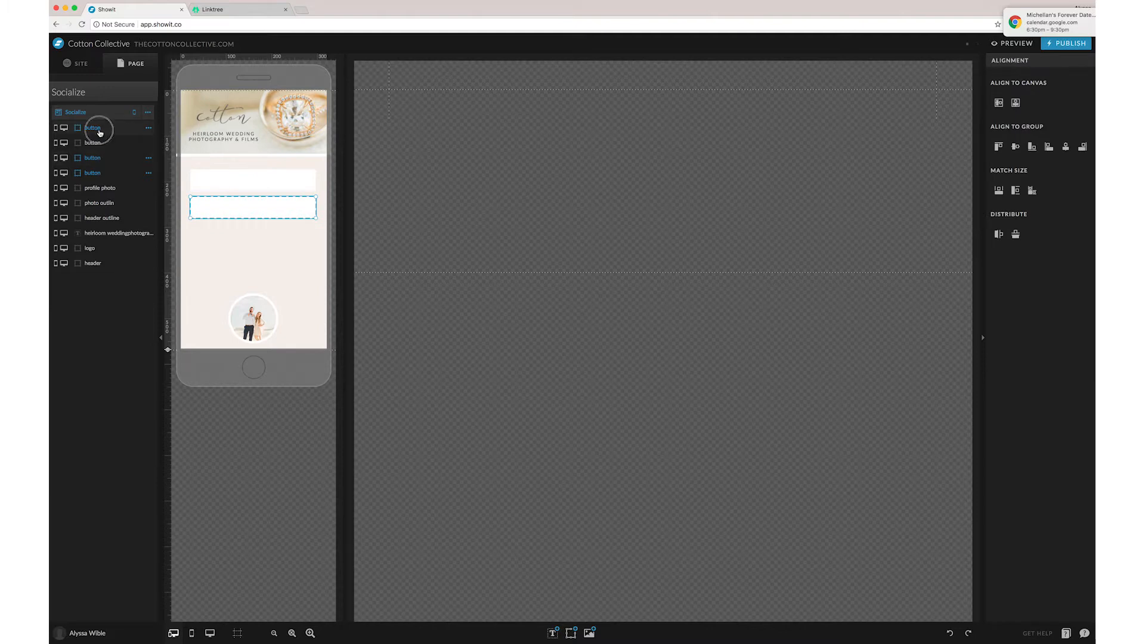
left_click(91, 173)
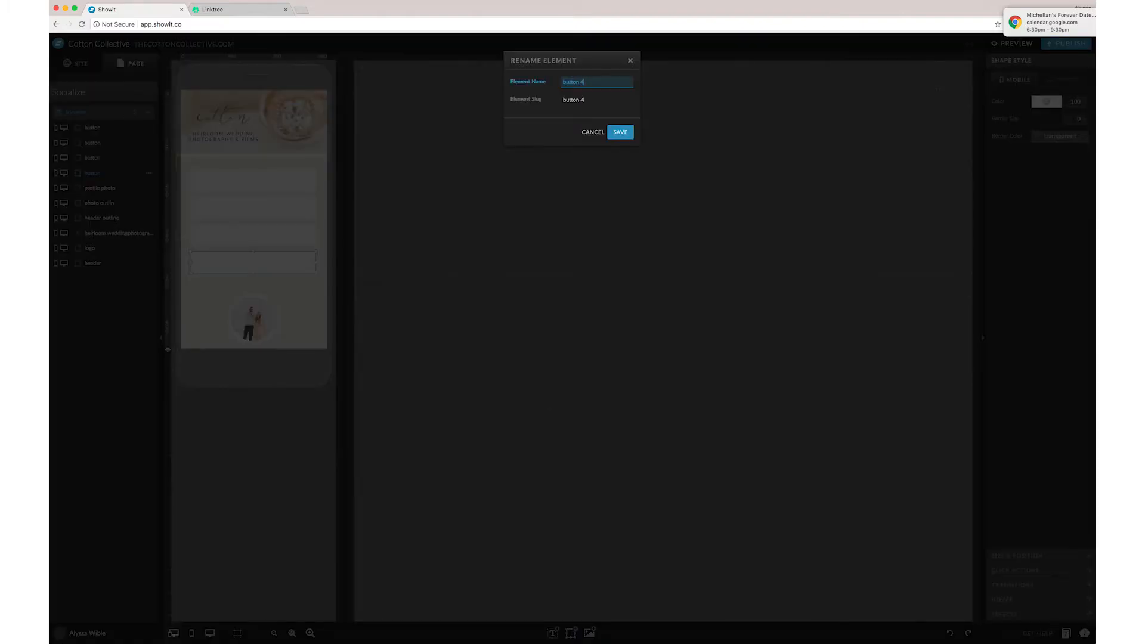
left_click(619, 133)
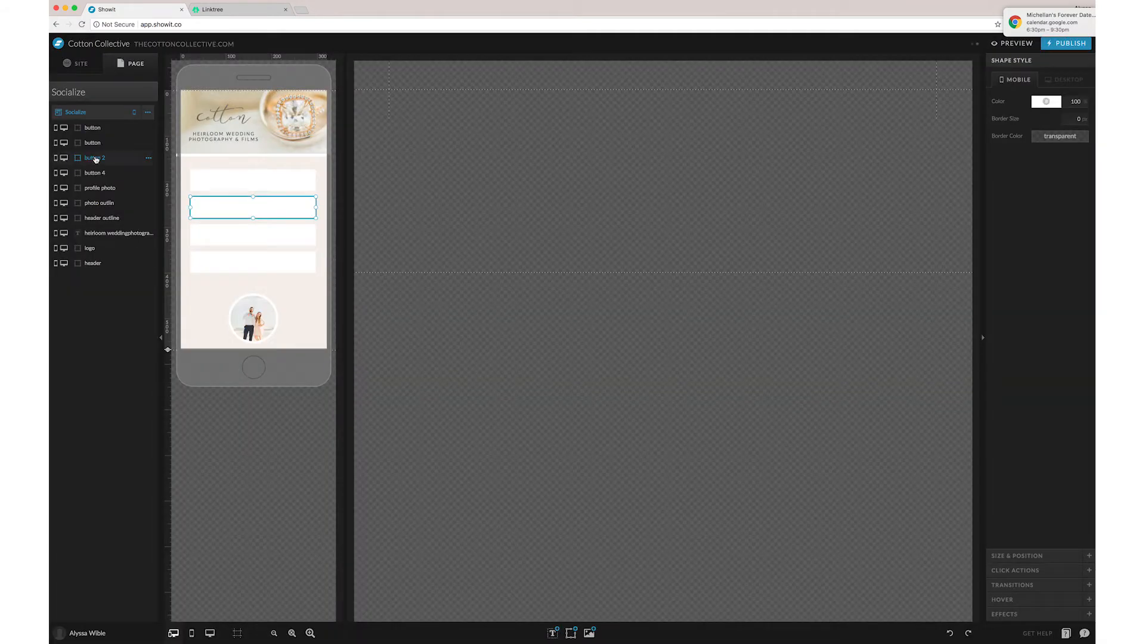
left_click(91, 157)
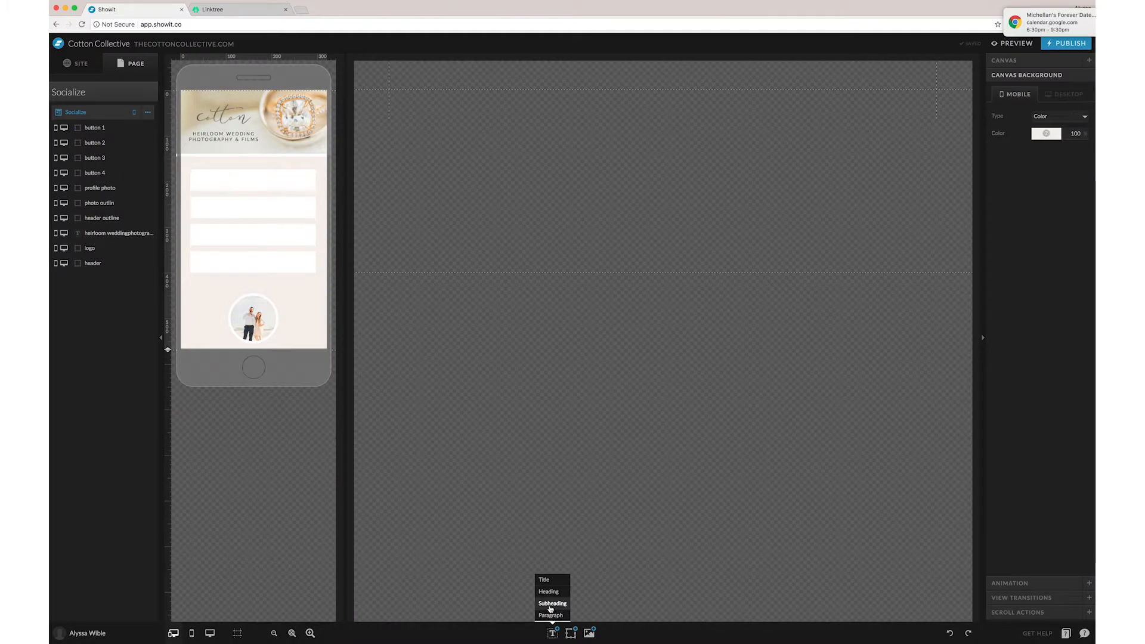
- Put subheading labels VISIT OUR WEBSITE and WHAT'S NEW ON THE BLOG on the first two bars
left_click(551, 603)
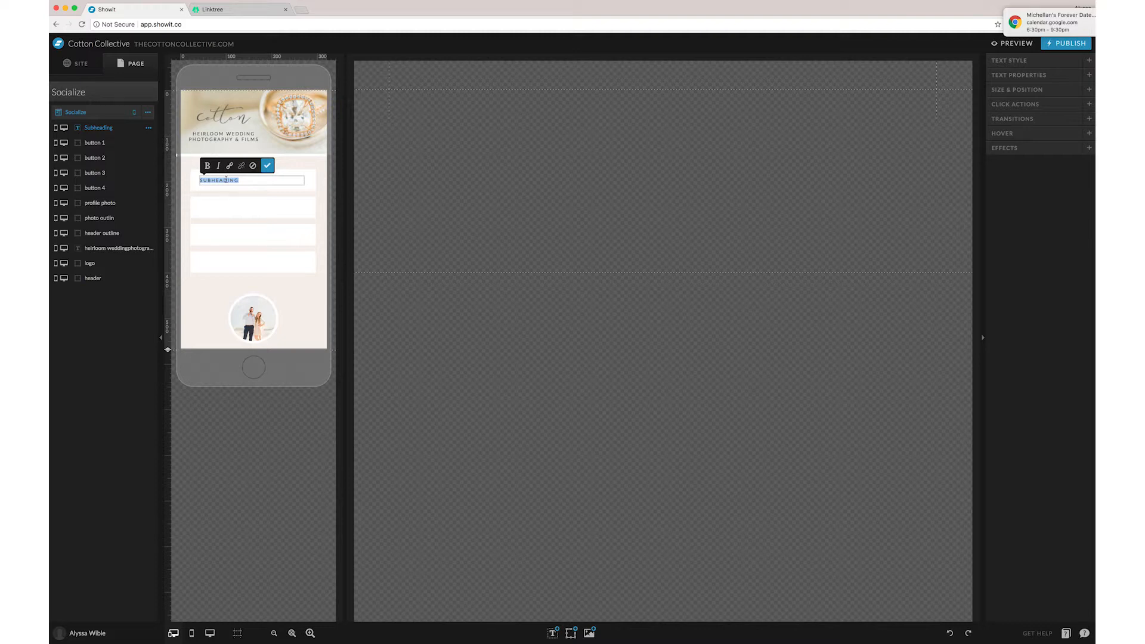
type("VISIT OUR WEBSITE")
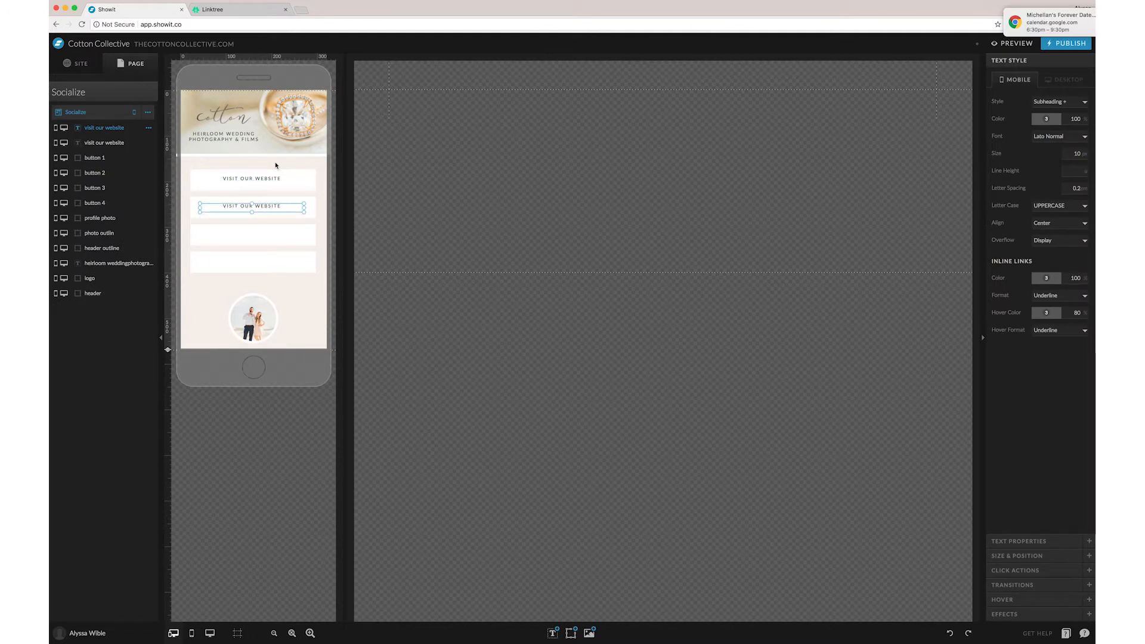
double_click(251, 207)
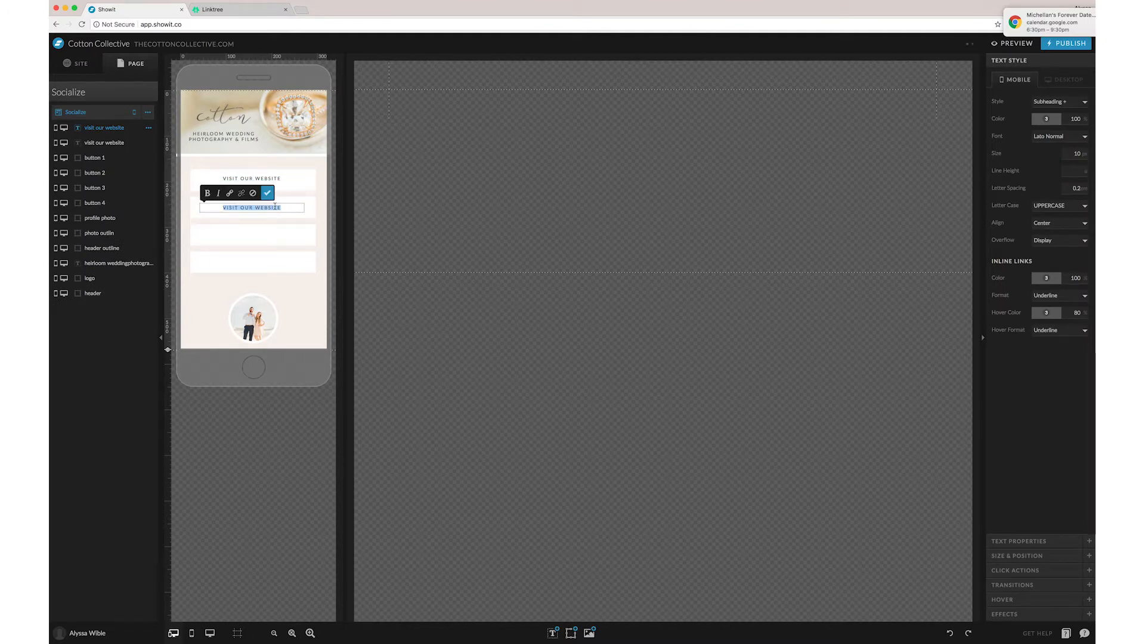
type("THE")
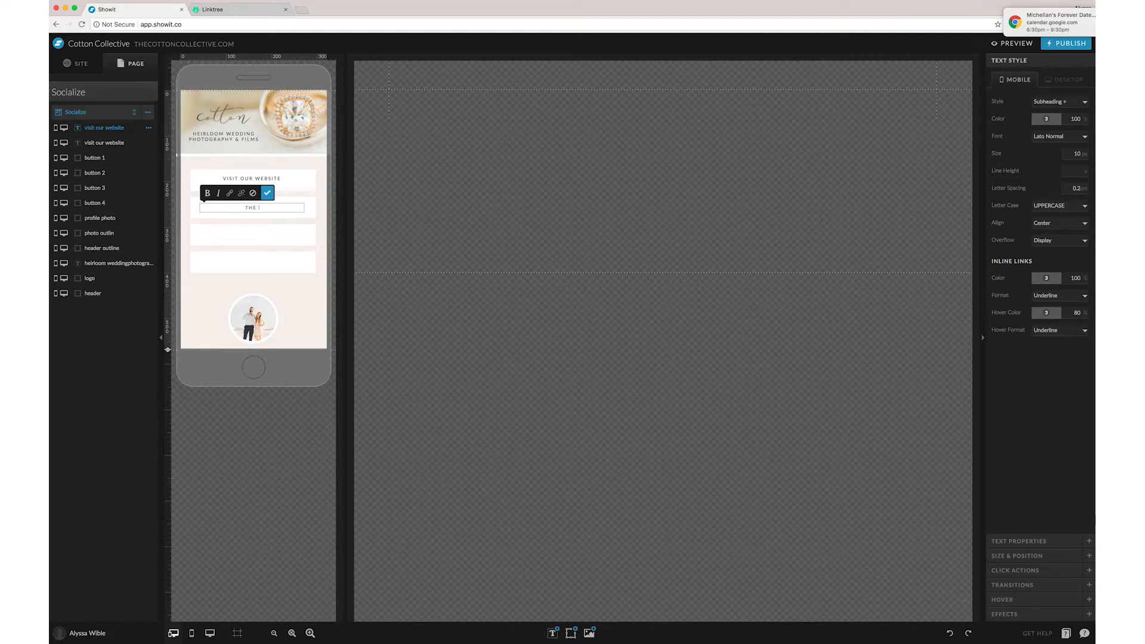
type("LAT")
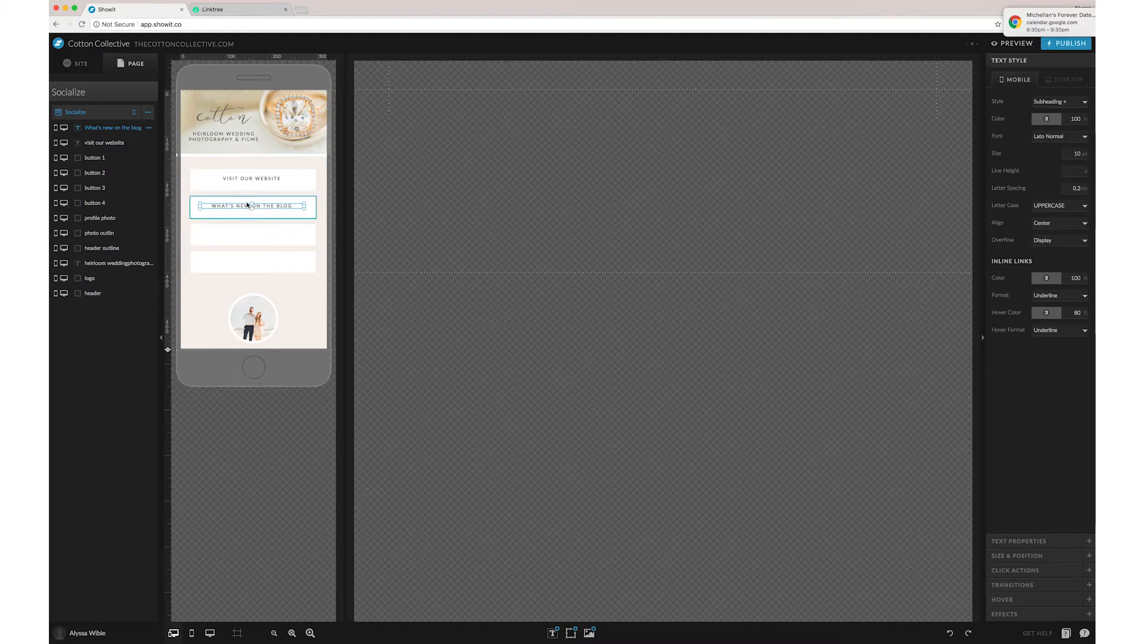
left_click(252, 179)
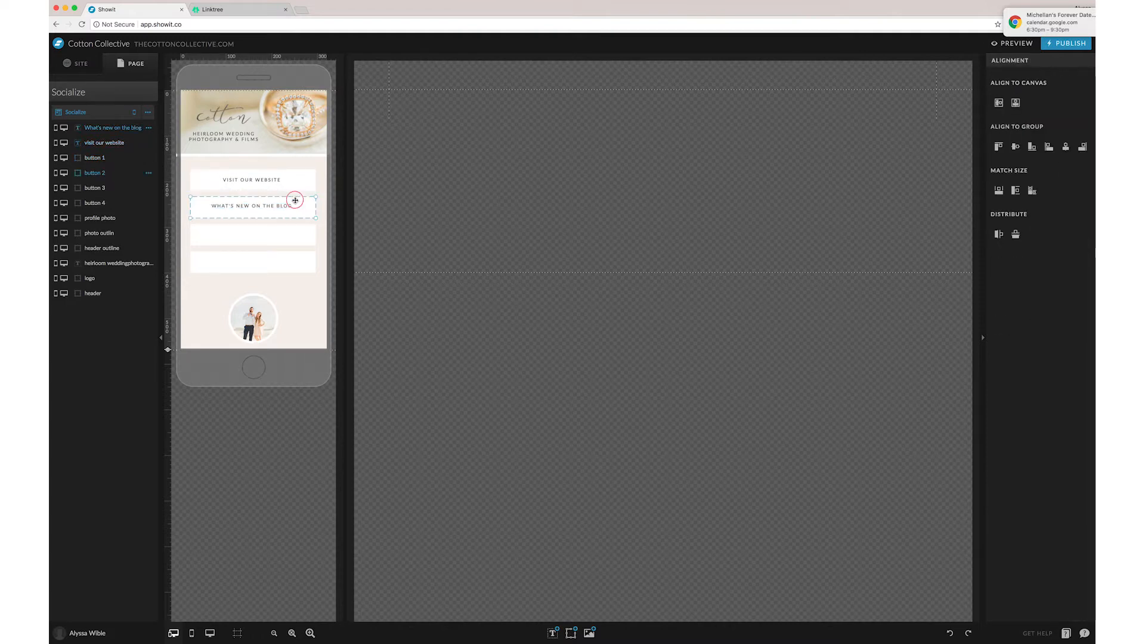
mouse_move(351, 243)
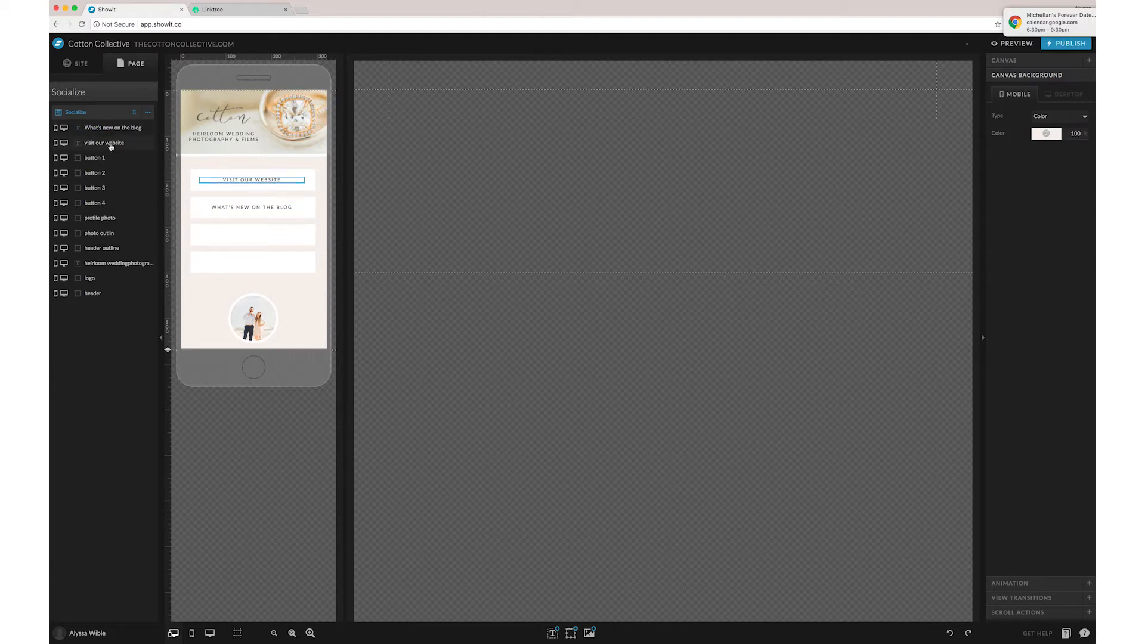
- Copy the blog label onto the third button and change it to LISTEN TO PODCAST
left_click(252, 235)
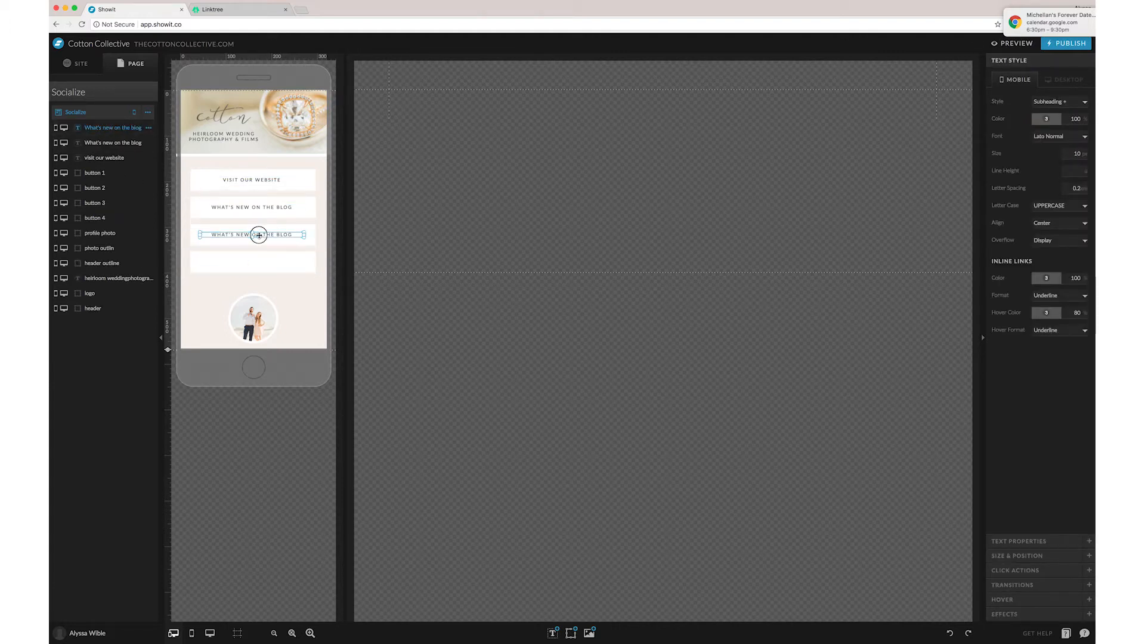
double_click(251, 234)
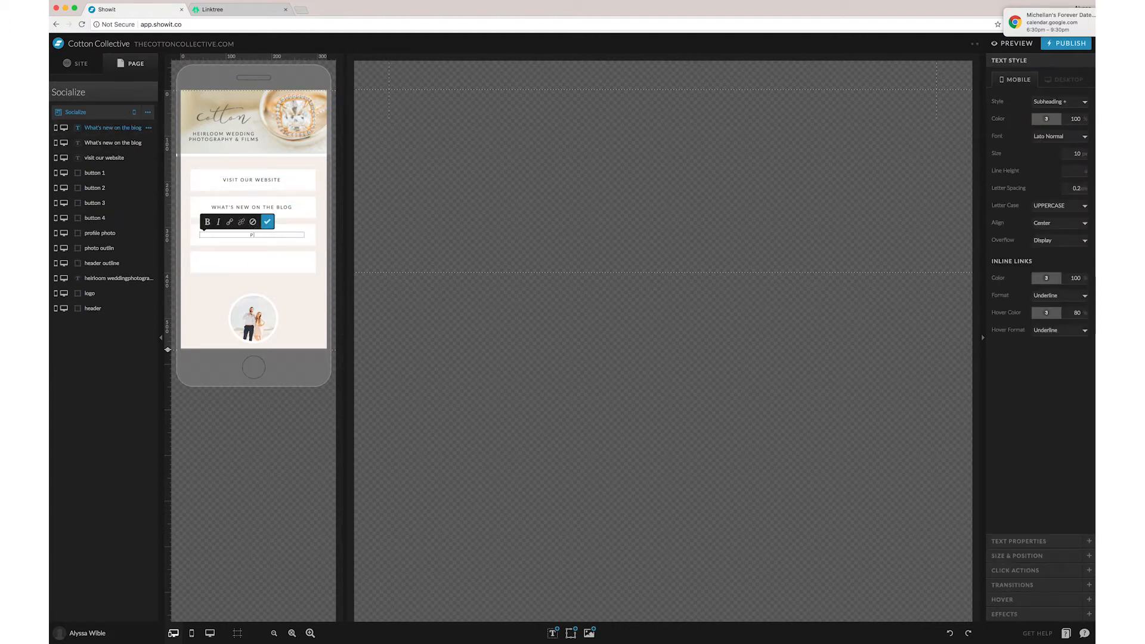
type("LISTEN TO PODCA")
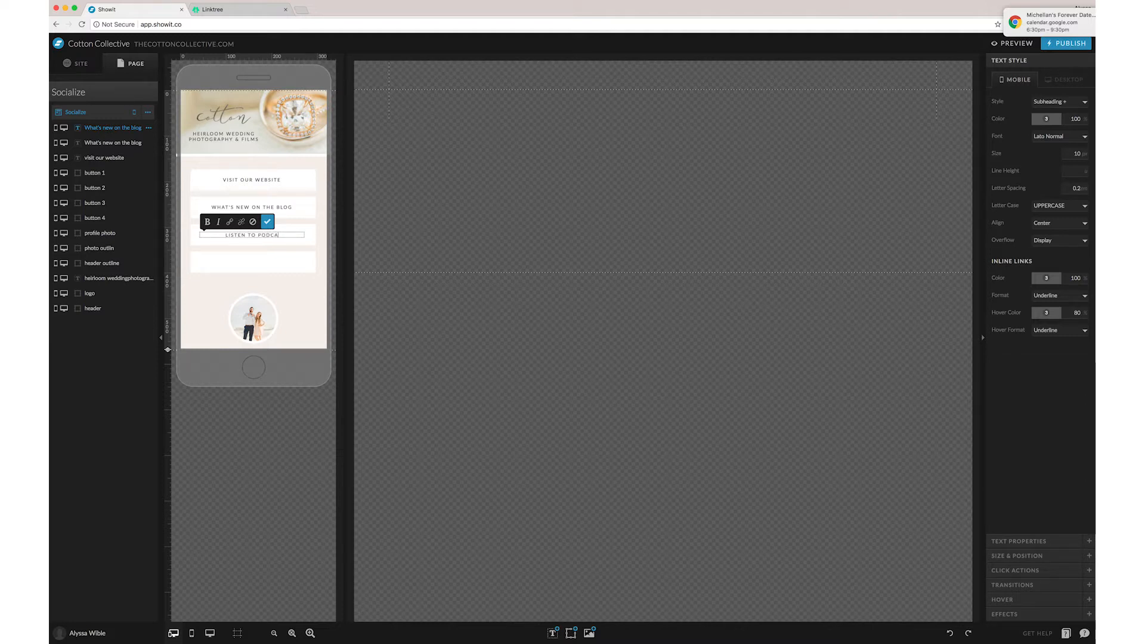
left_click(267, 221)
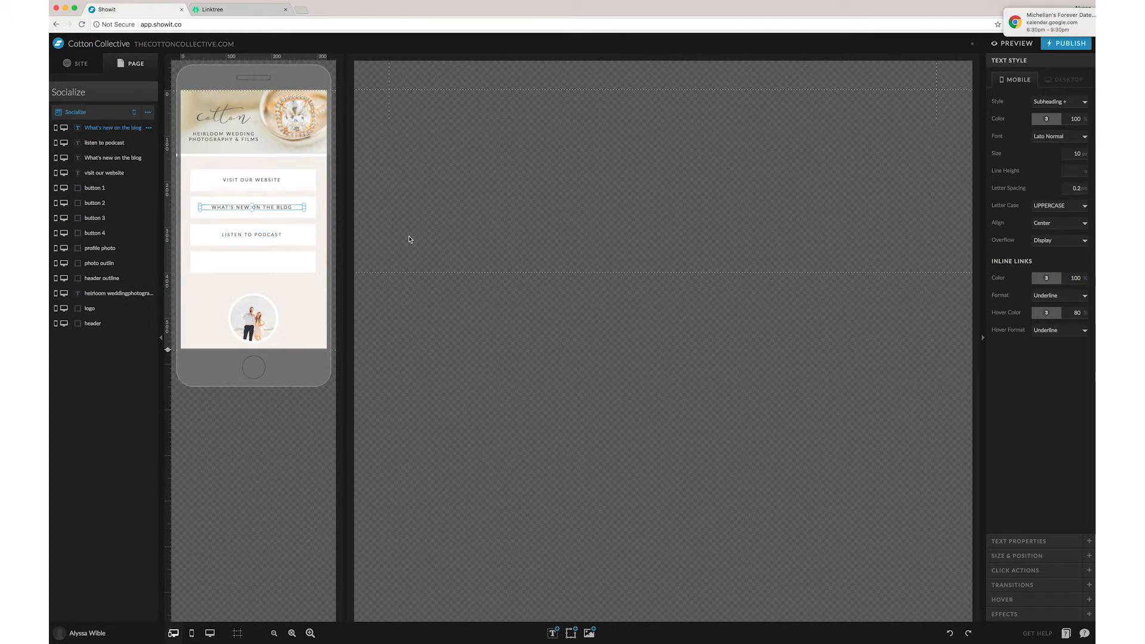
- Move a blog label copy onto the fourth button and retype it as CONTACT US
left_click_drag(252, 207, 251, 253)
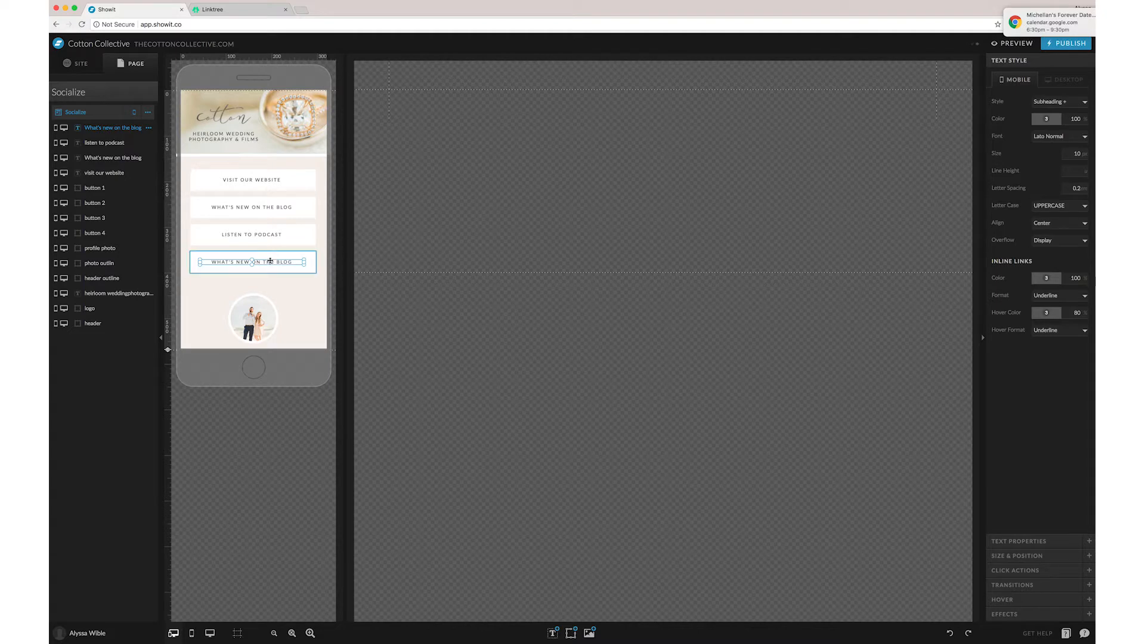
double_click(252, 262)
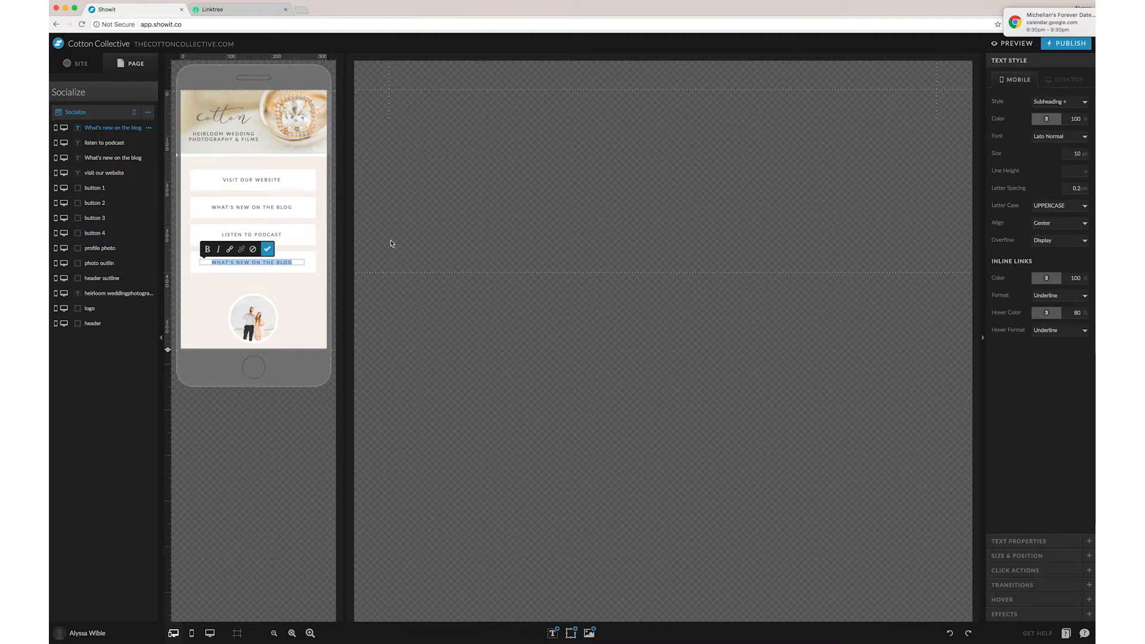
type("CONTACT US")
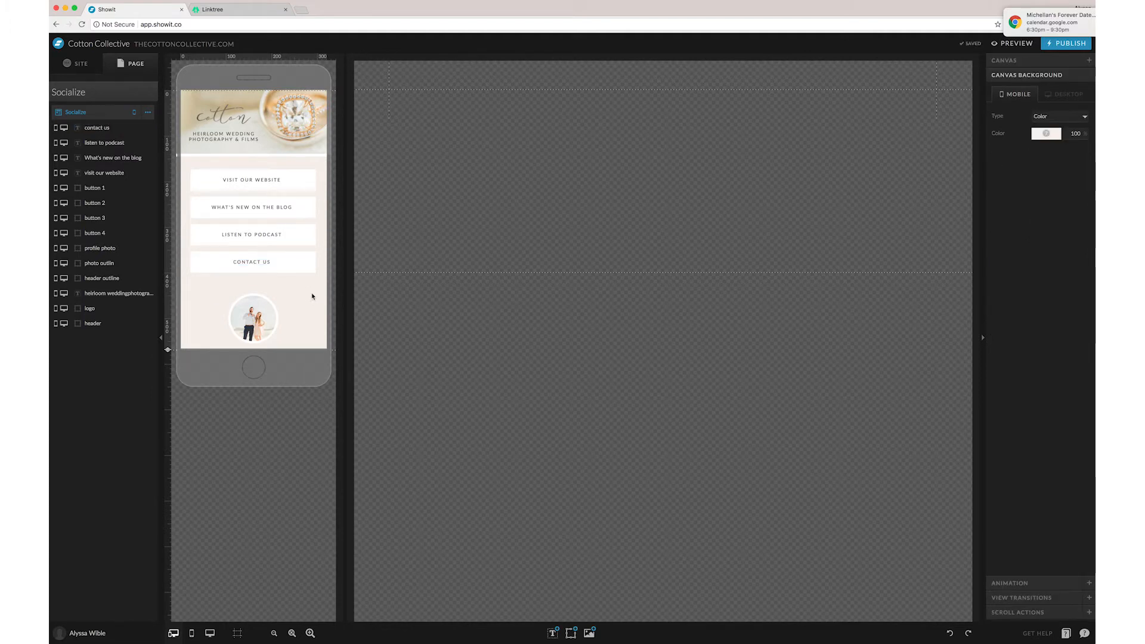
- Link the VISIT OUR WEBSITE text to The Cotton Collective page
left_click(252, 179)
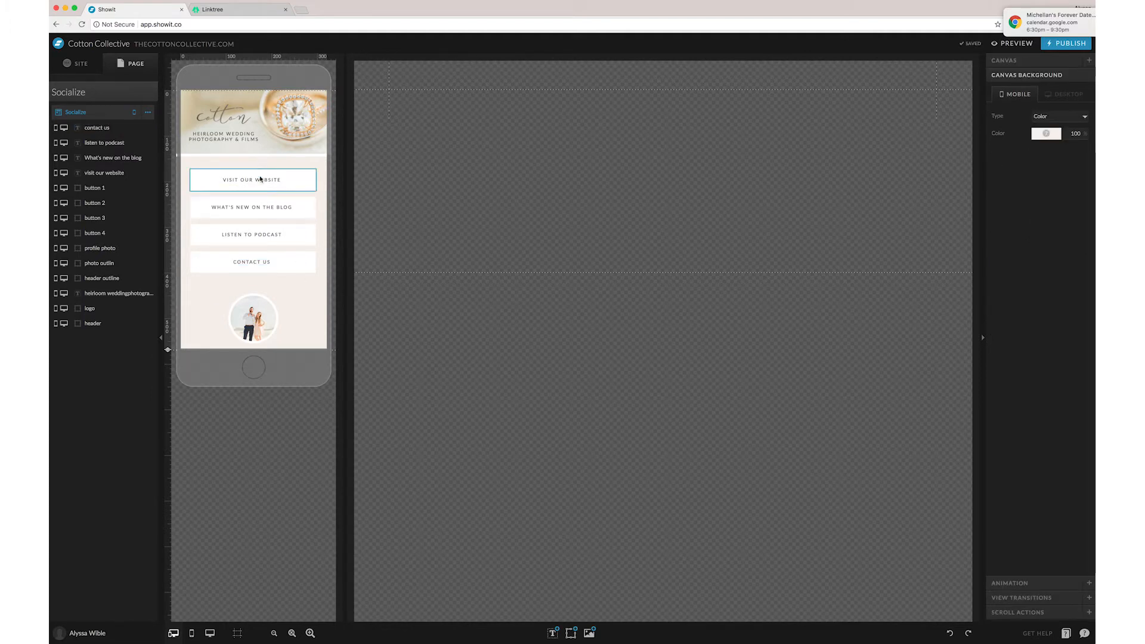
left_click(252, 180)
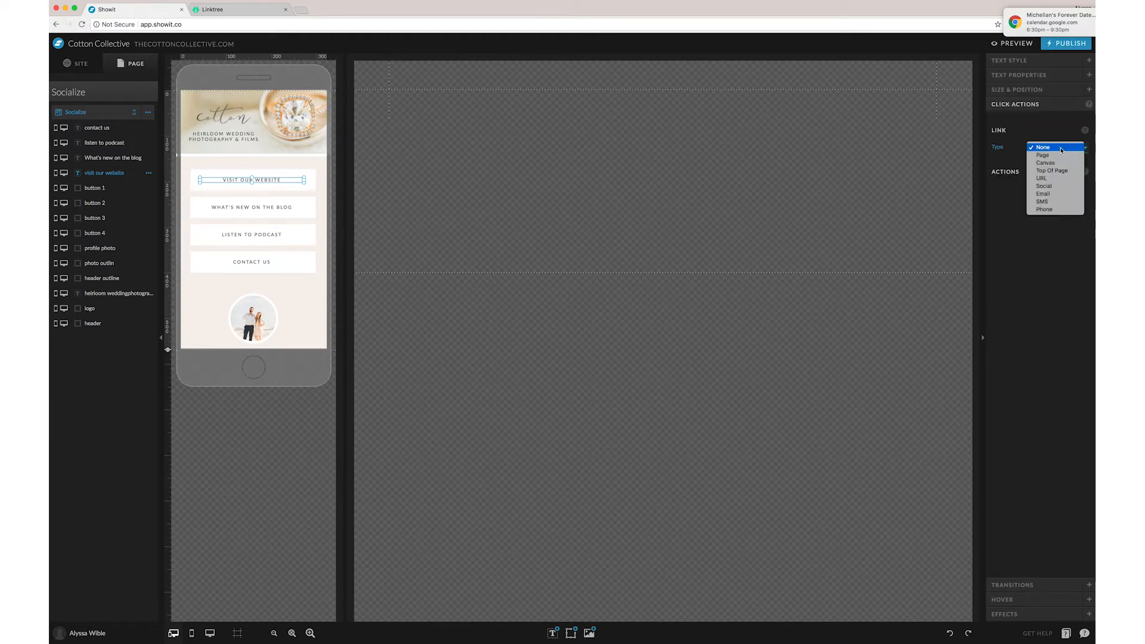
left_click(1042, 155)
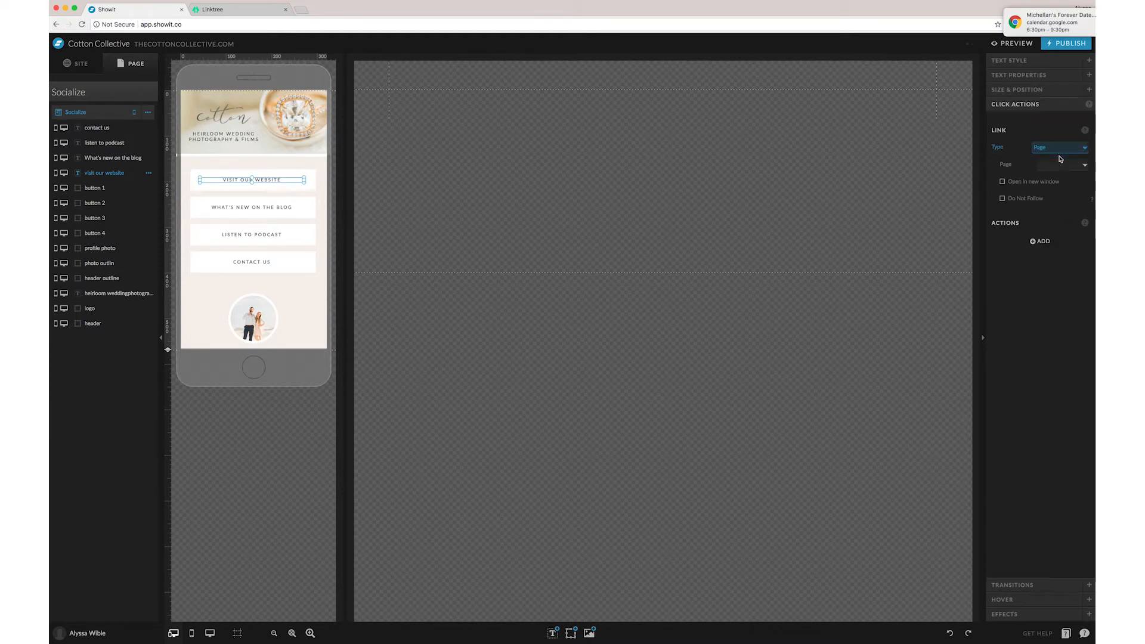
left_click(1059, 163)
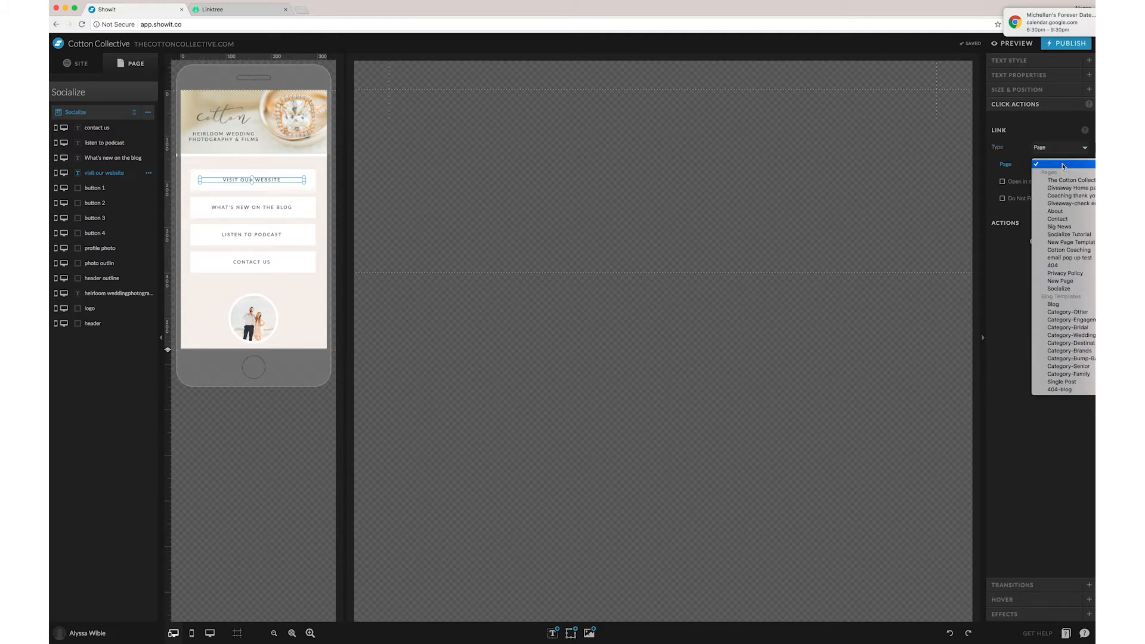
left_click(1069, 179)
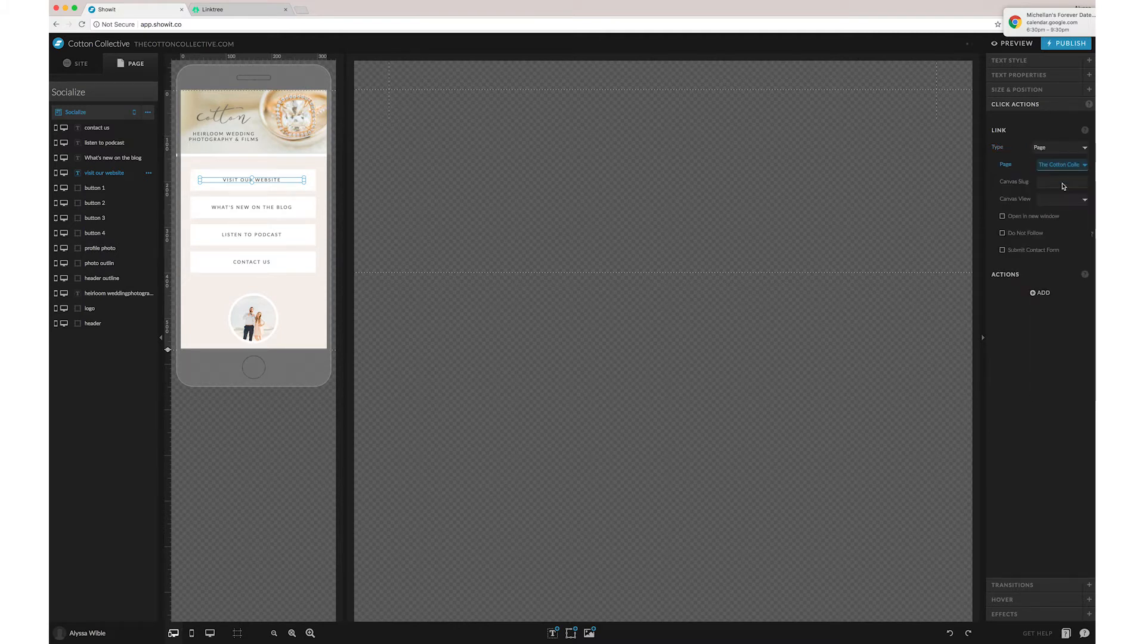
- Link the WHAT'S NEW ON THE BLOG text to the Blog page
left_click(251, 207)
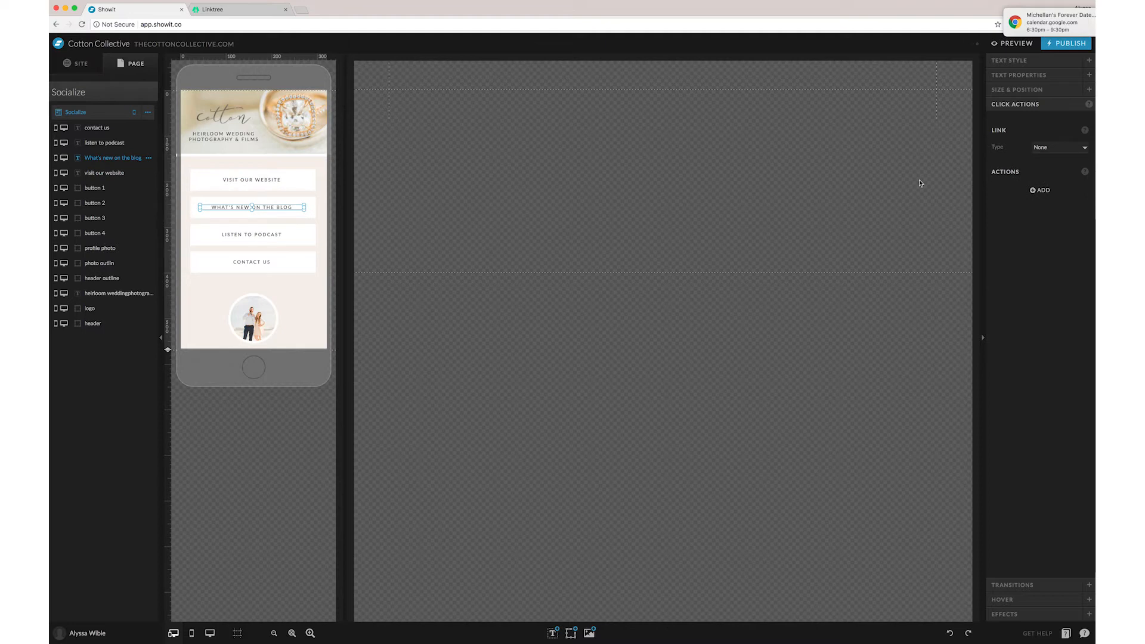
left_click(1057, 147)
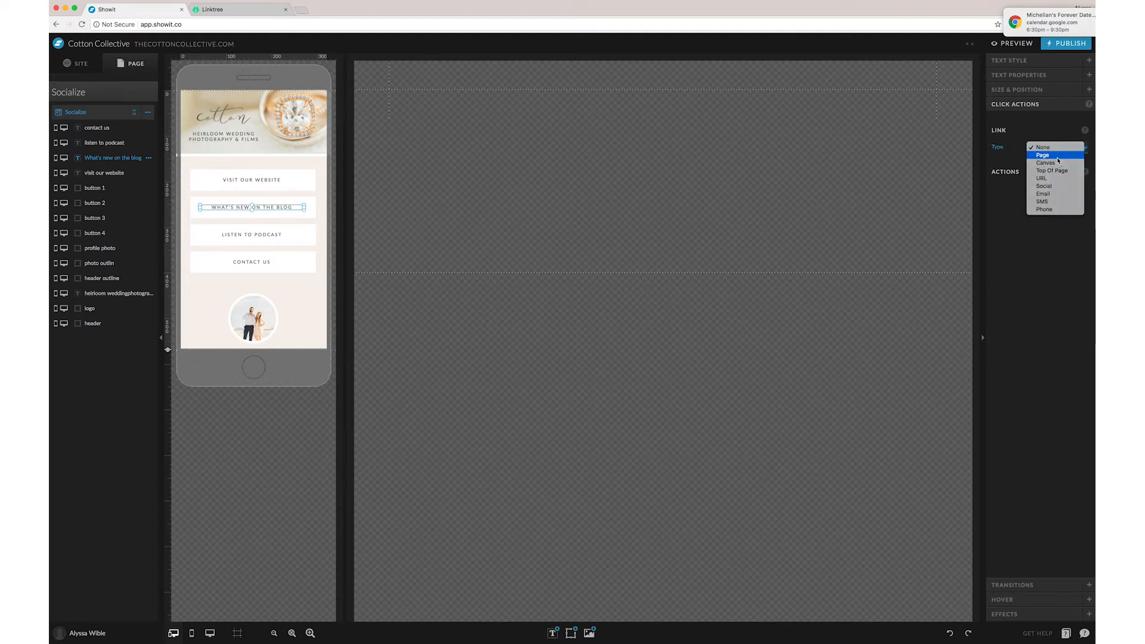
left_click(1043, 155)
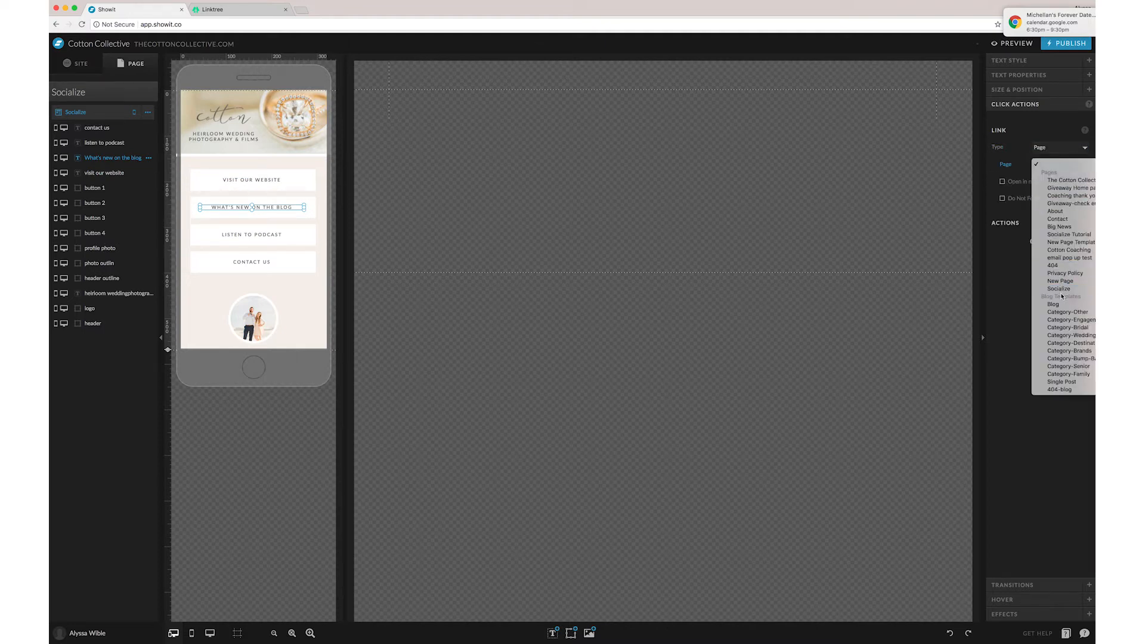
left_click(1053, 303)
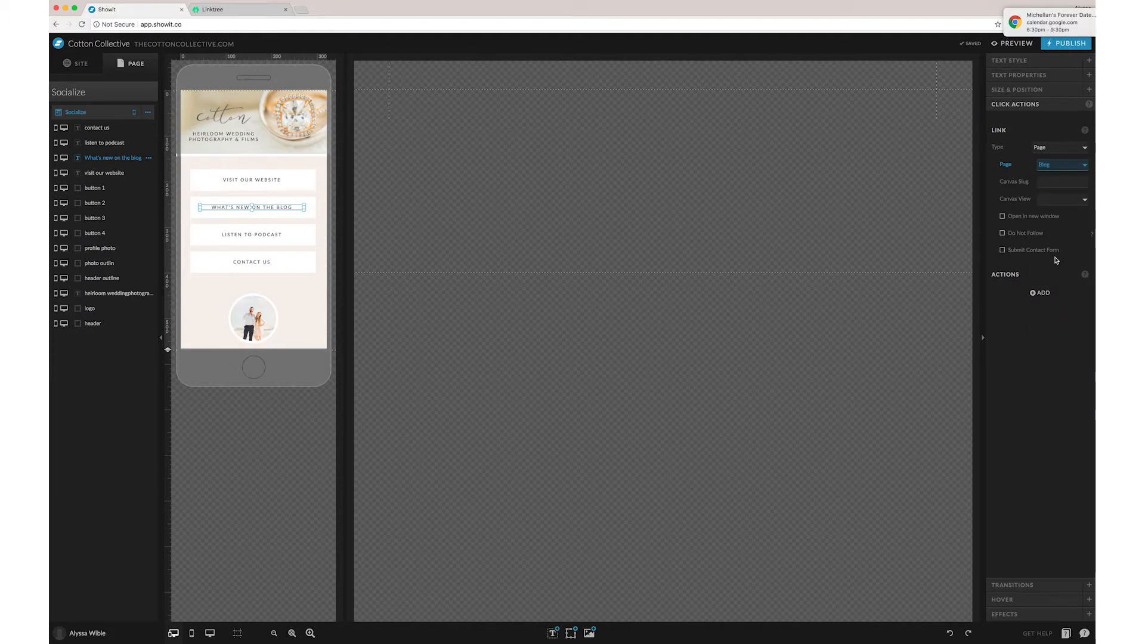
- Set the podcast text's link type to URL and change the CONTACT US link type
left_click(1061, 147)
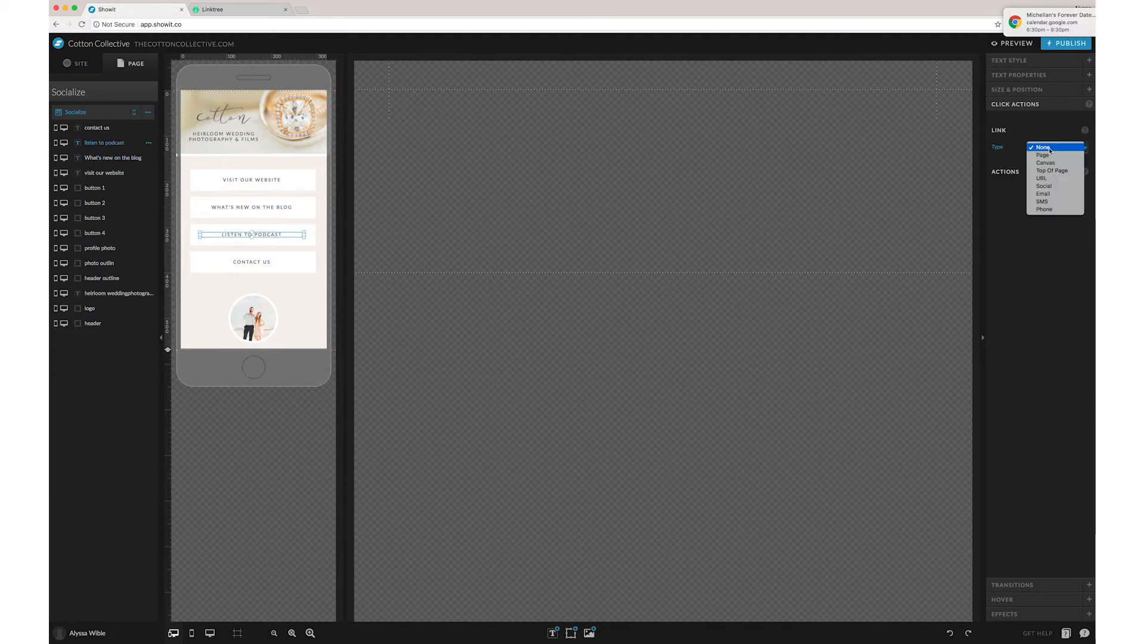
left_click(1041, 178)
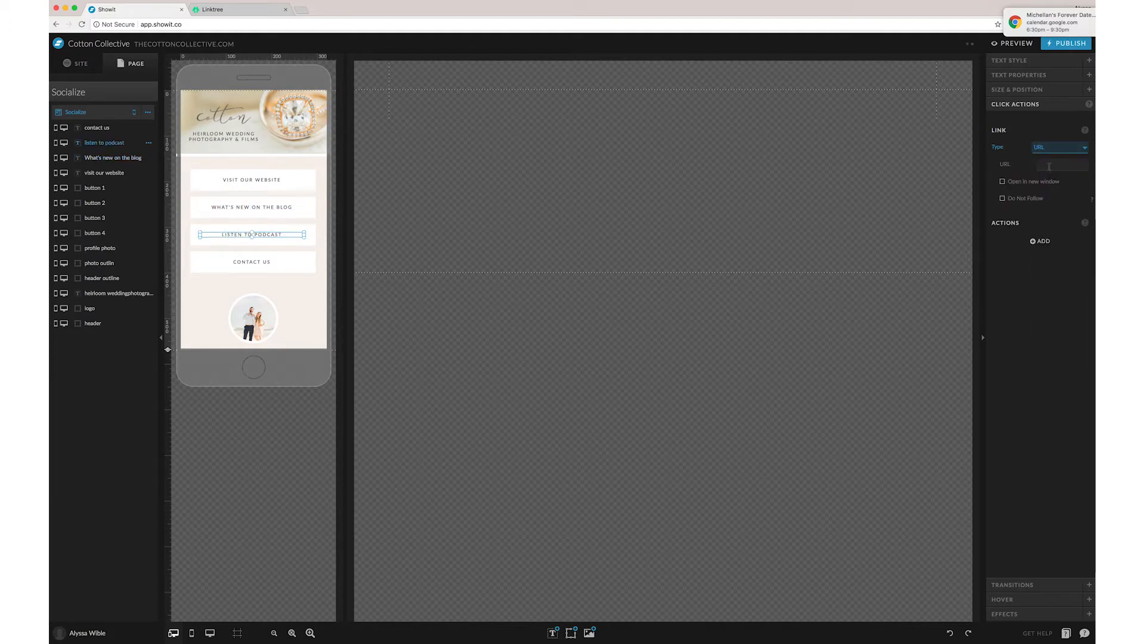
left_click(252, 261)
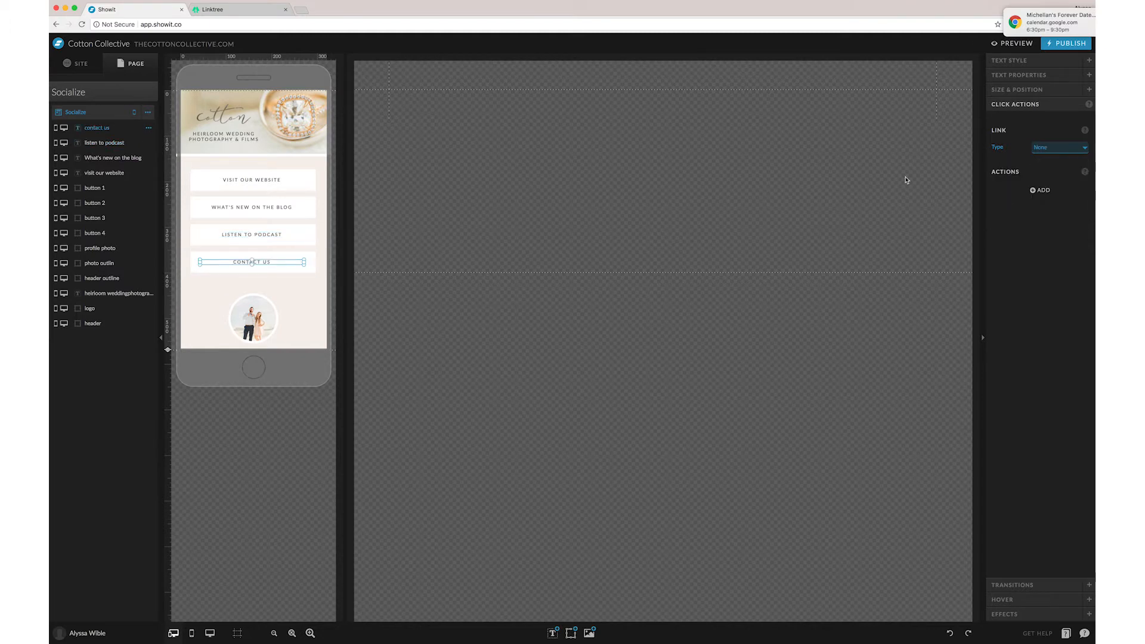
left_click(1058, 147)
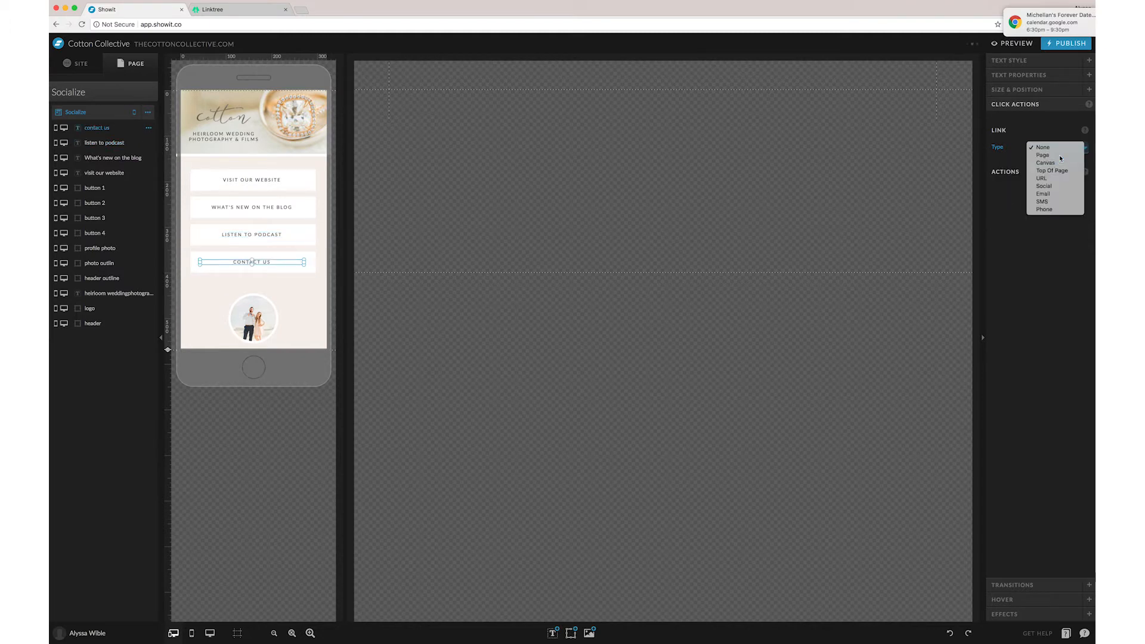
left_click(1043, 155)
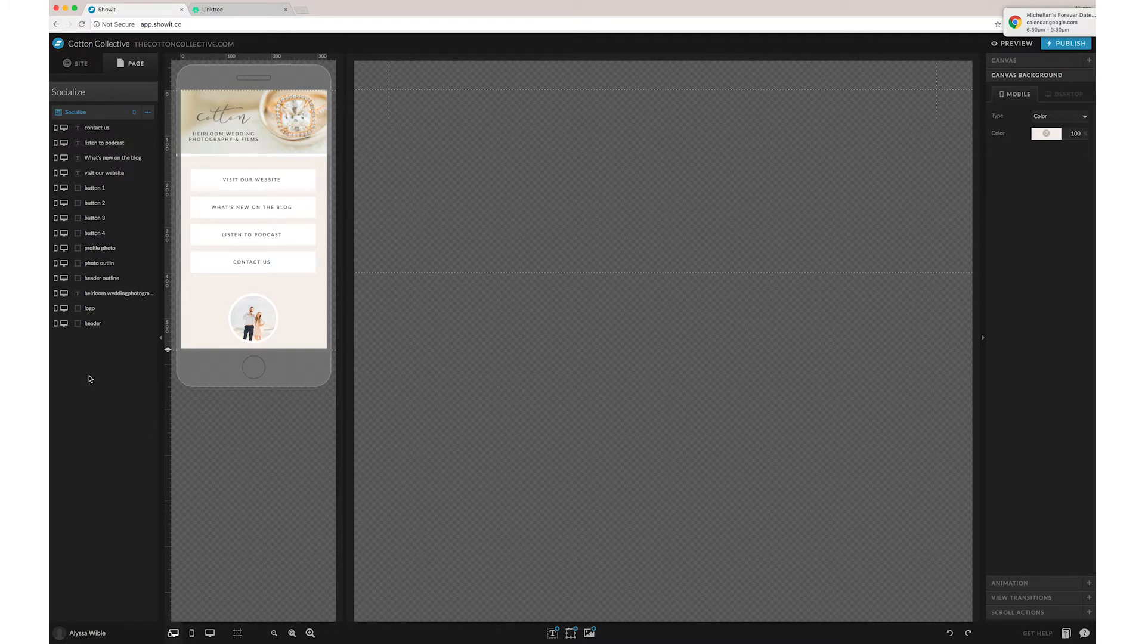
- Link the first button box to The Cotton Collective page, then select all four boxes
left_click(252, 180)
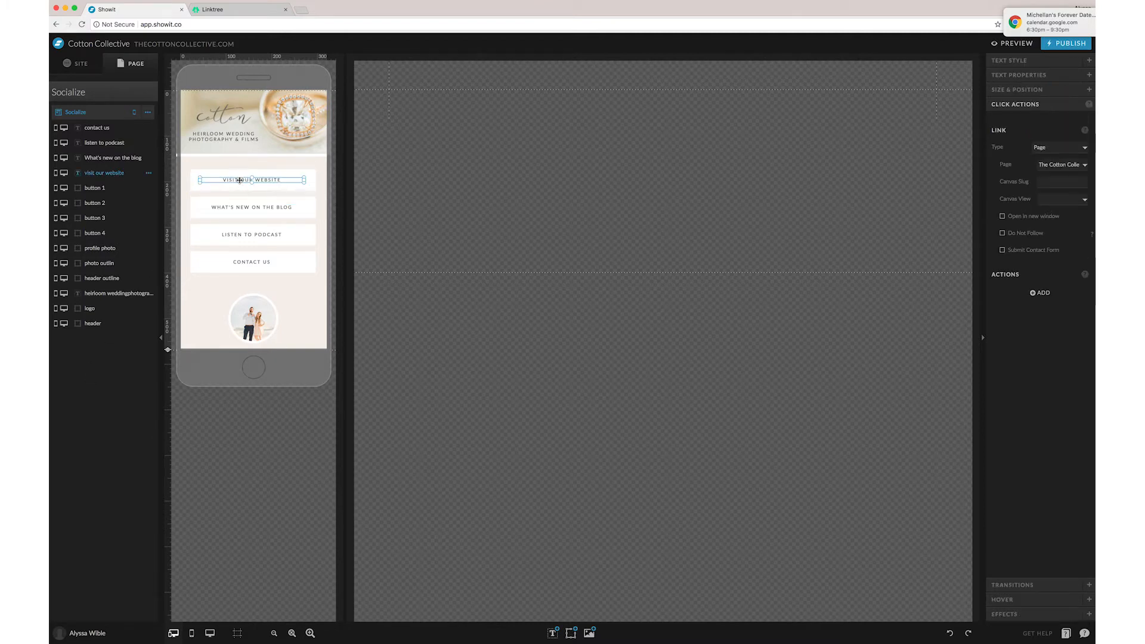
mouse_move(280, 180)
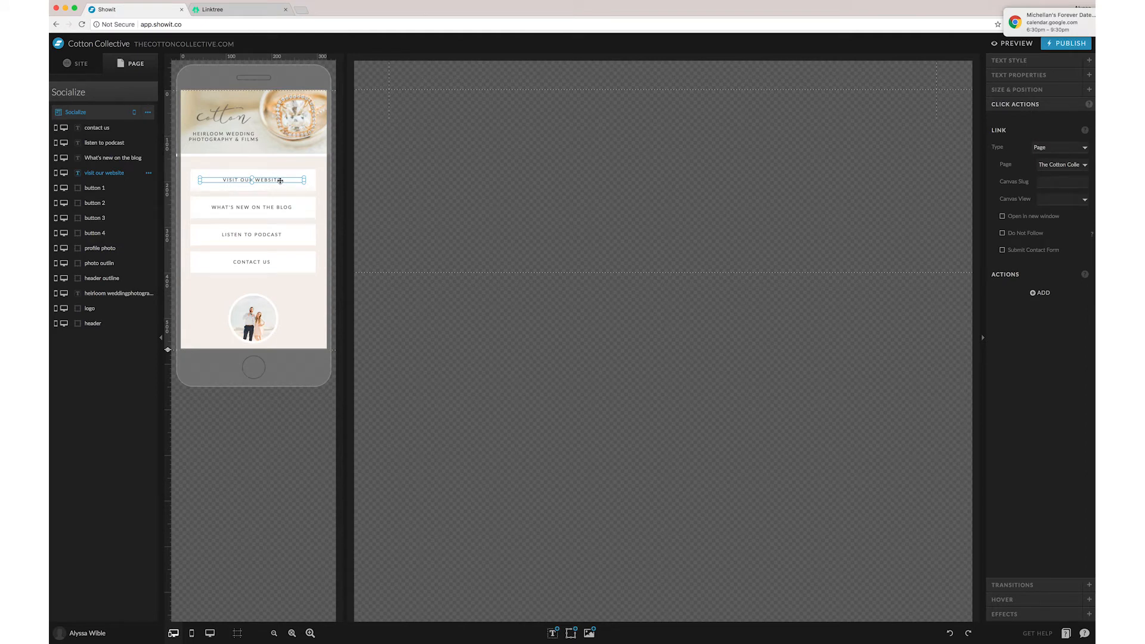
mouse_move(257, 180)
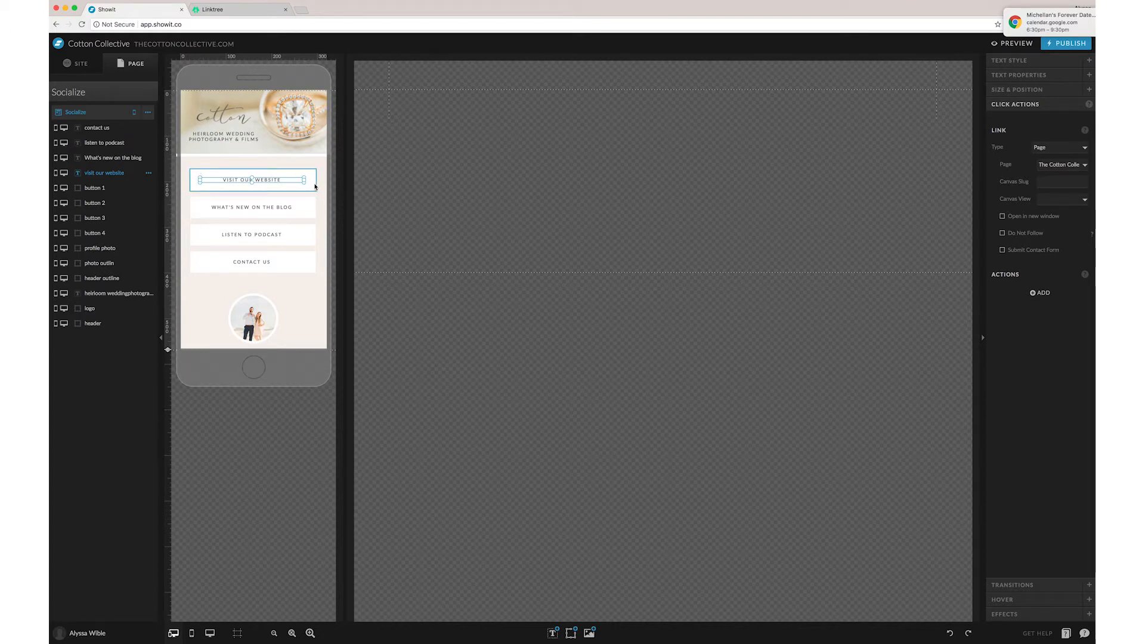
left_click(1060, 147)
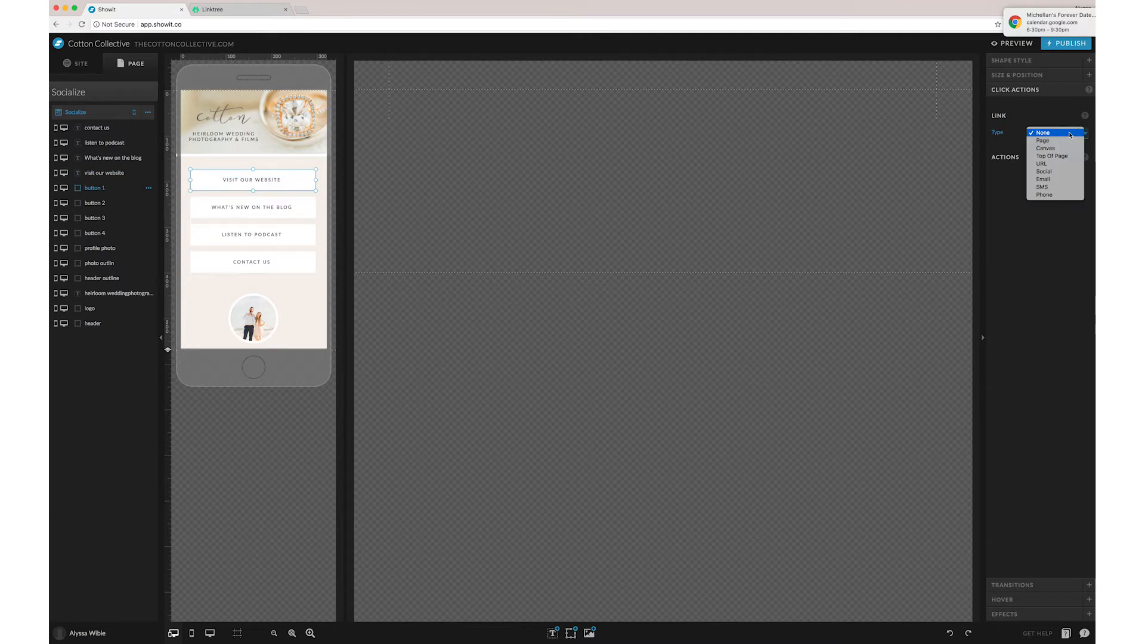
left_click(1045, 140)
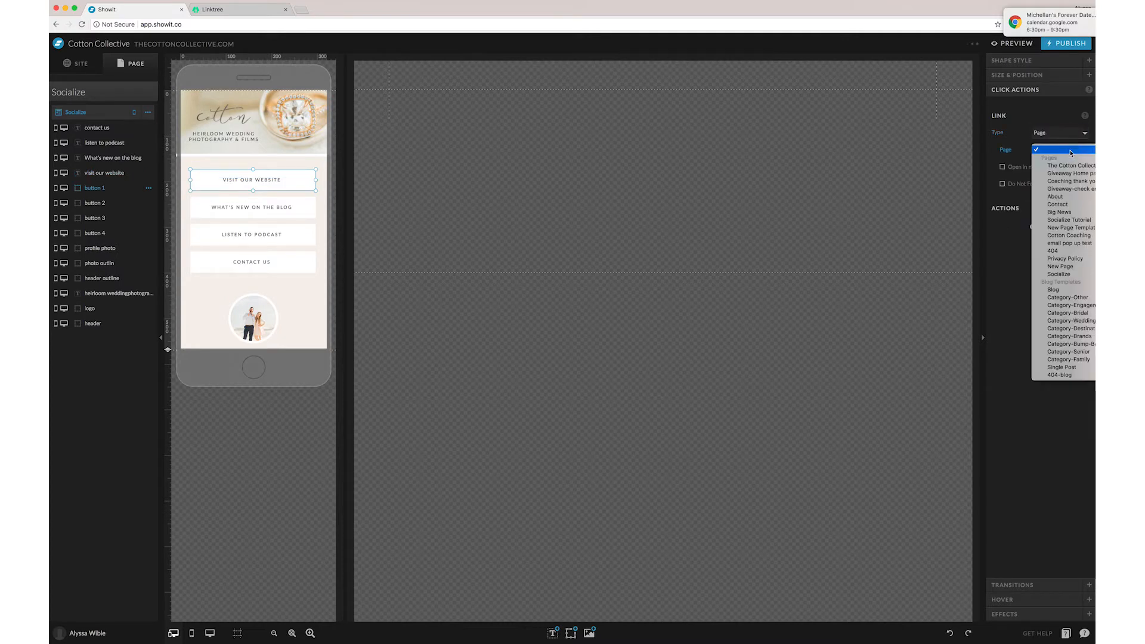
left_click(1067, 165)
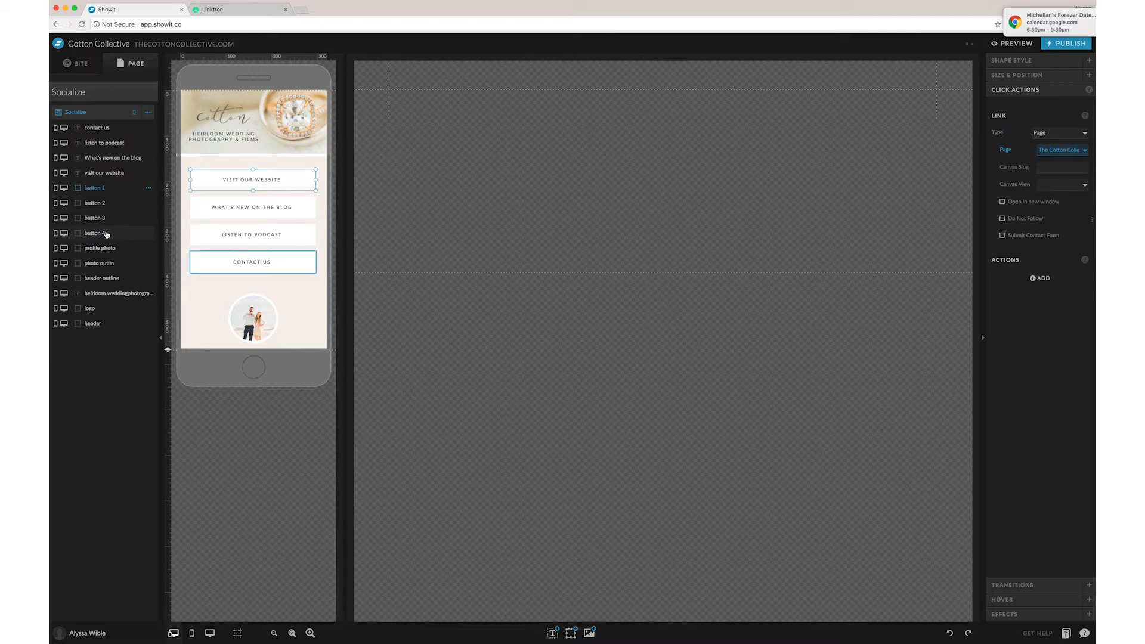
left_click(93, 233)
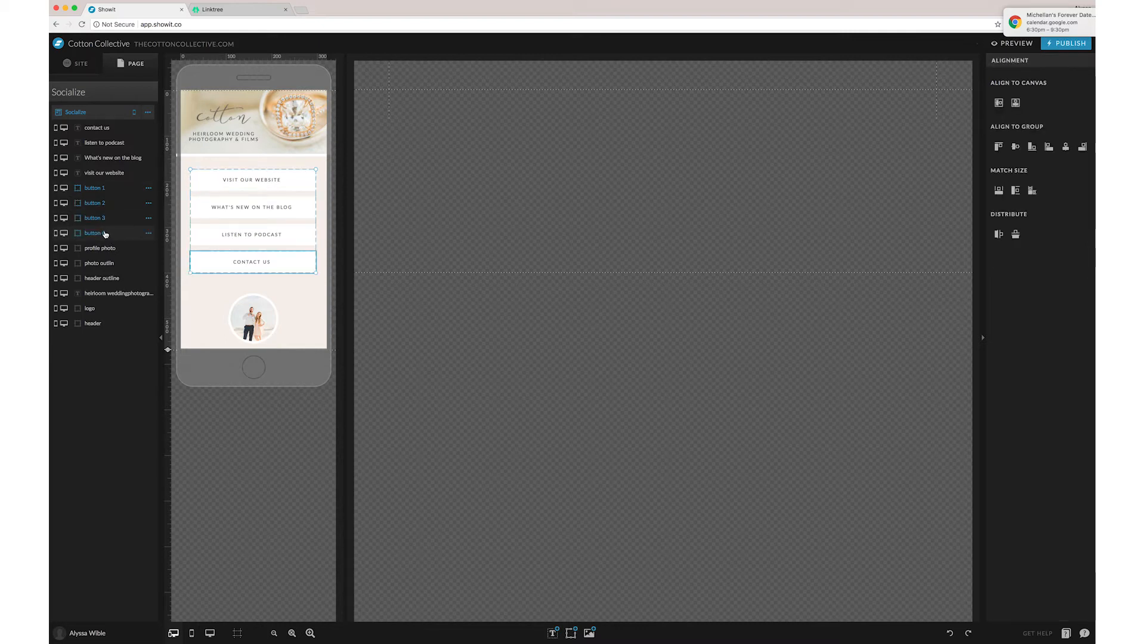
- Bring the button boxes above the labels, naming them invisible click 1 and 2, first transparent
left_click(94, 202)
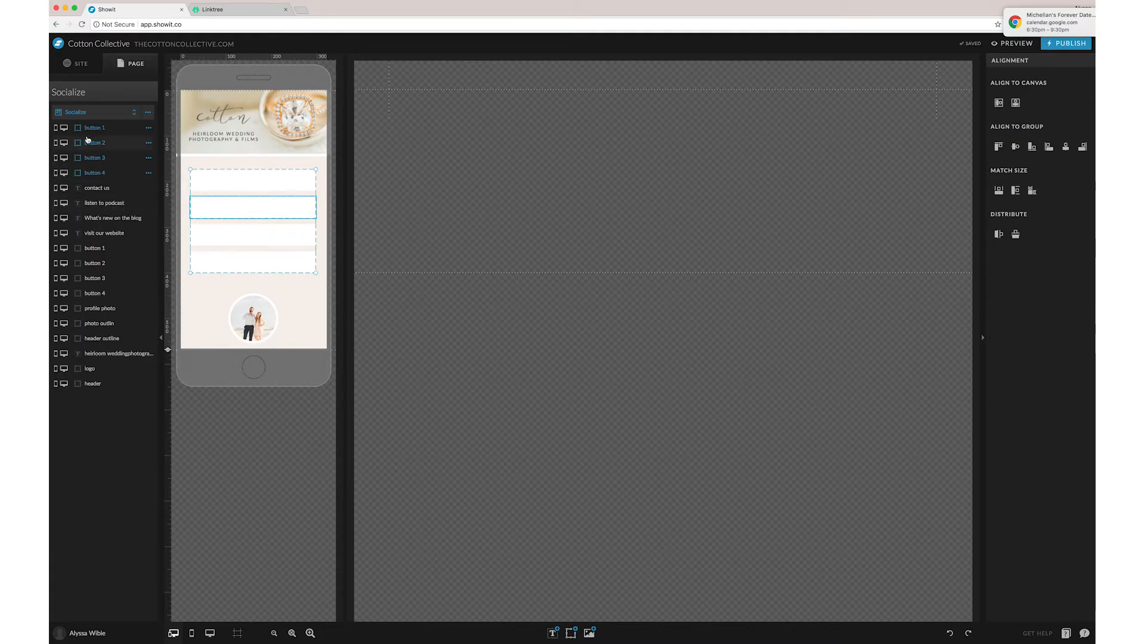
double_click(93, 127)
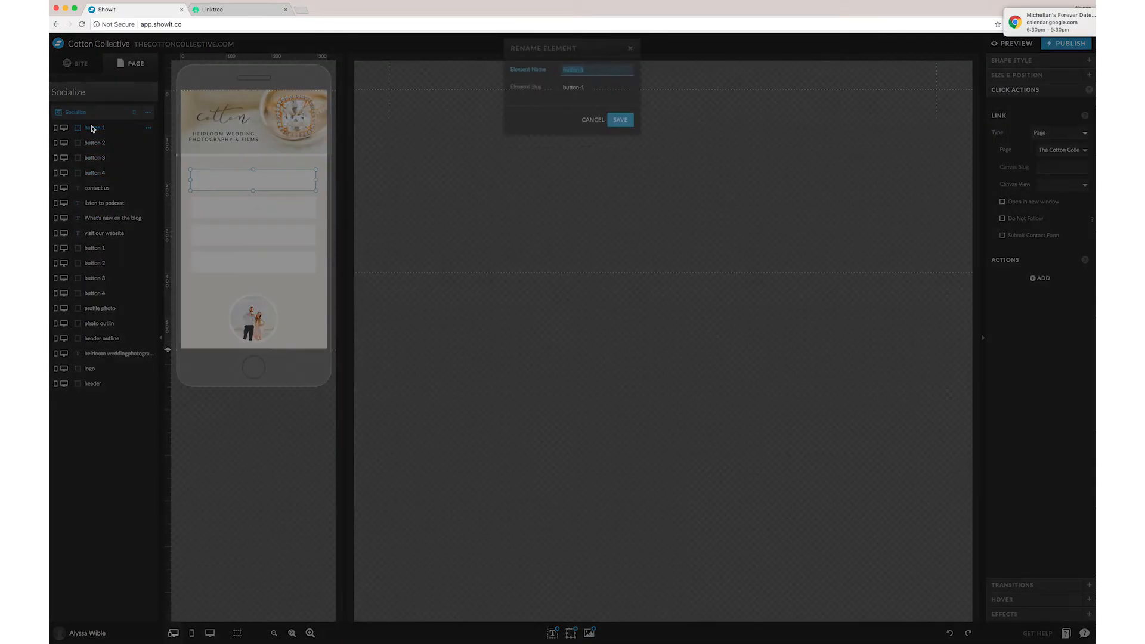
type("invisible click 1")
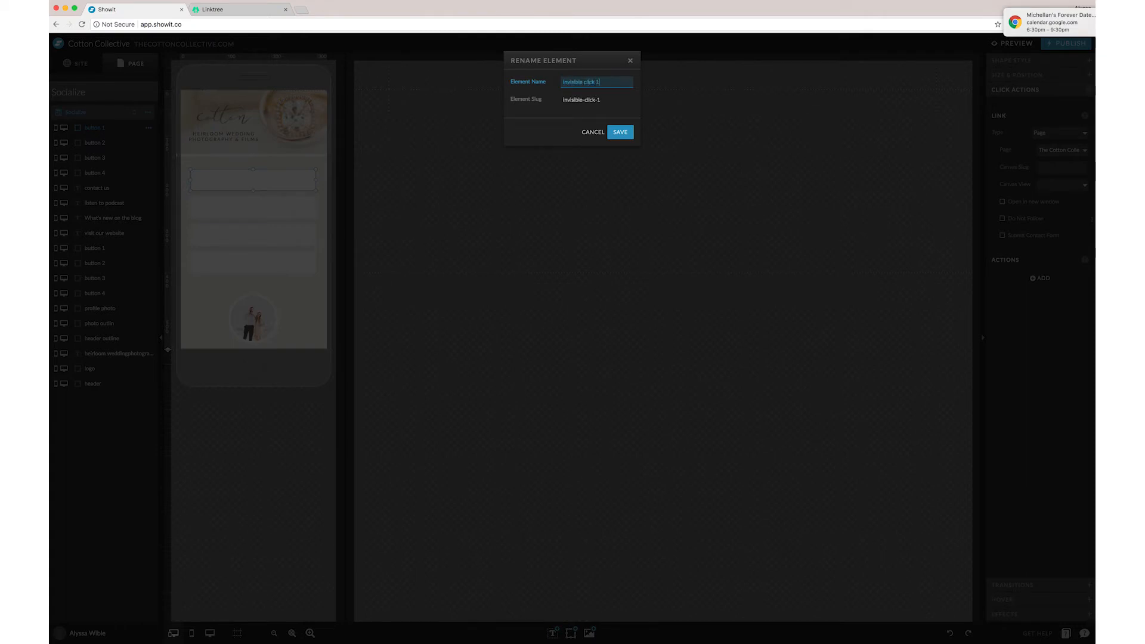
left_click(619, 132)
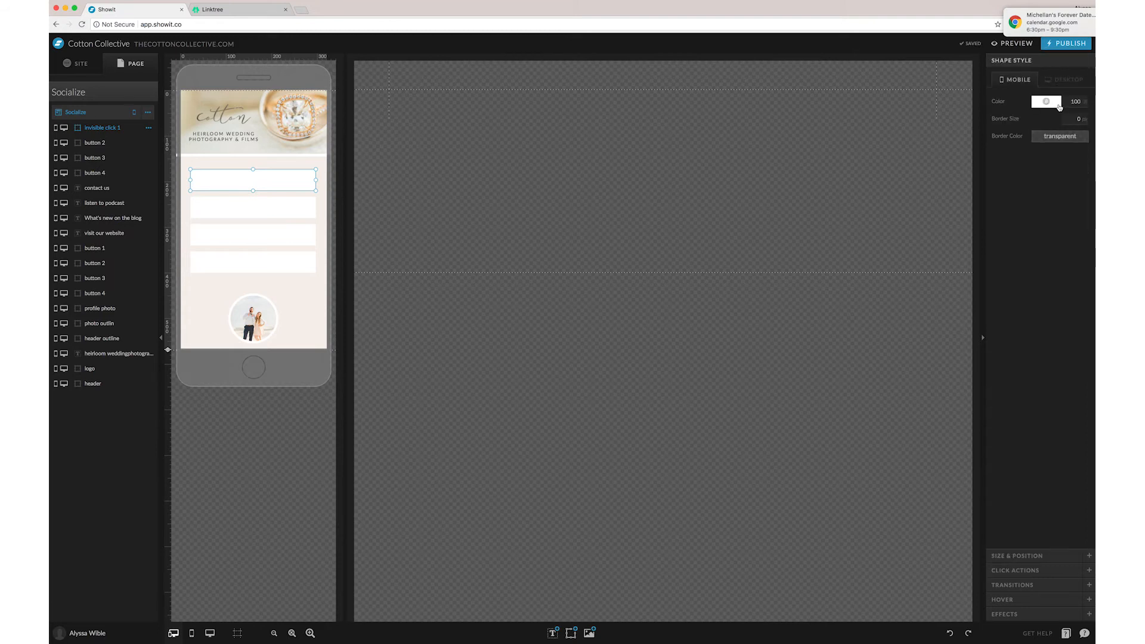
left_click(1045, 101)
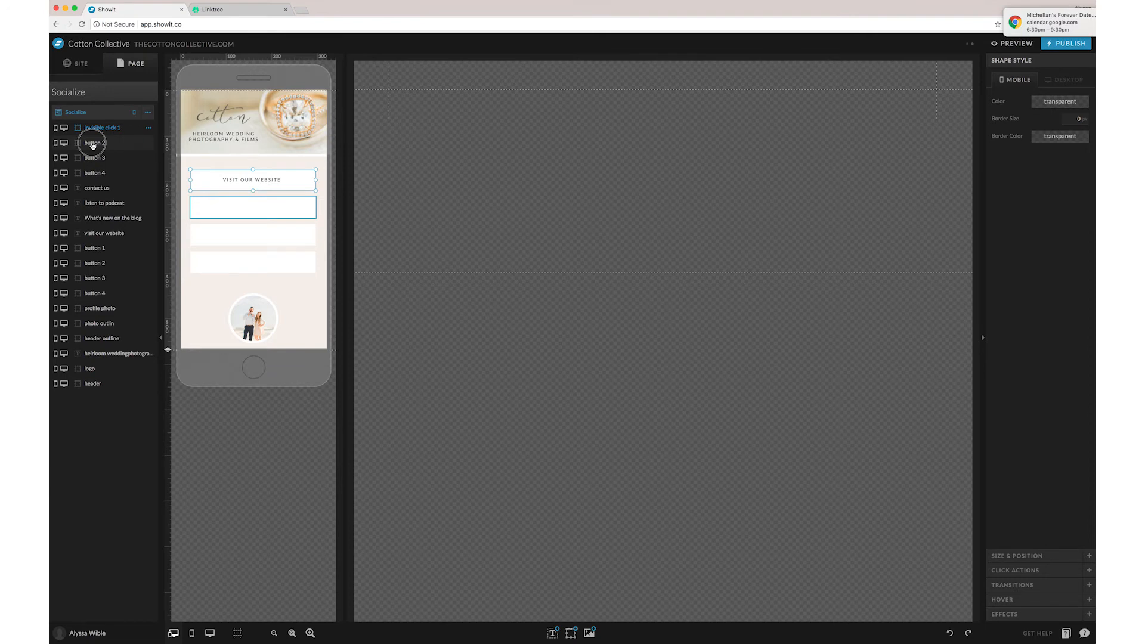
double_click(95, 143)
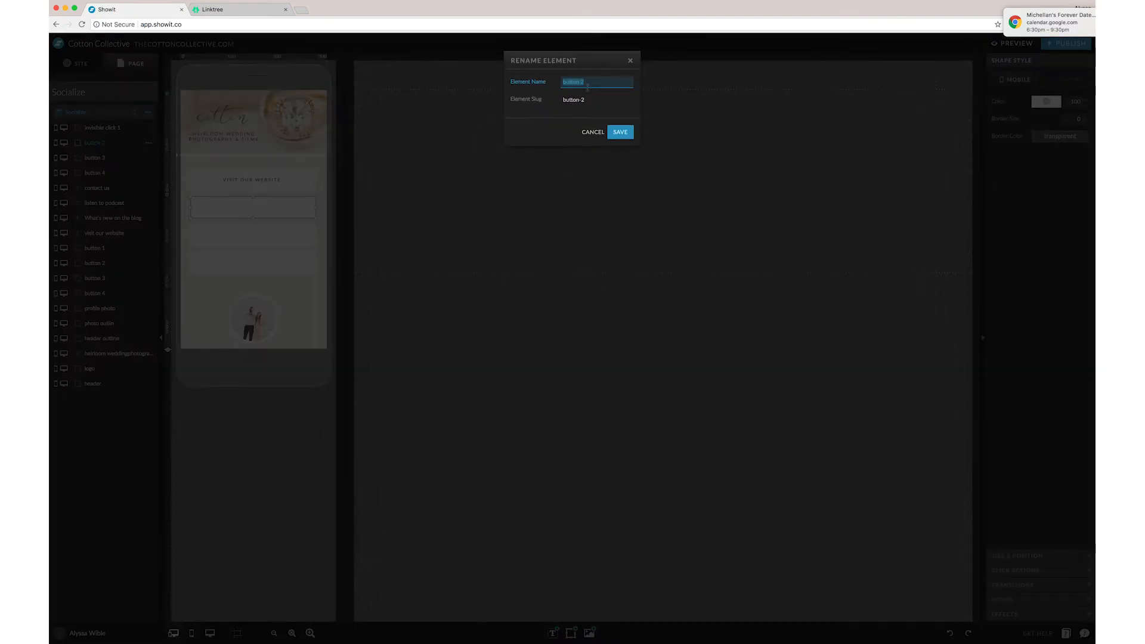
type("invi")
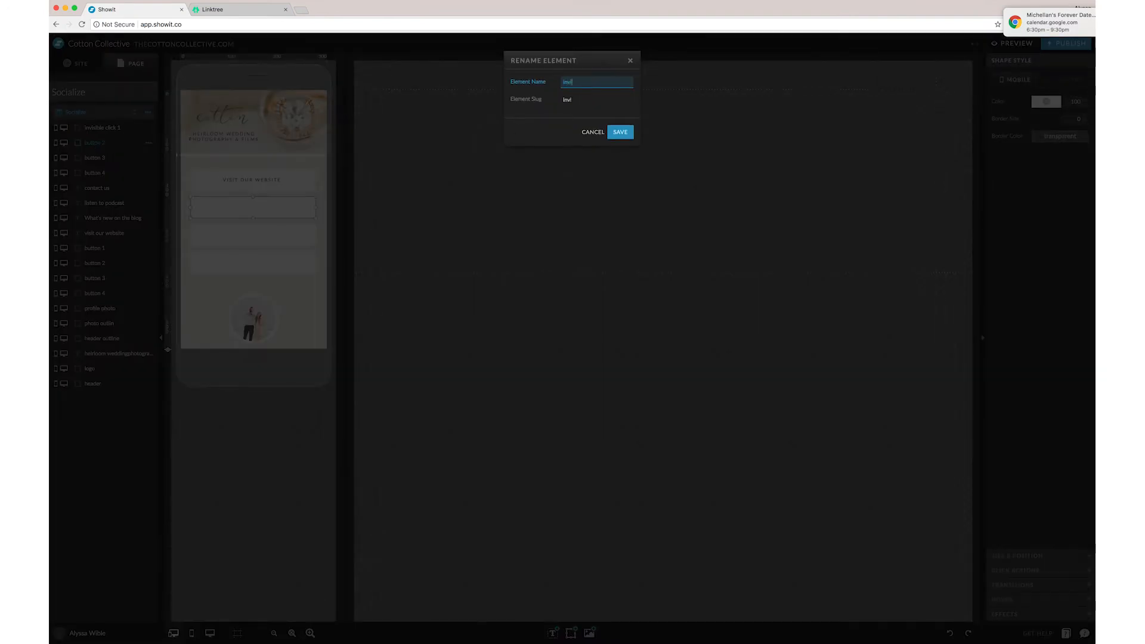
left_click(619, 132)
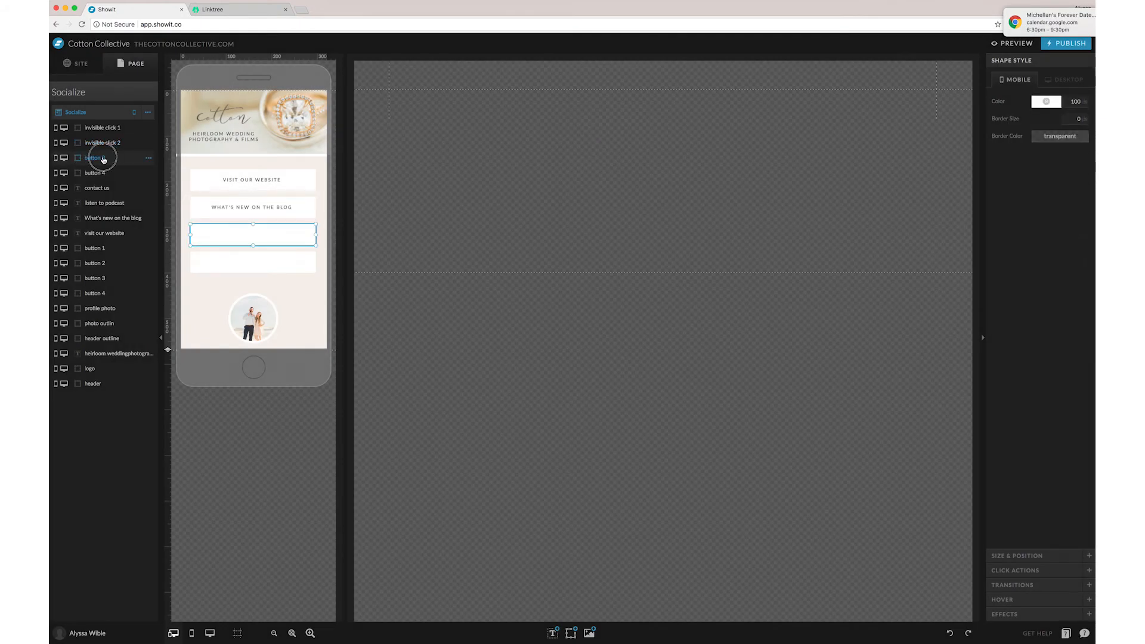
- Rename the third box 'invisible click 3', make it transparent, and rename the fourth box
double_click(93, 158)
type("inbi")
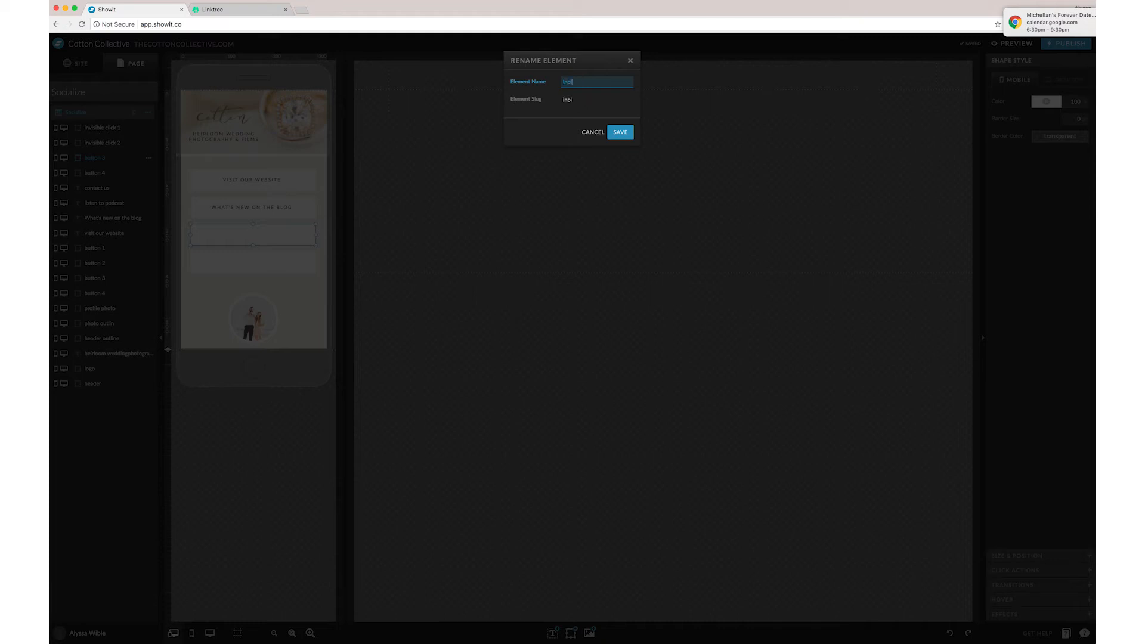
type("Invisible click 3")
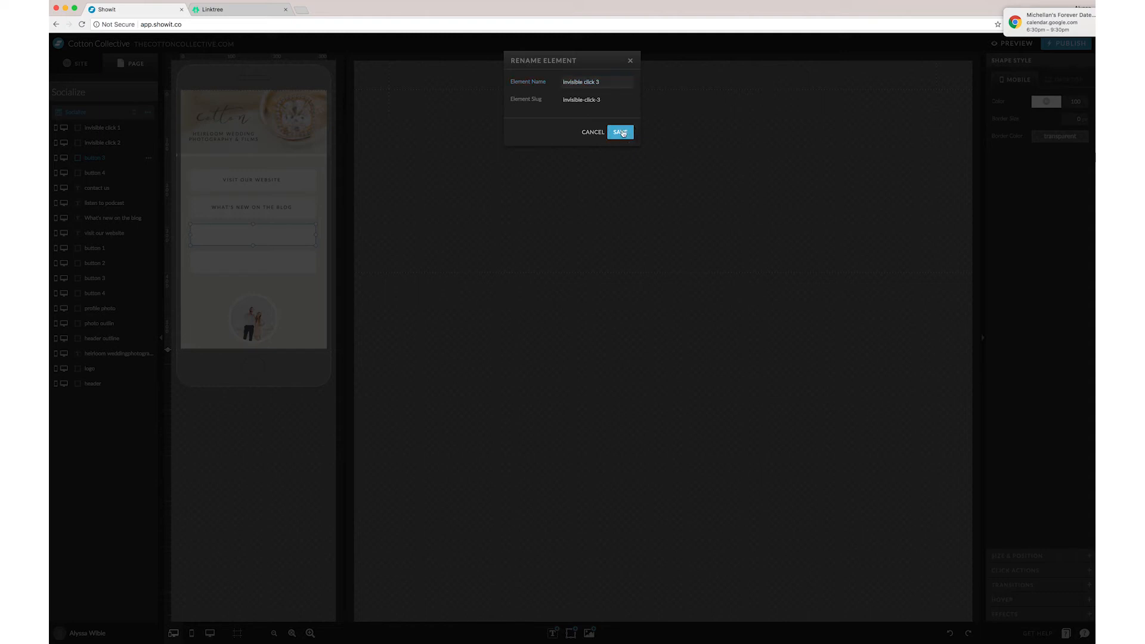
left_click(618, 132)
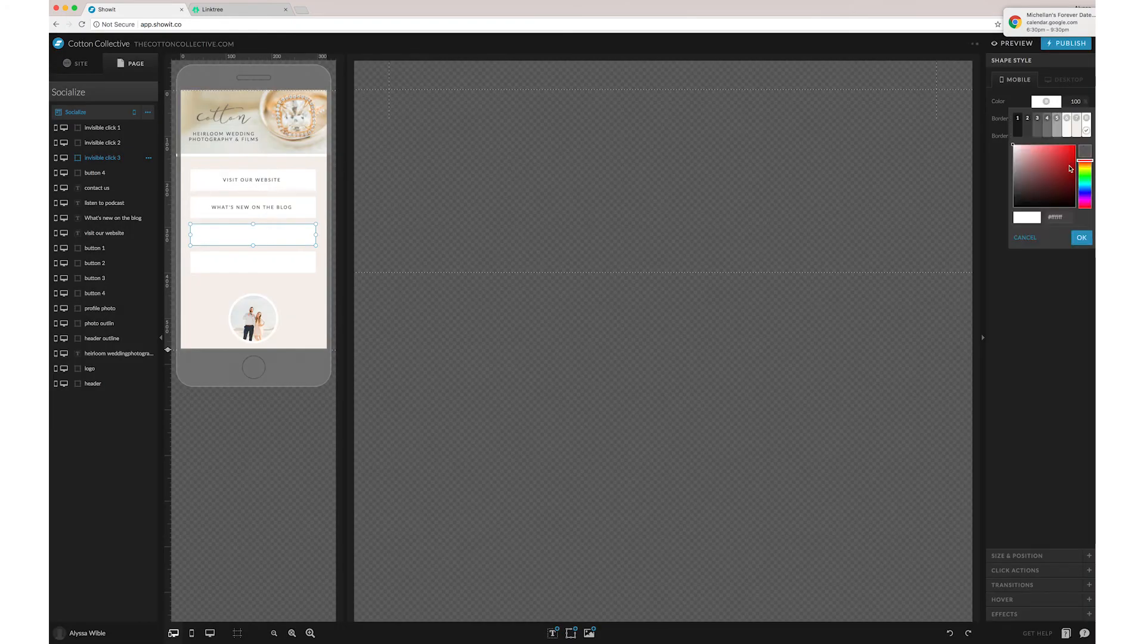
left_click(1081, 237)
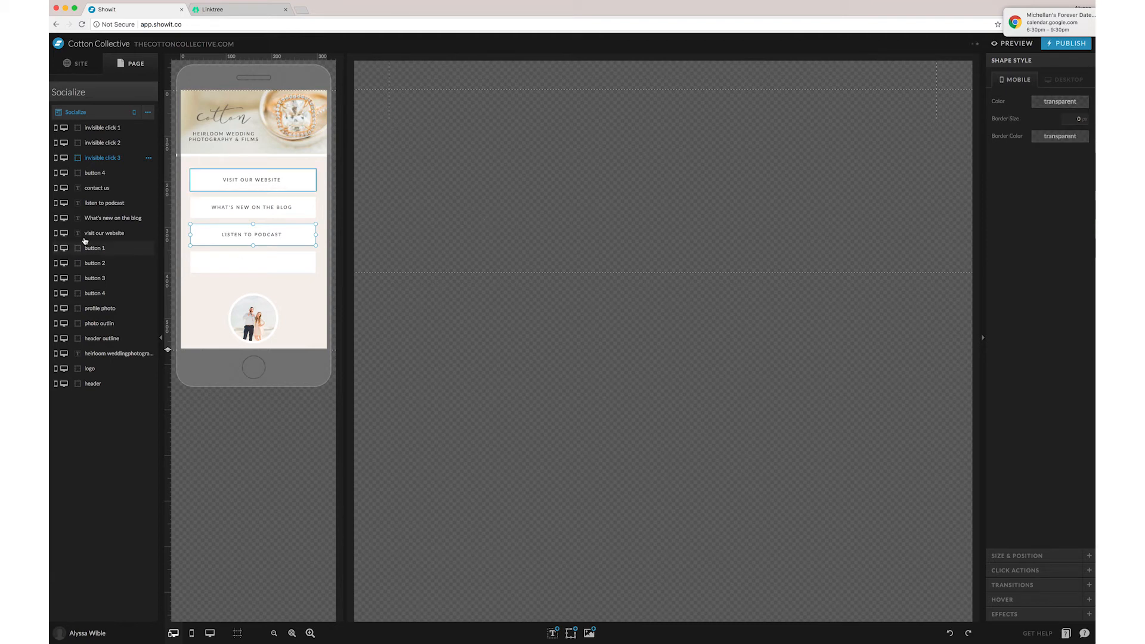
double_click(102, 157)
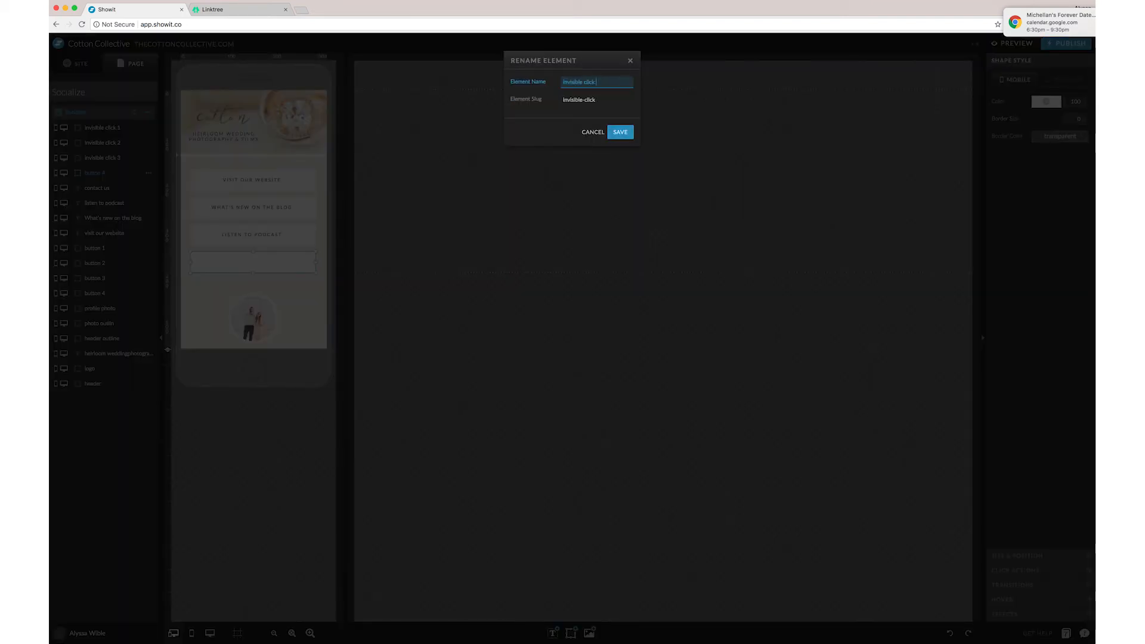
left_click(619, 132)
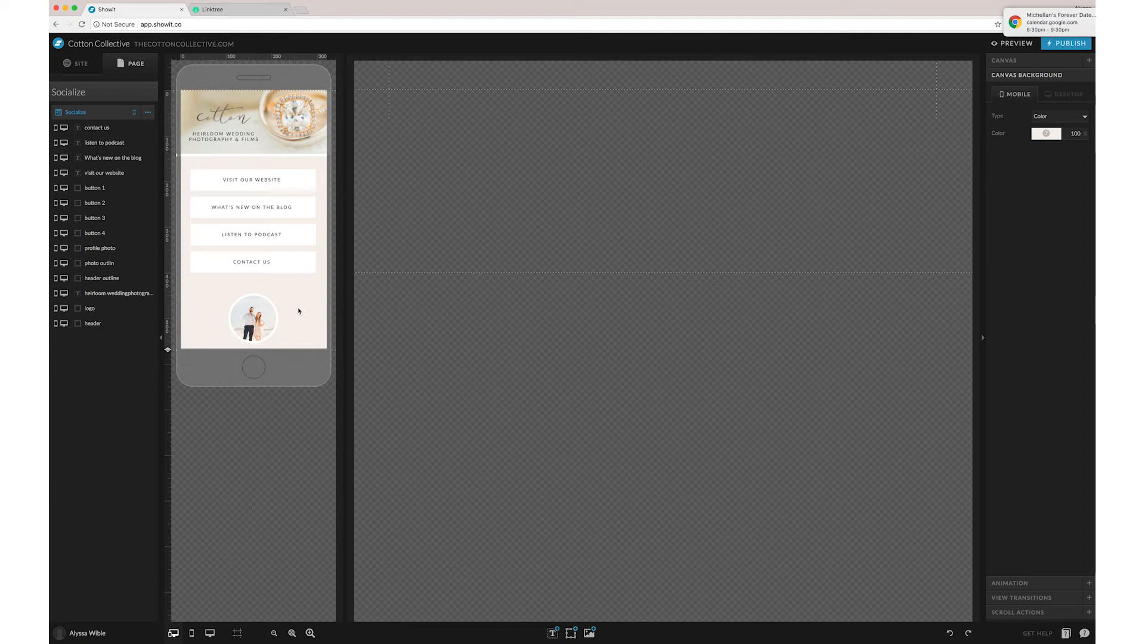
mouse_move(267, 298)
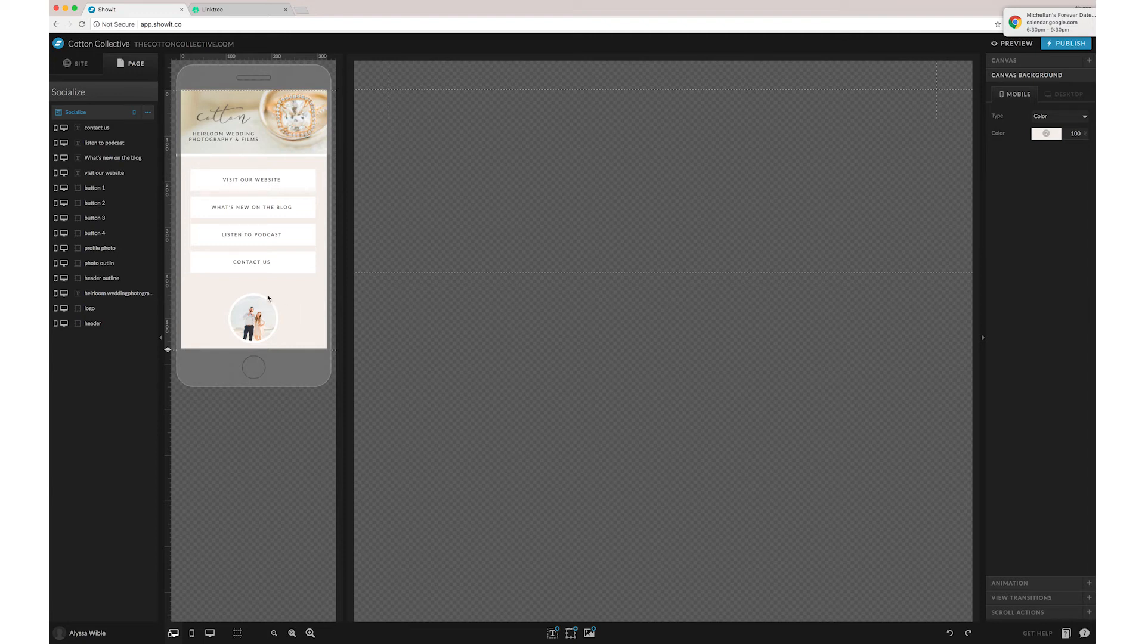
- Open The Cotton Collective home page from the Site pages list and preview it on mobile
left_click(77, 64)
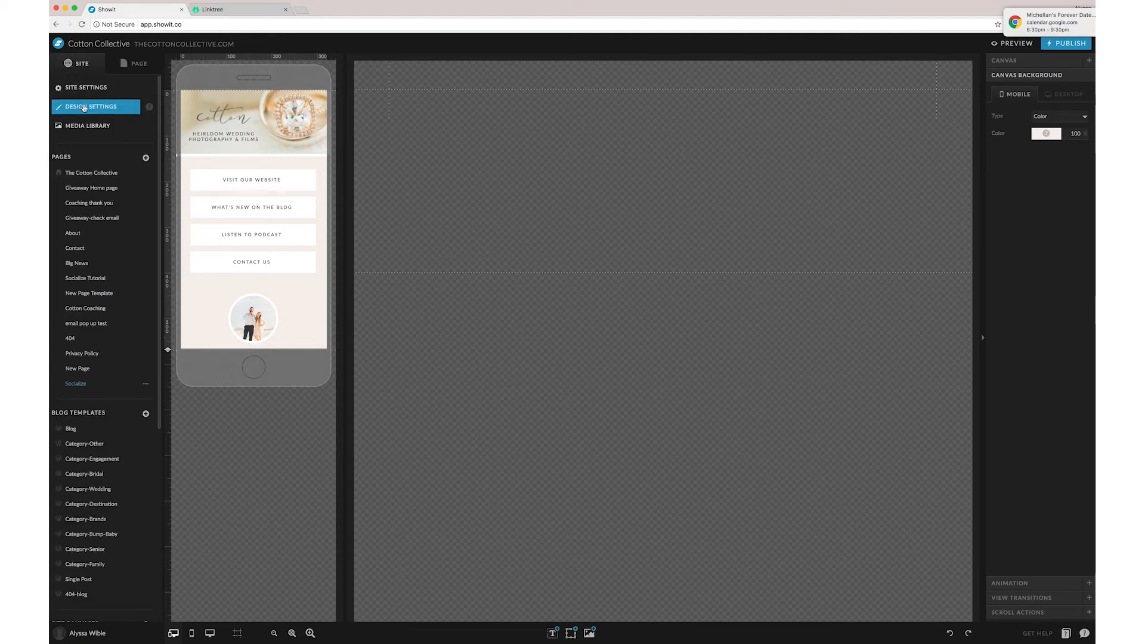
left_click(91, 173)
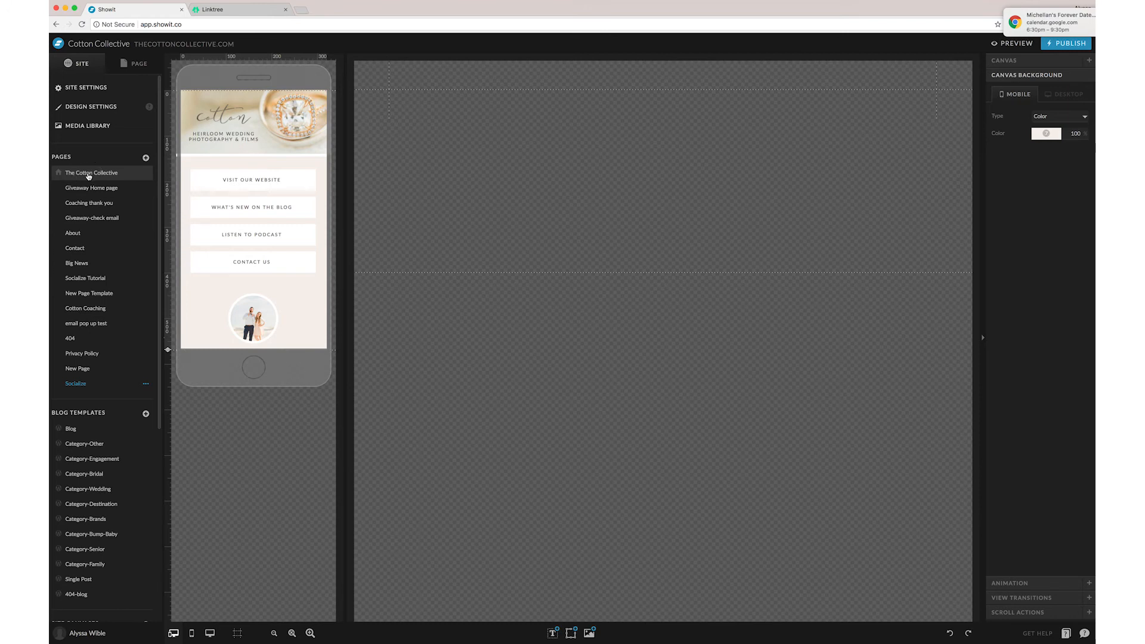
left_click(91, 173)
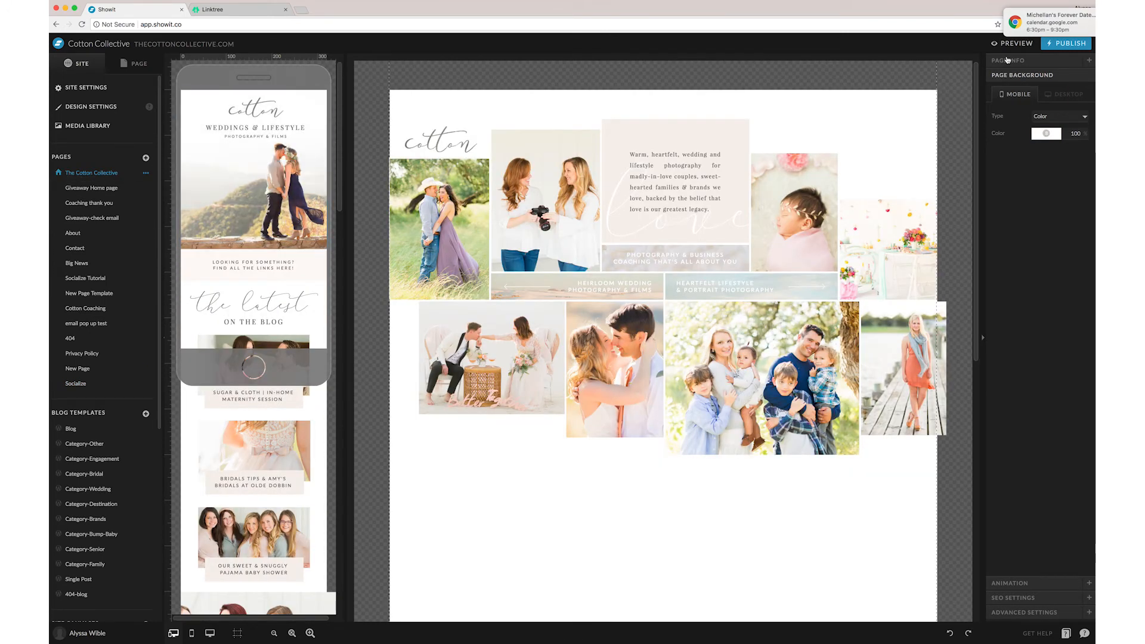
left_click(1015, 43)
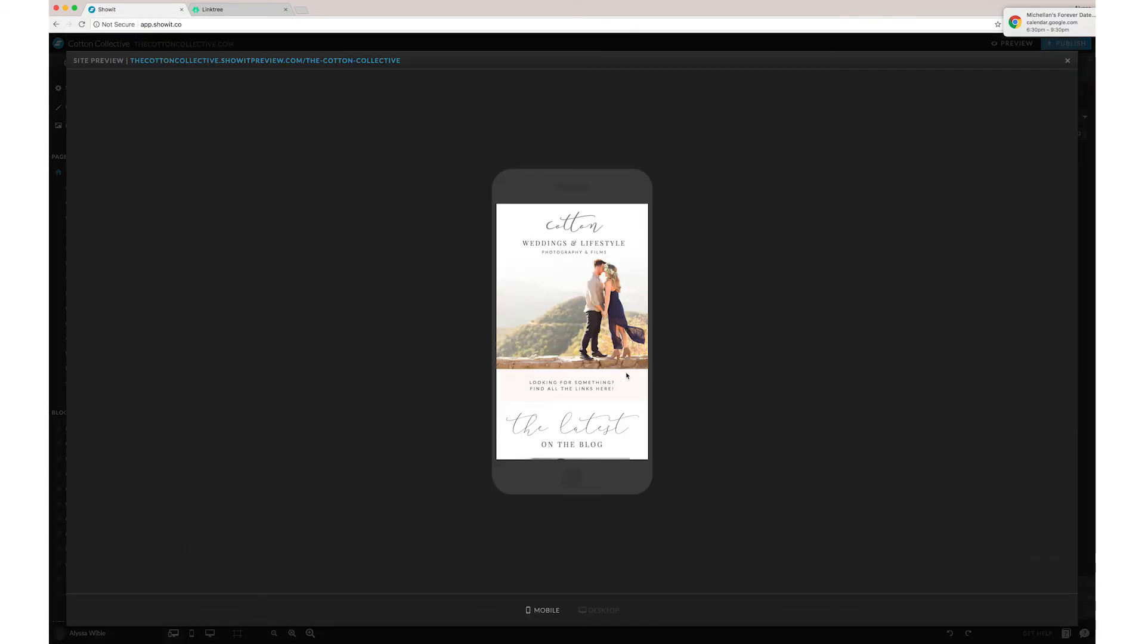
- Scroll down through The Cotton Collective mobile preview, then back up slightly
scroll("down", 3)
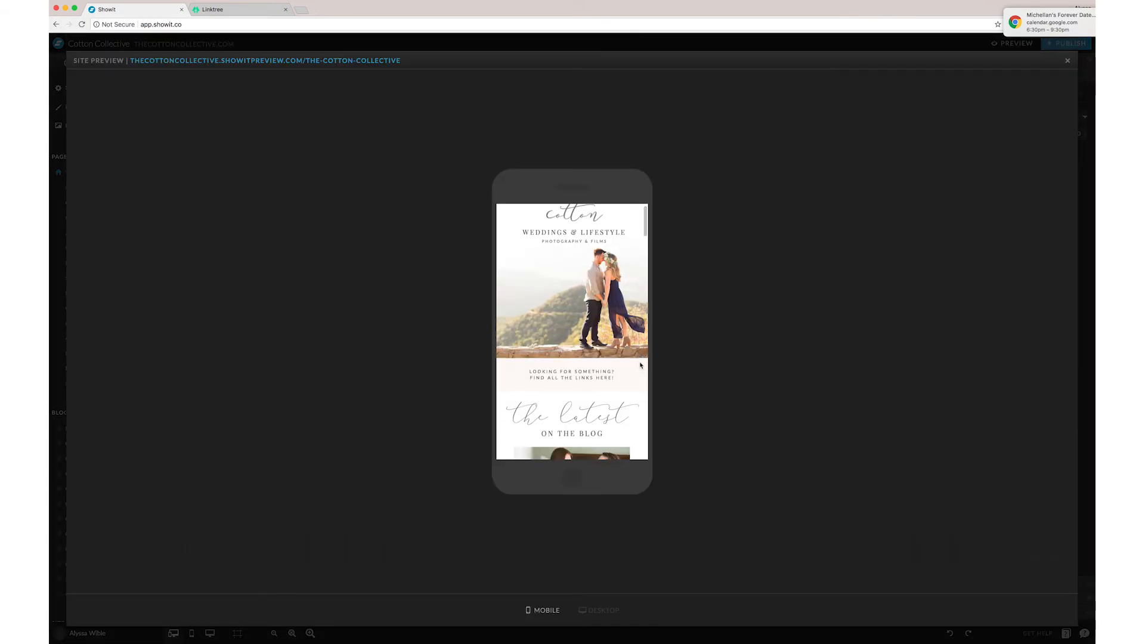
scroll("down", 3)
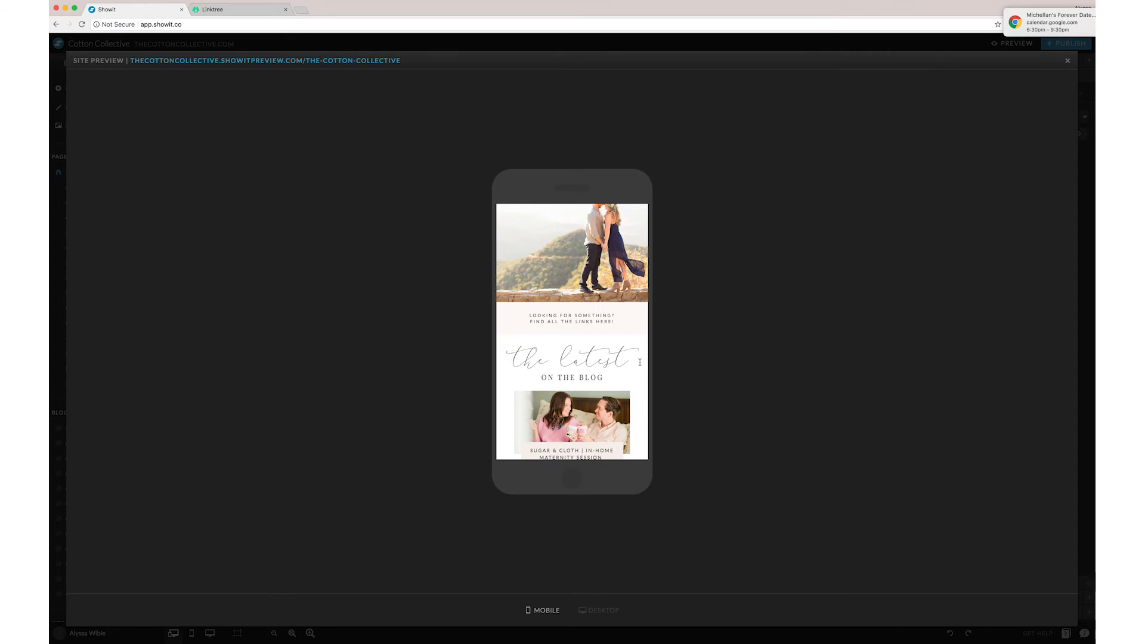
scroll("down", 3)
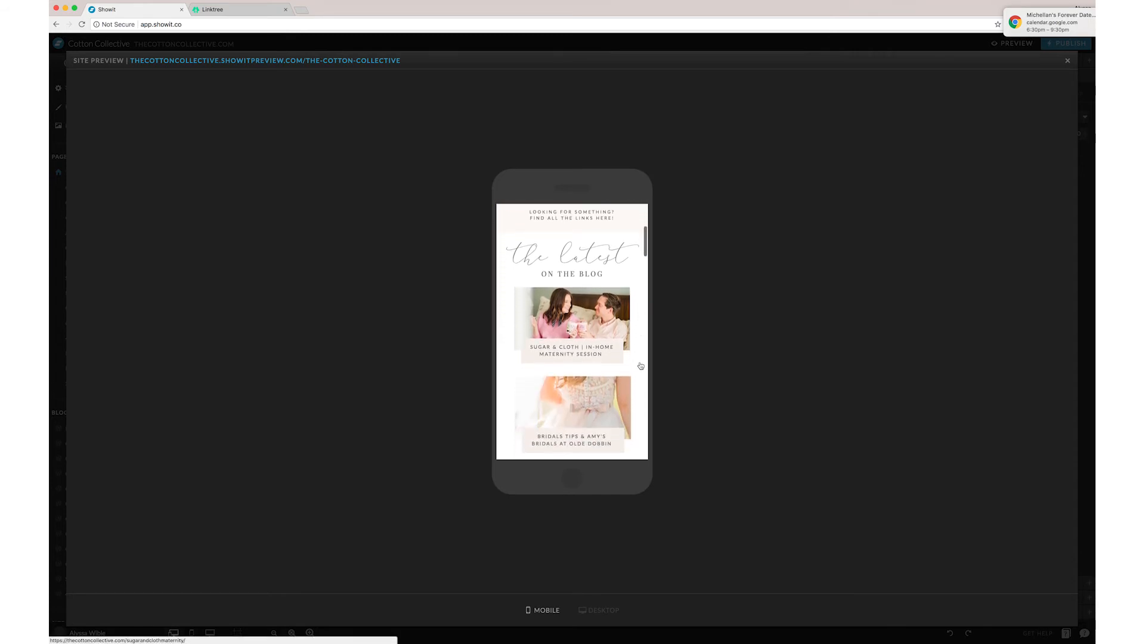
scroll("down", 3)
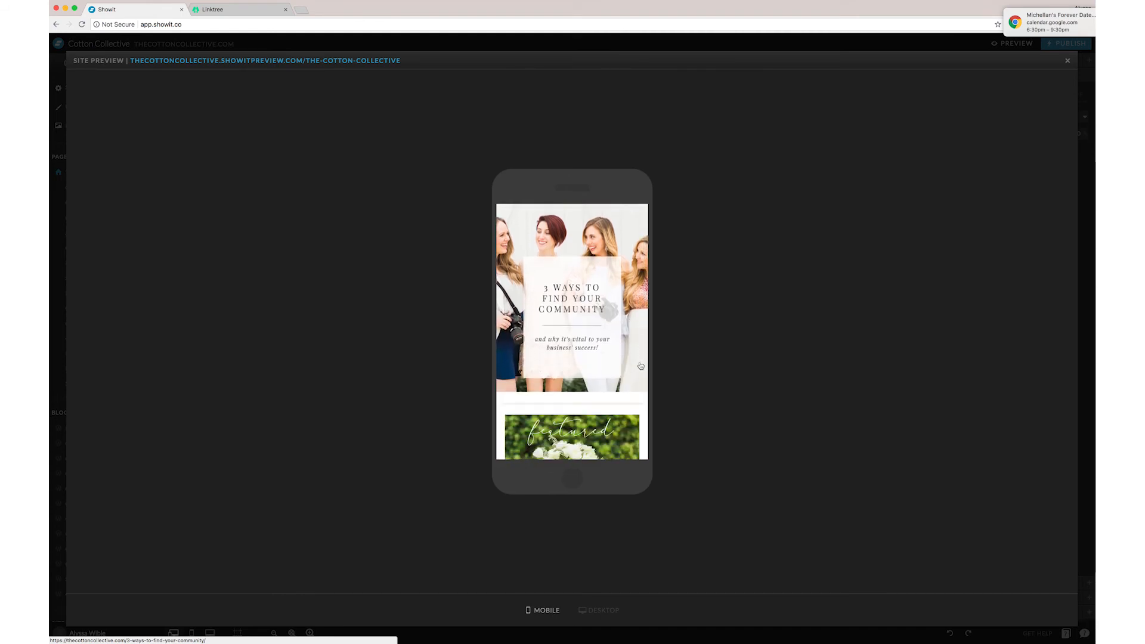
scroll("down", 3)
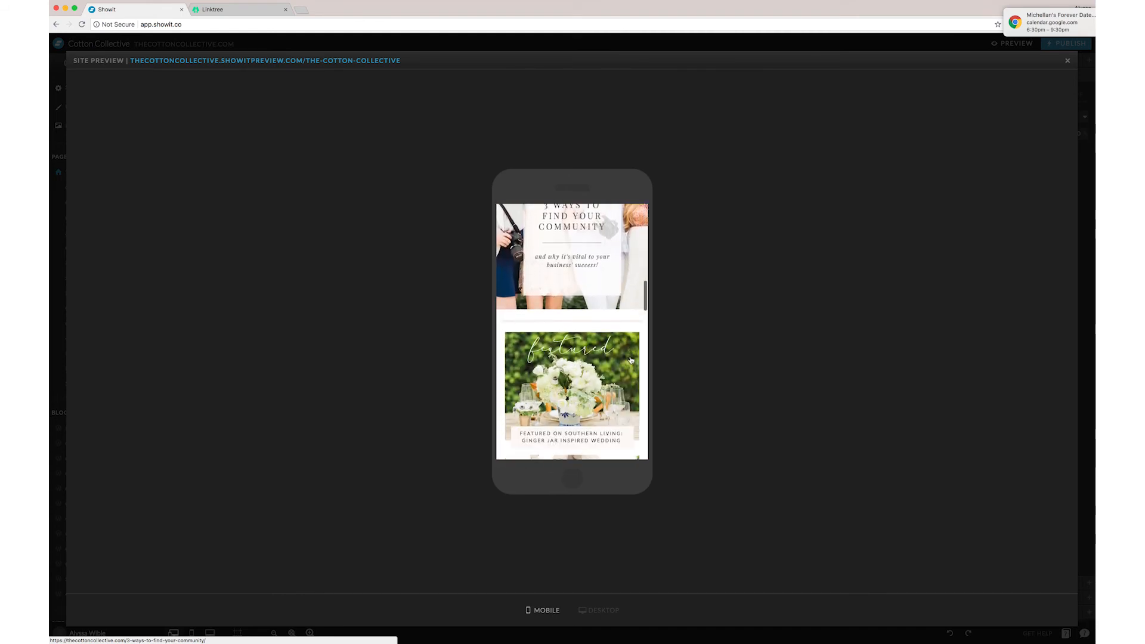
scroll("down", 3)
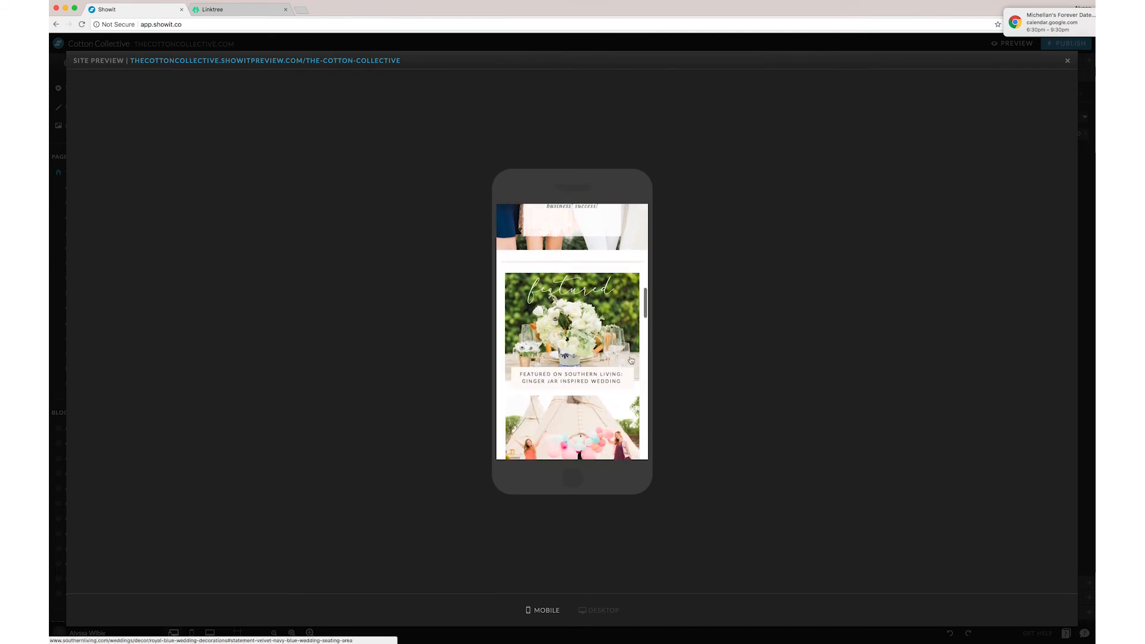
scroll("down", 3)
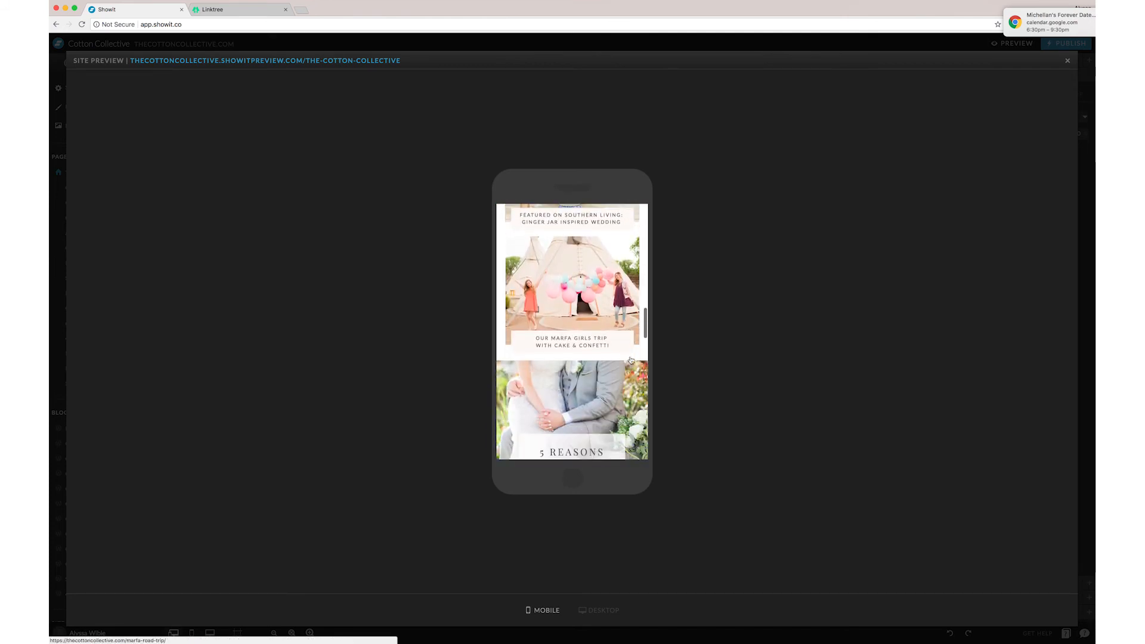
scroll("down", 3)
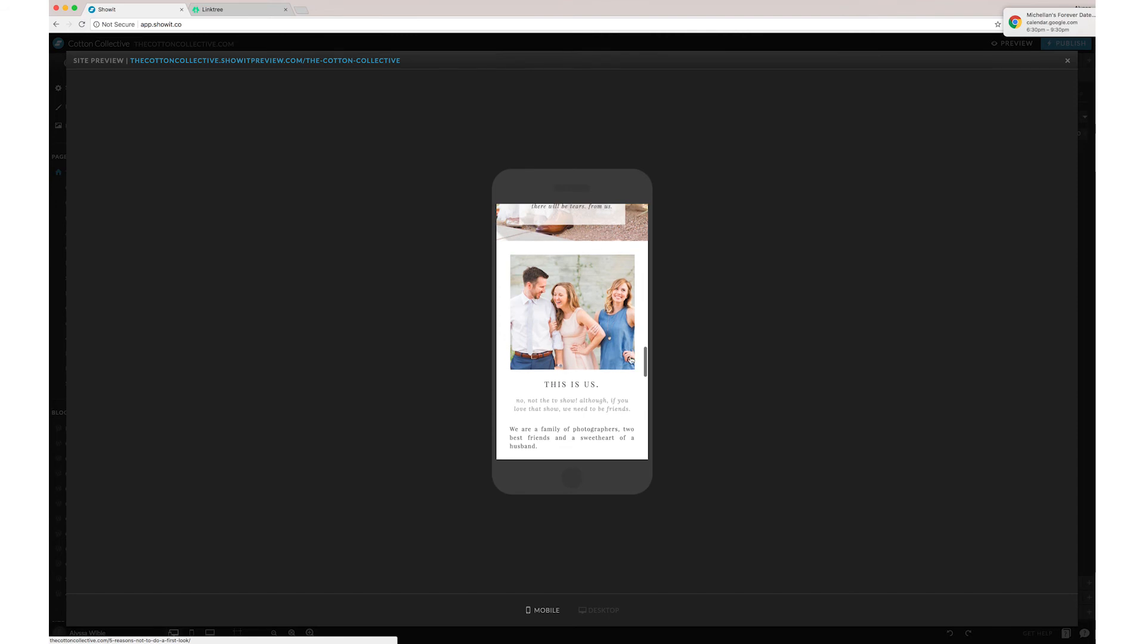
scroll("down", 3)
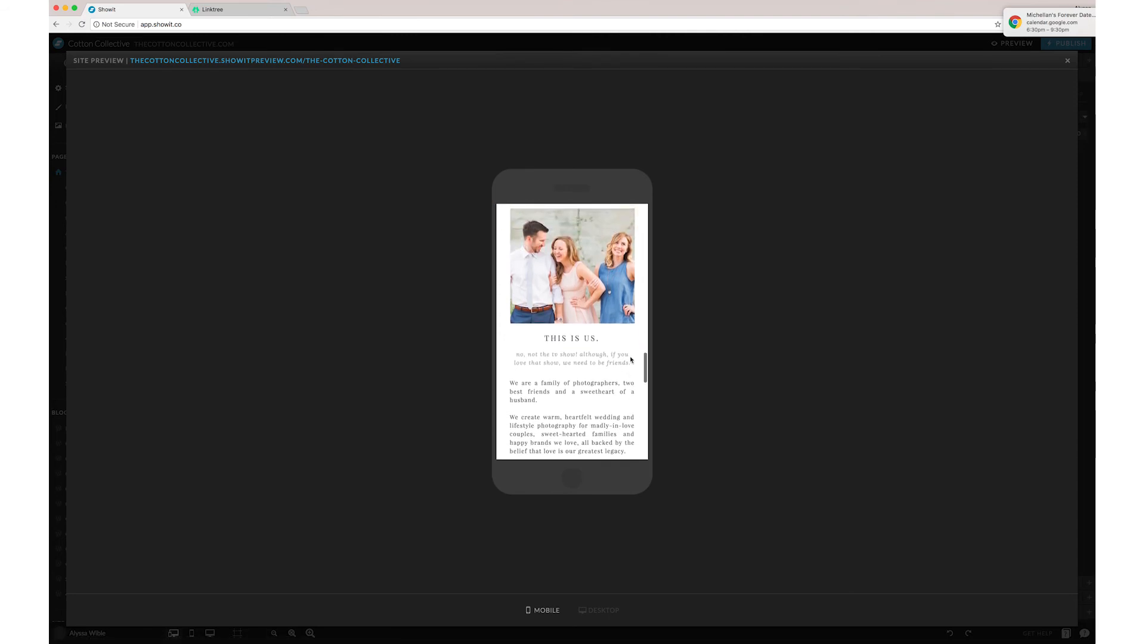
scroll("down", 3)
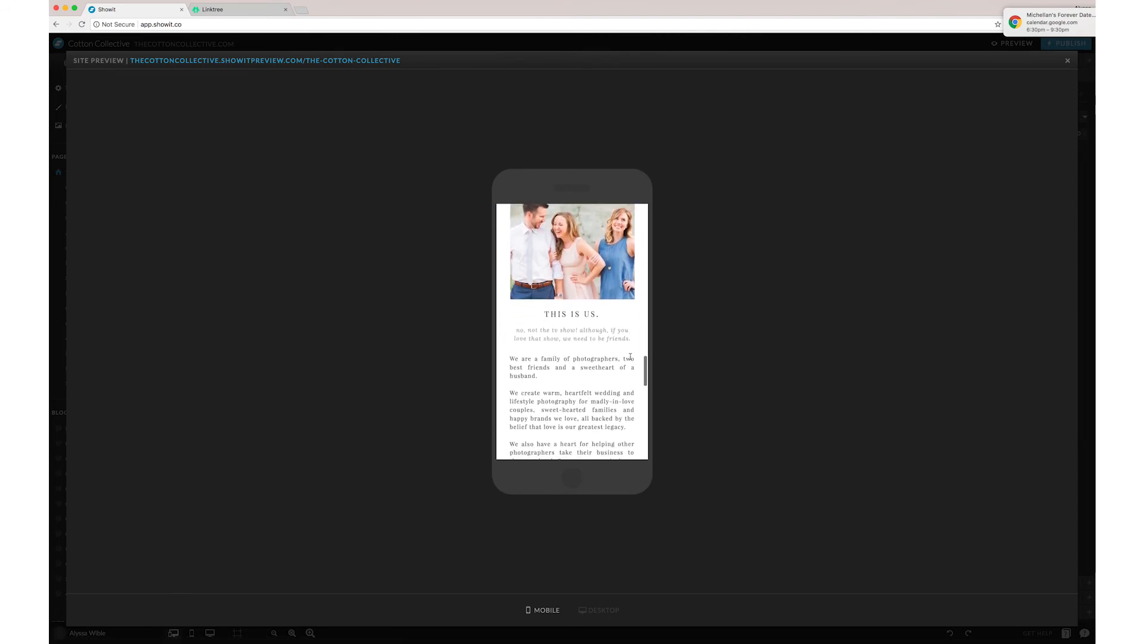
scroll("down", 3)
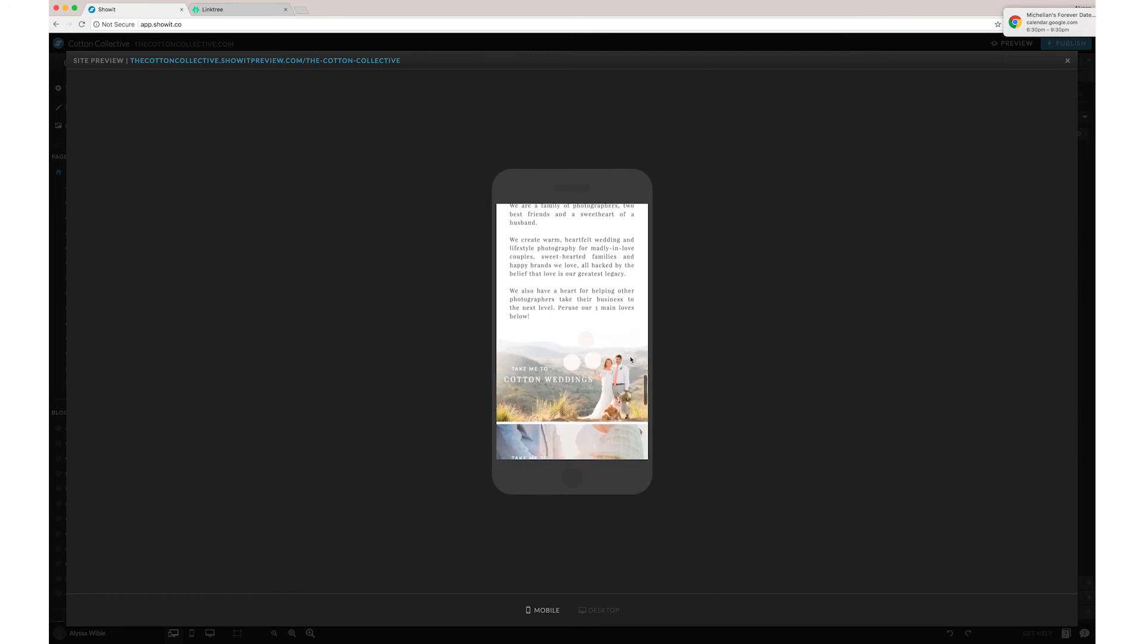
scroll("down", 3)
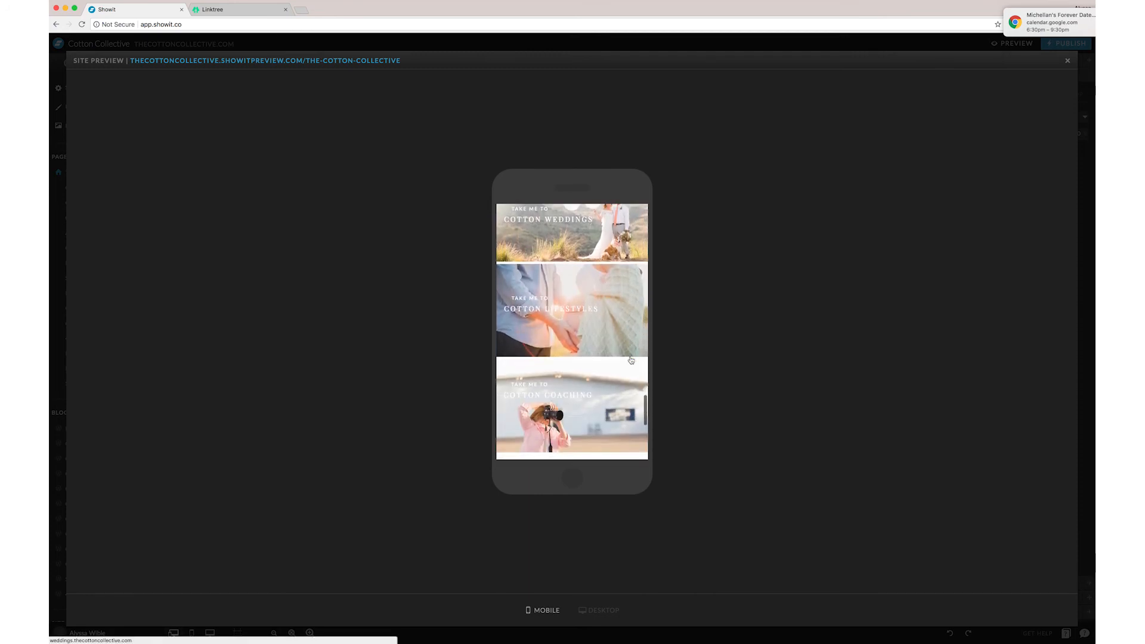
scroll("down", 3)
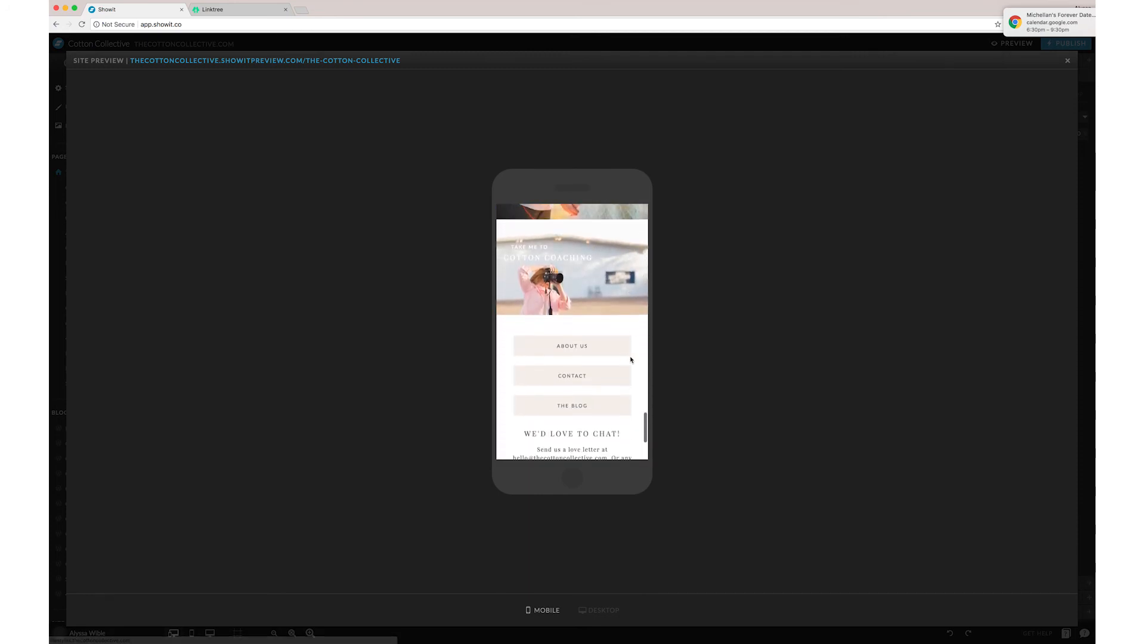
scroll("down", 3)
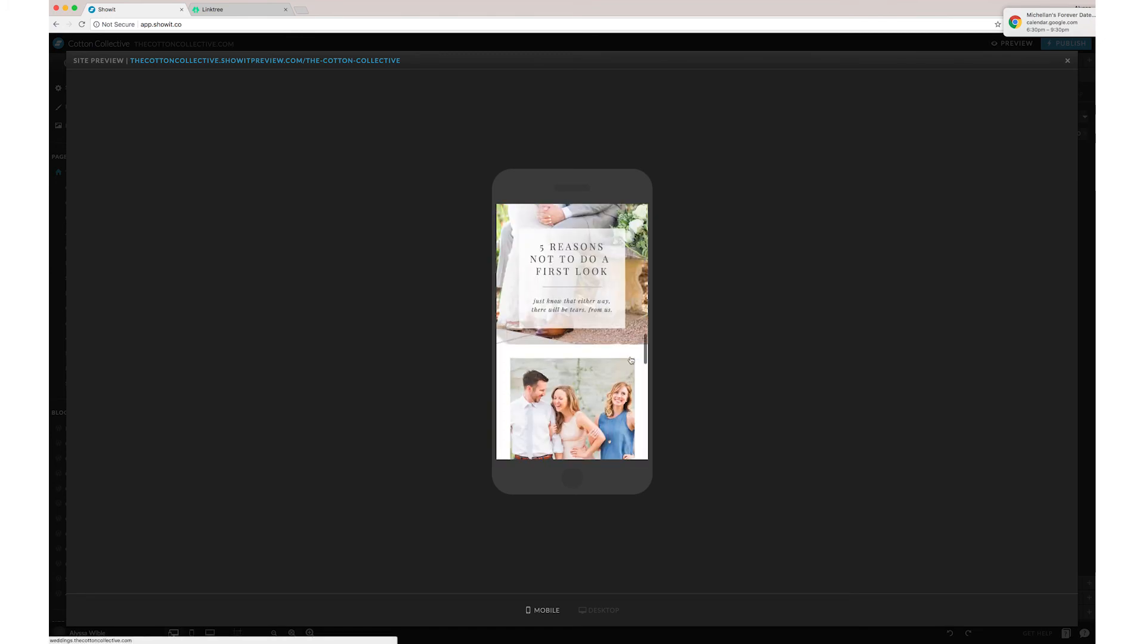
scroll("up", 3)
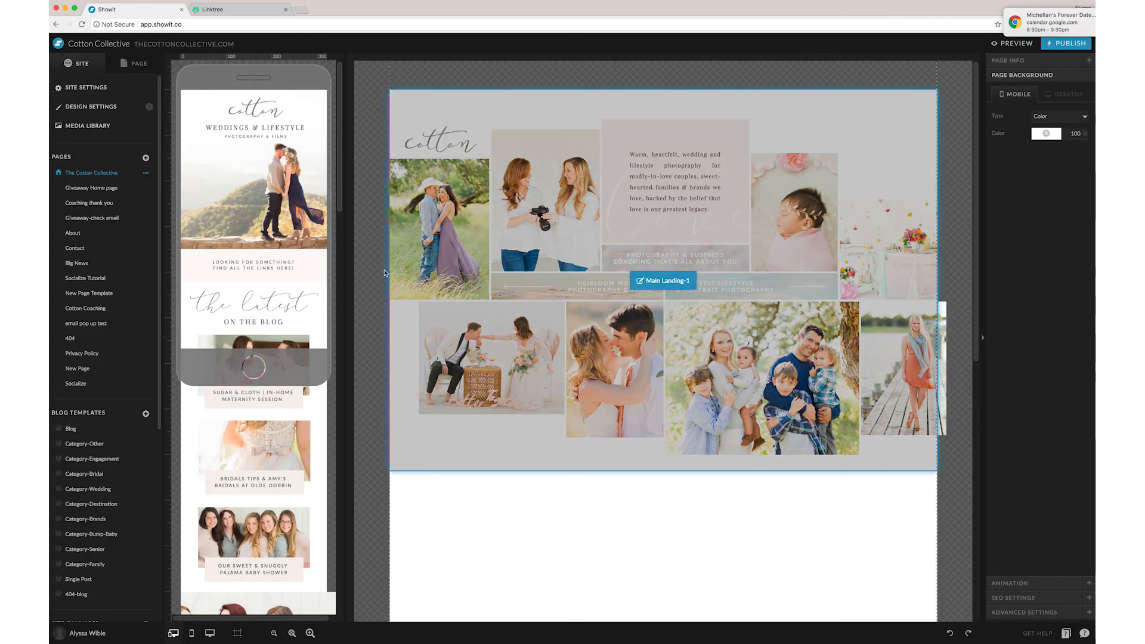
- Open the Socialize page from the Site tab's Pages list
left_click(75, 383)
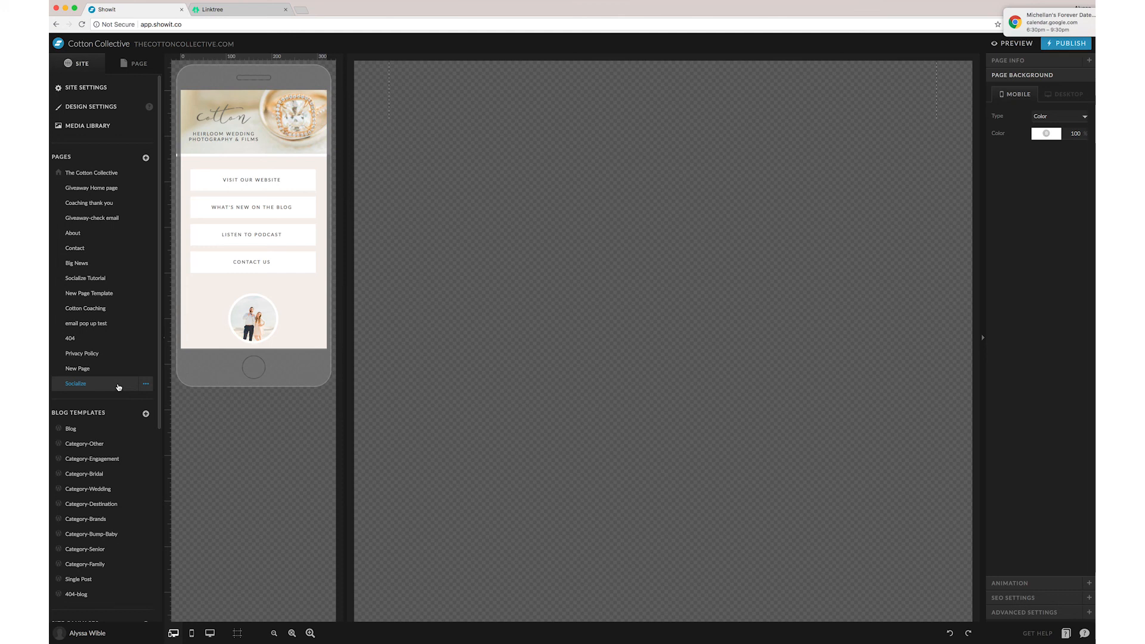
mouse_move(372, 367)
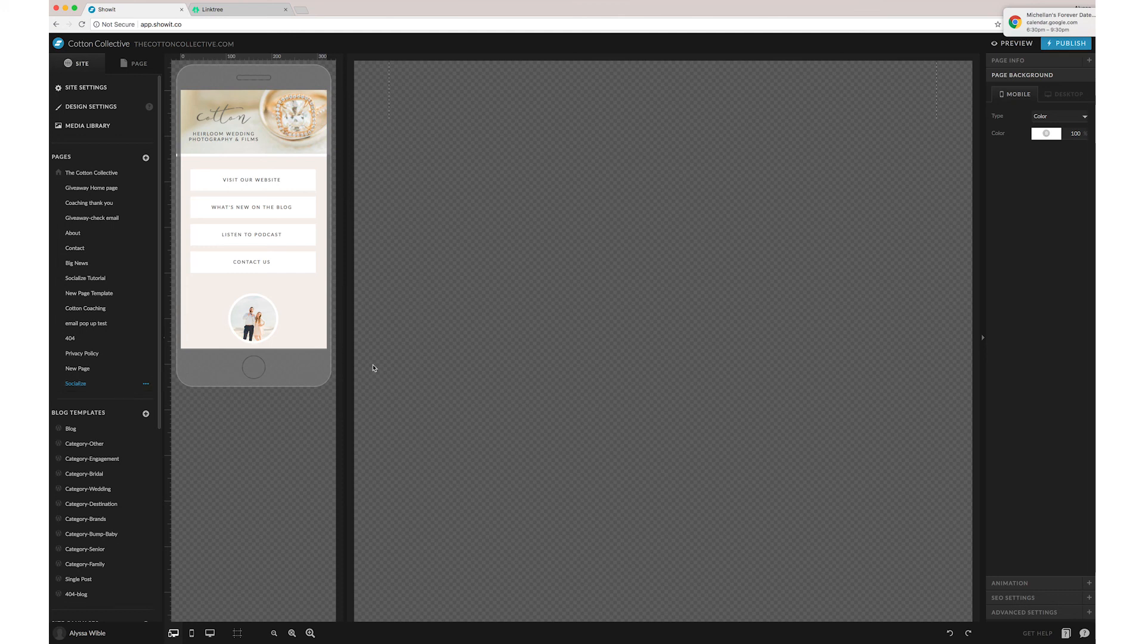